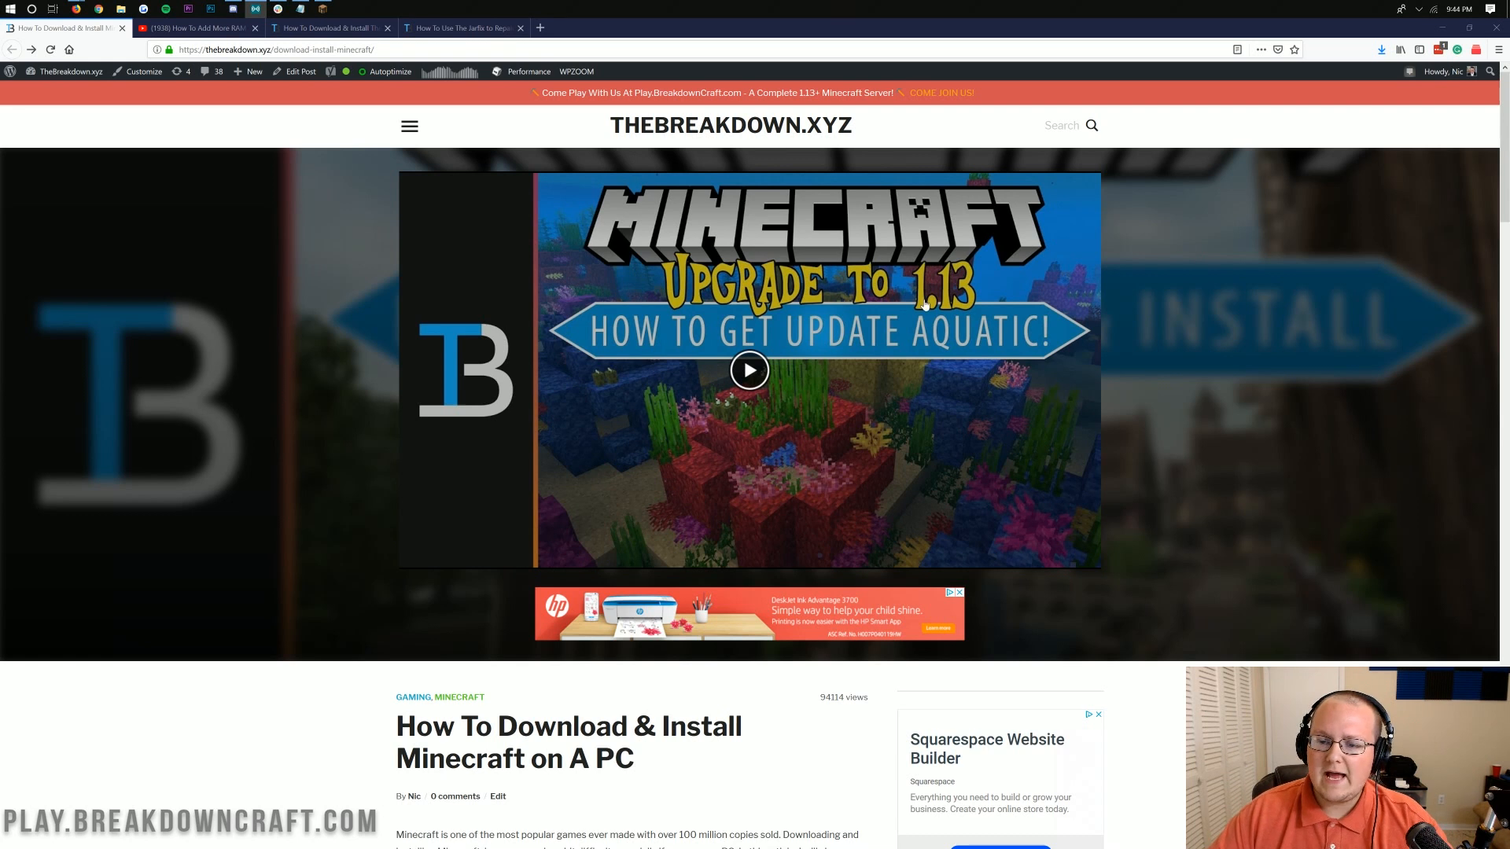
{"action": "mouse_move", "coordinate": [967, 326]}
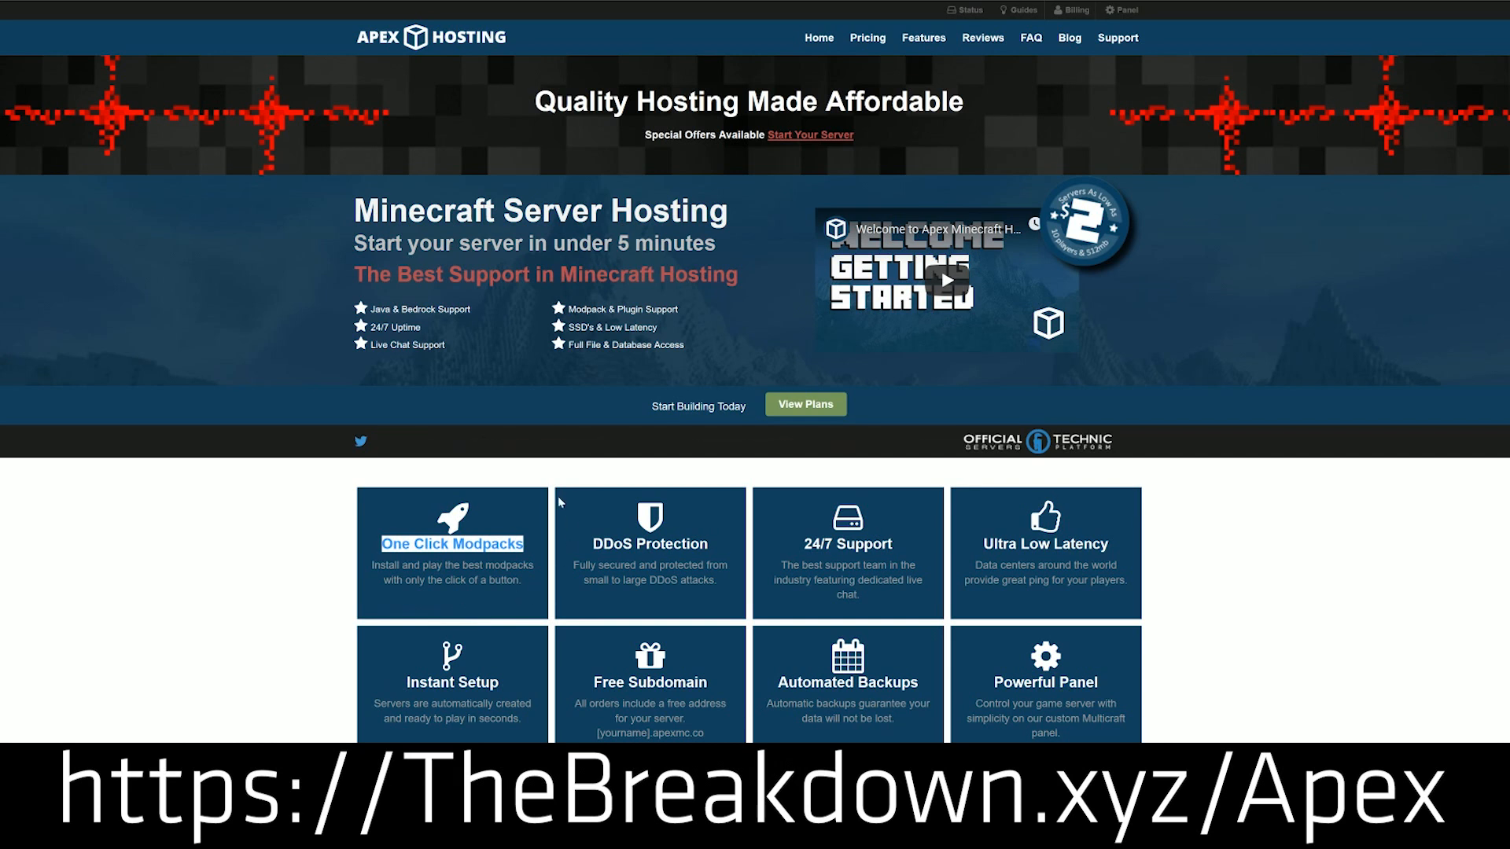
- Scroll the TheBreakdown.xyz install guide down to Step 1's Download Minecraft link
{"action": "scroll", "scroll_direction": "down", "scroll_amount": 3}
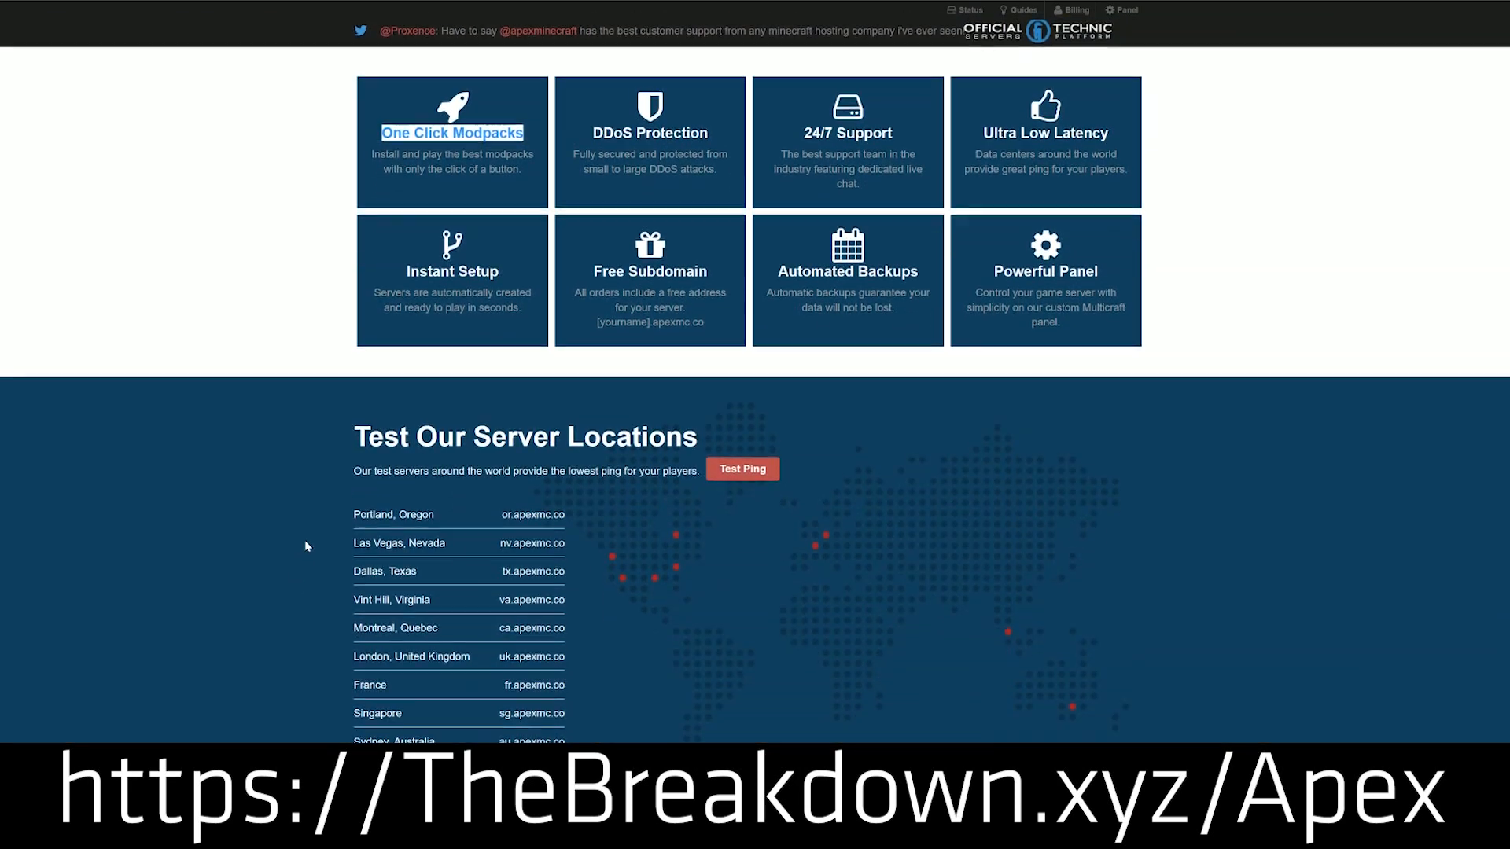
{"action": "scroll", "scroll_direction": "down", "scroll_amount": 3}
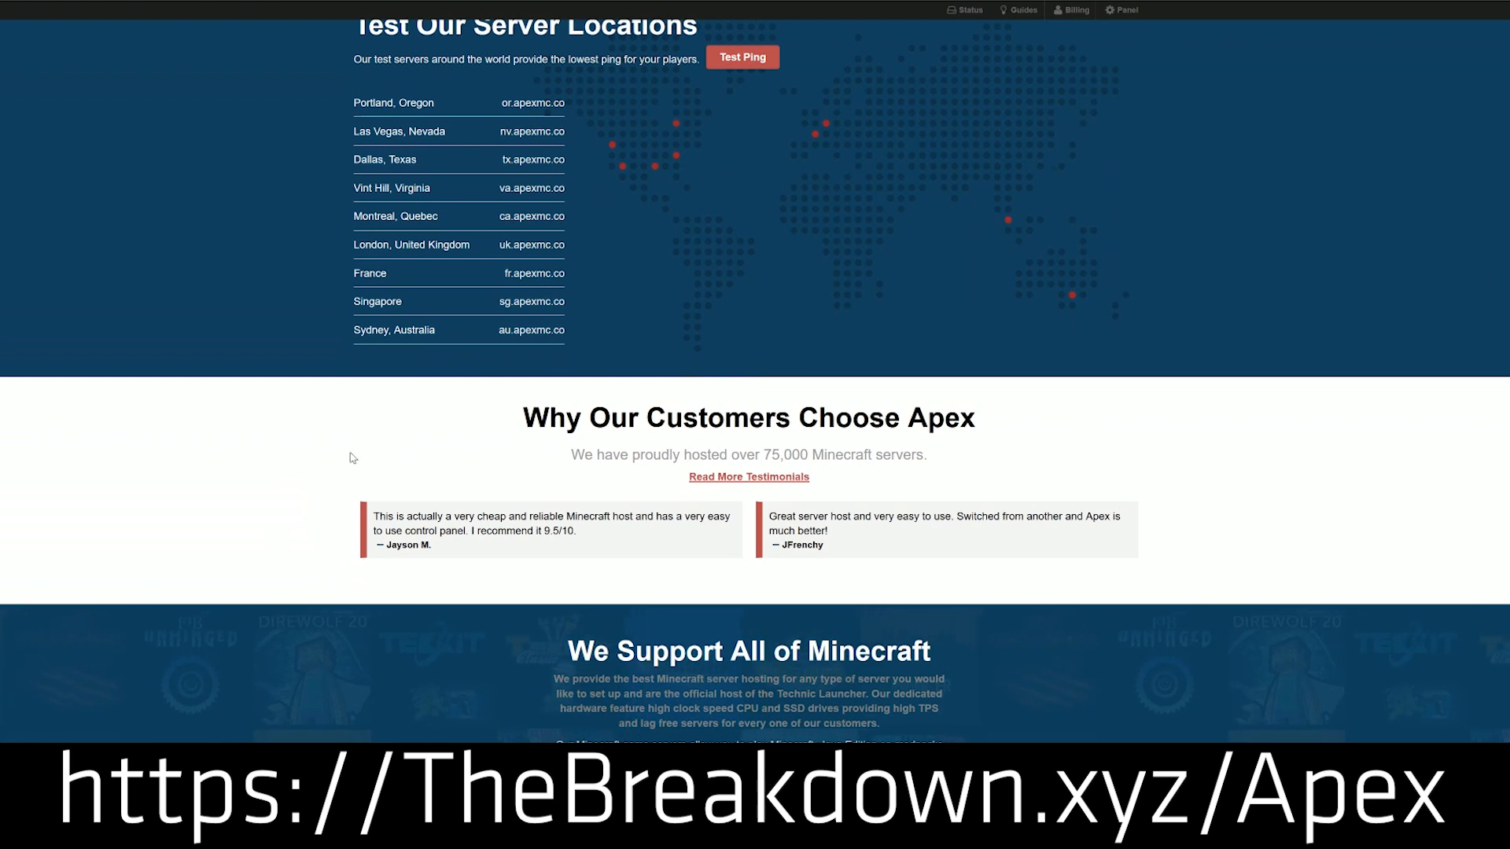
{"action": "scroll", "scroll_direction": "down", "scroll_amount": 3}
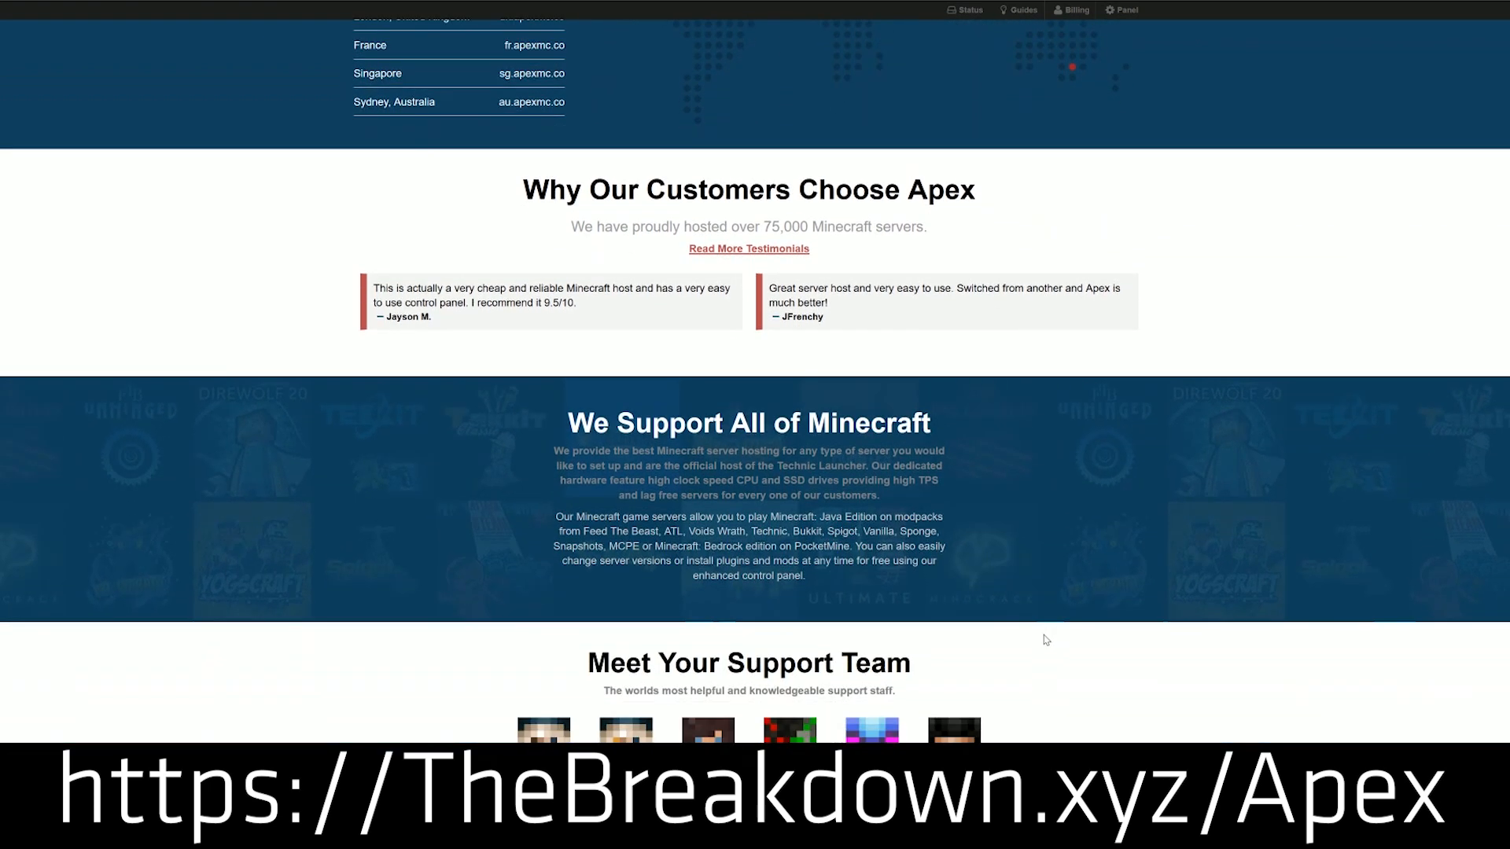
{"action": "scroll", "scroll_direction": "down", "scroll_amount": 3}
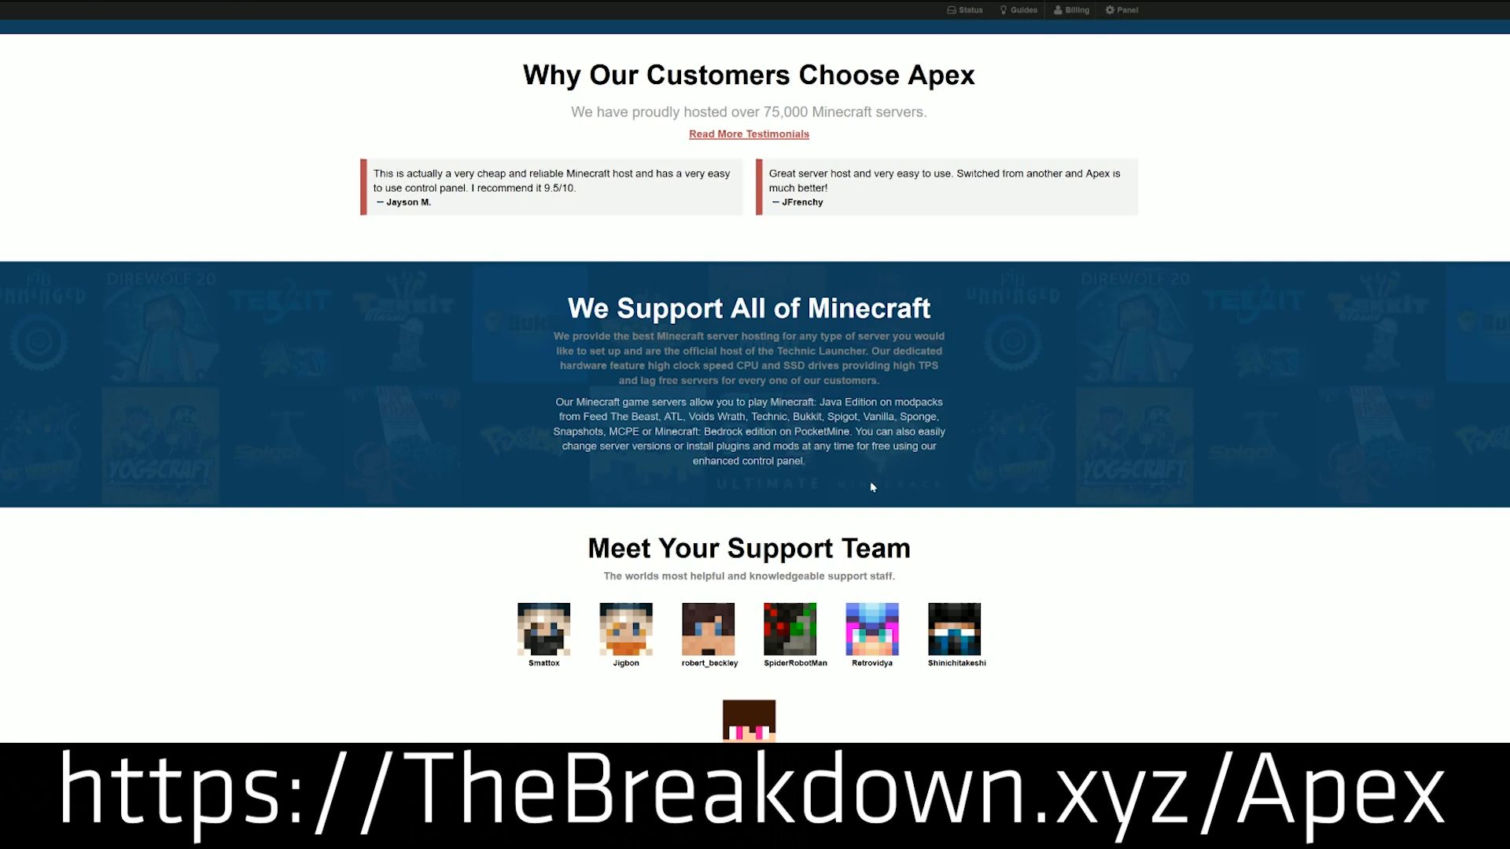
{"action": "left_click_drag", "start_coordinate": [609, 365], "coordinate": [707, 365]}
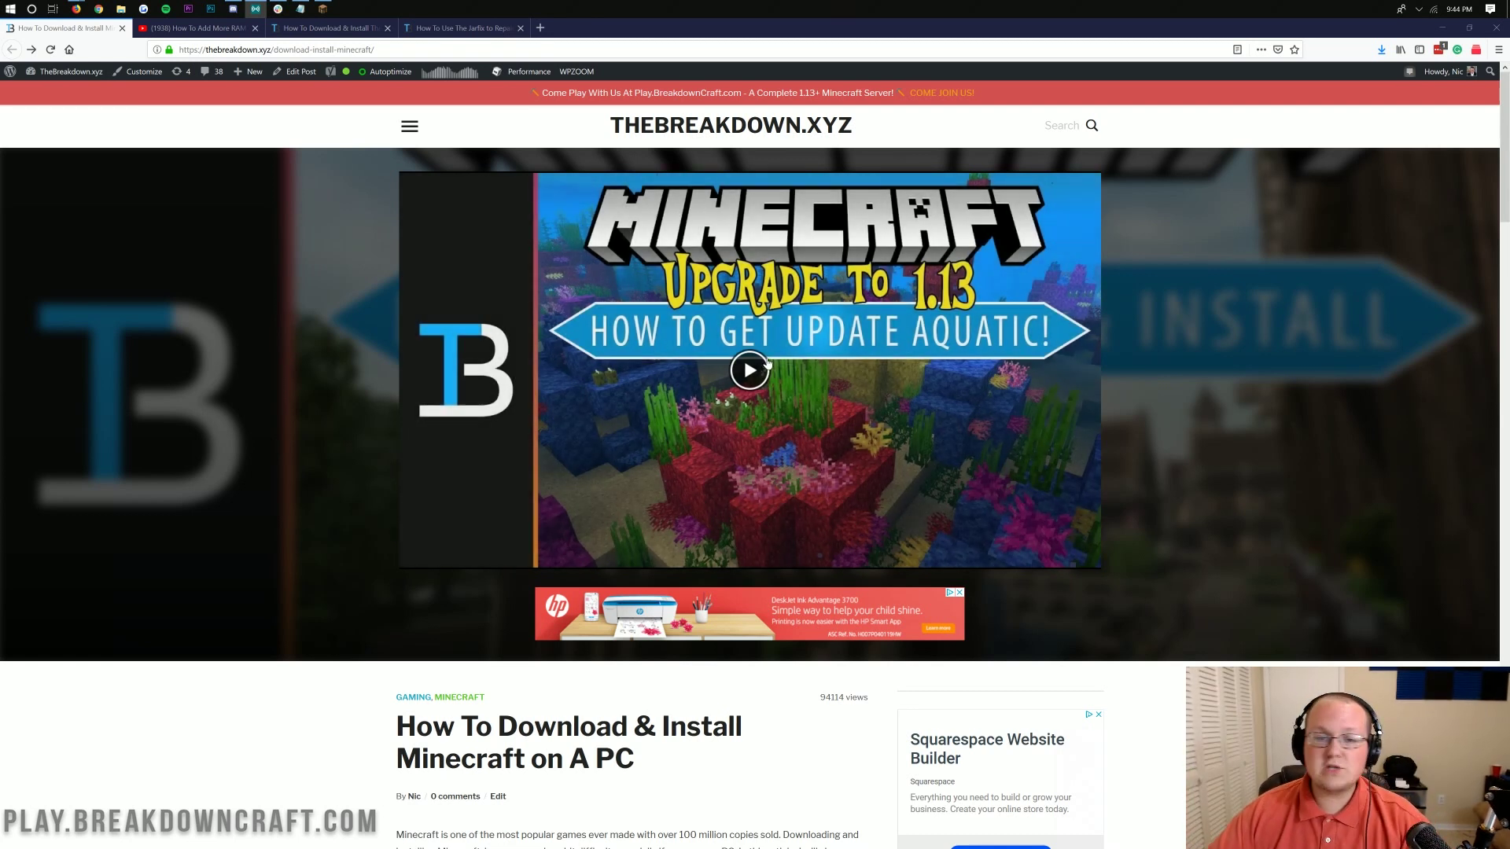
{"action": "mouse_move", "coordinate": [598, 238]}
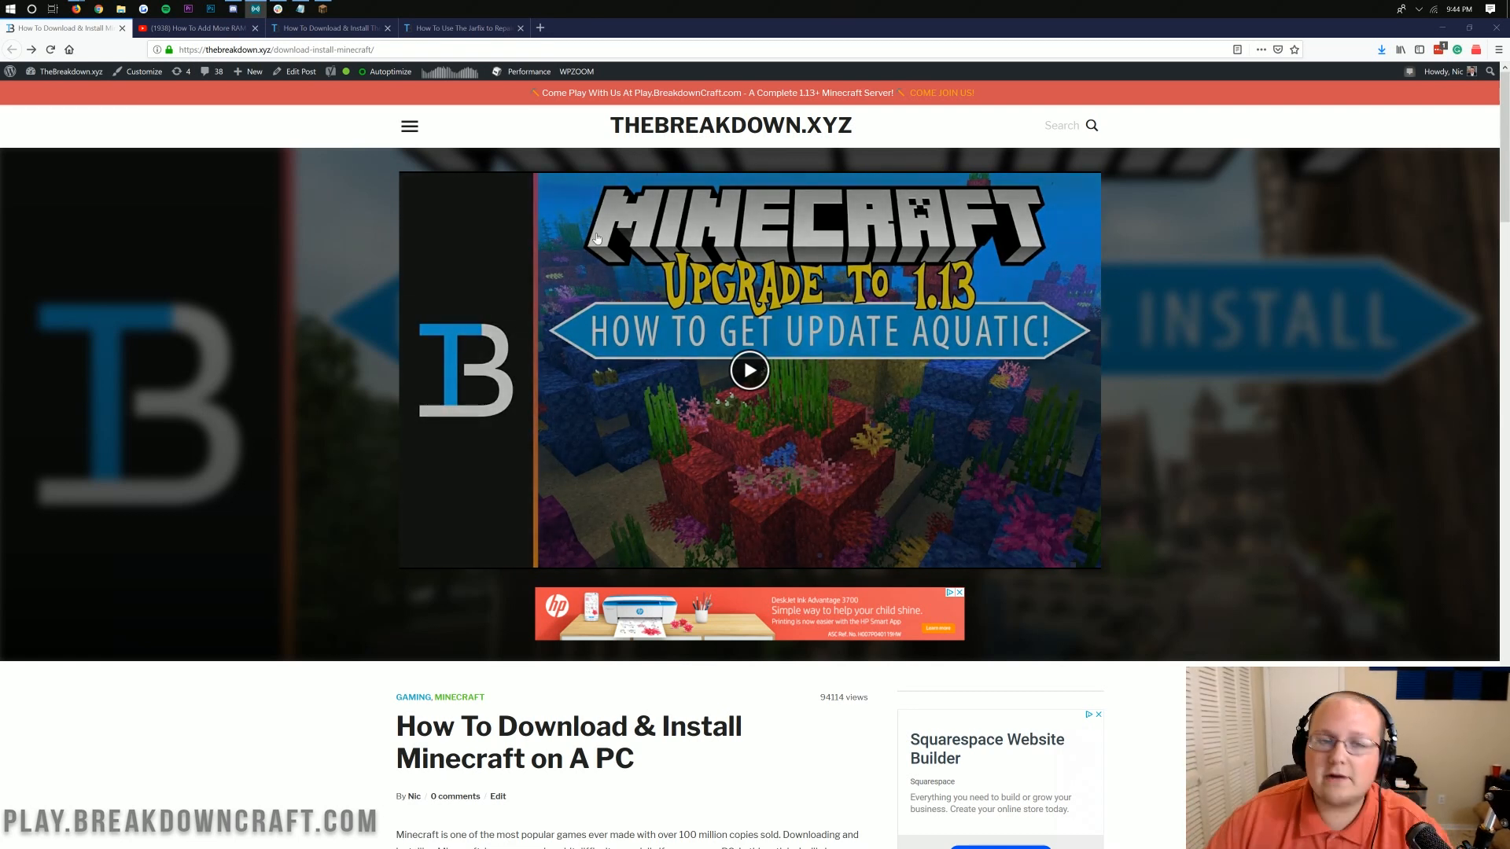
{"action": "scroll", "scroll_direction": "down", "scroll_amount": 3}
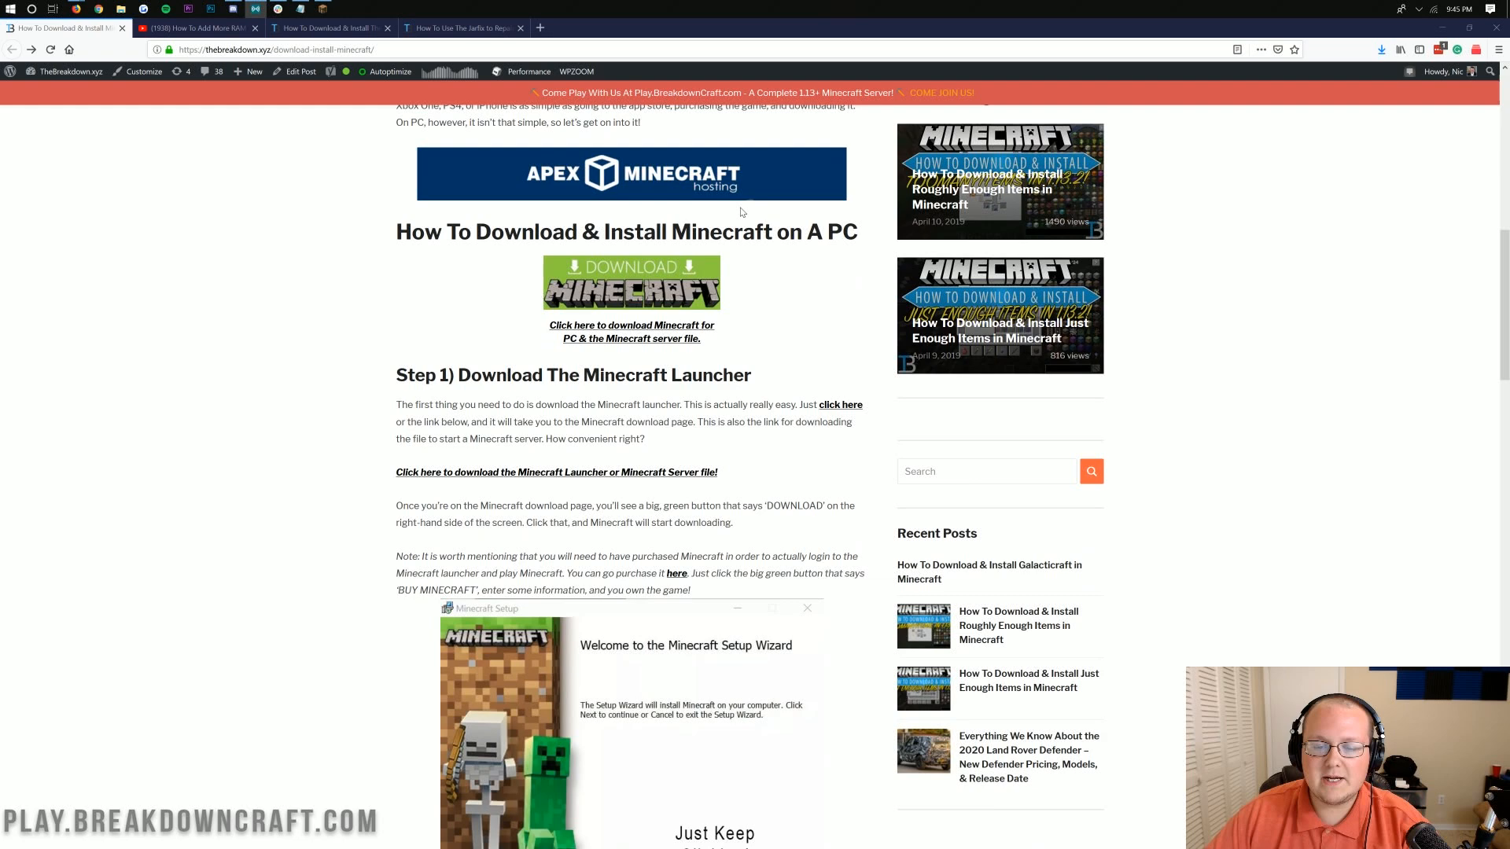
{"action": "scroll", "scroll_direction": "down", "scroll_amount": 3}
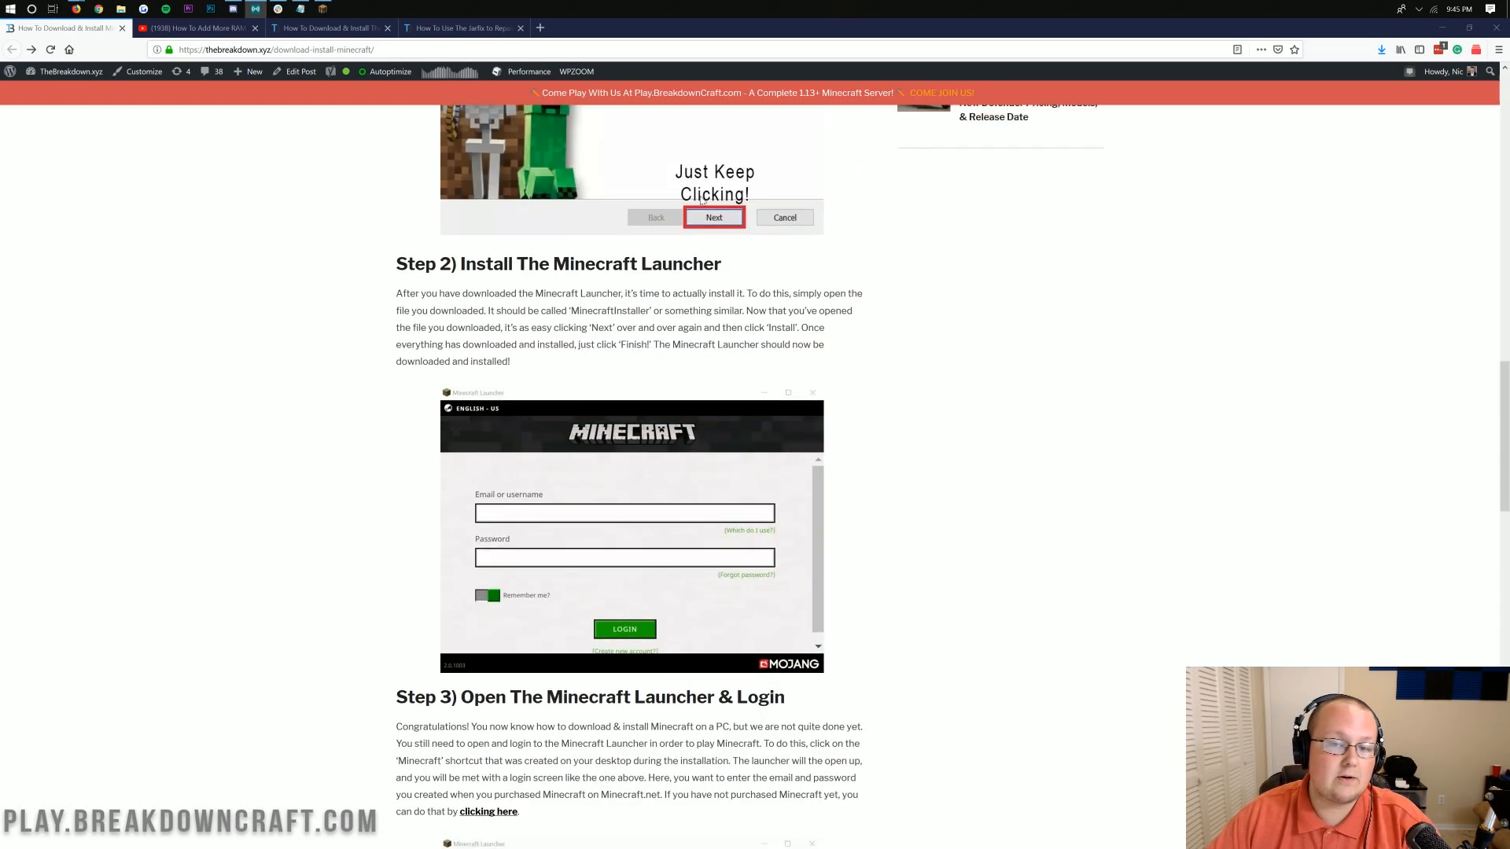
{"action": "scroll", "scroll_direction": "up", "scroll_amount": 3}
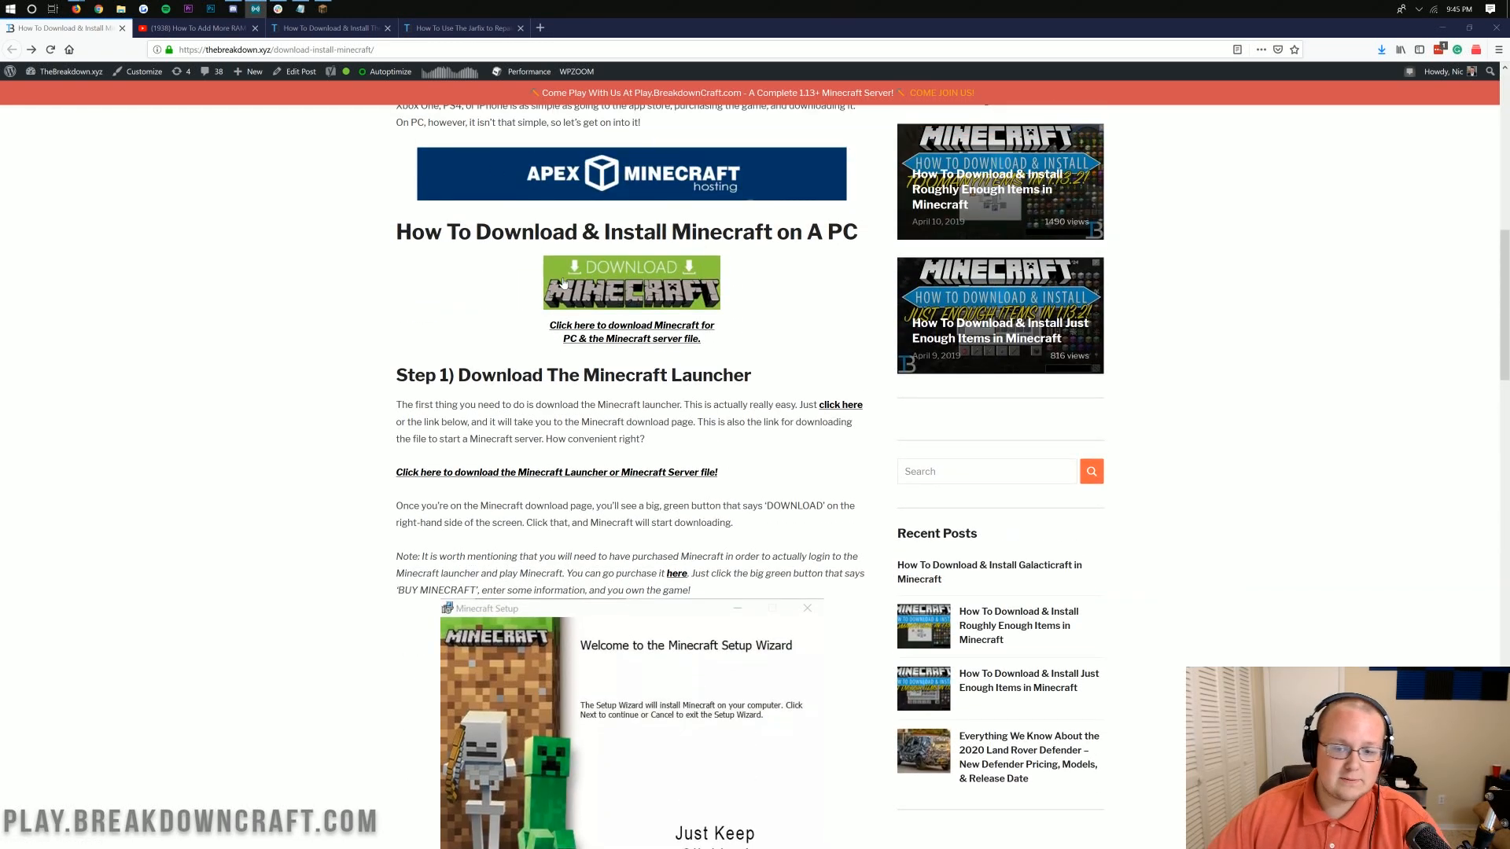
{"action": "scroll", "scroll_direction": "down", "scroll_amount": 3}
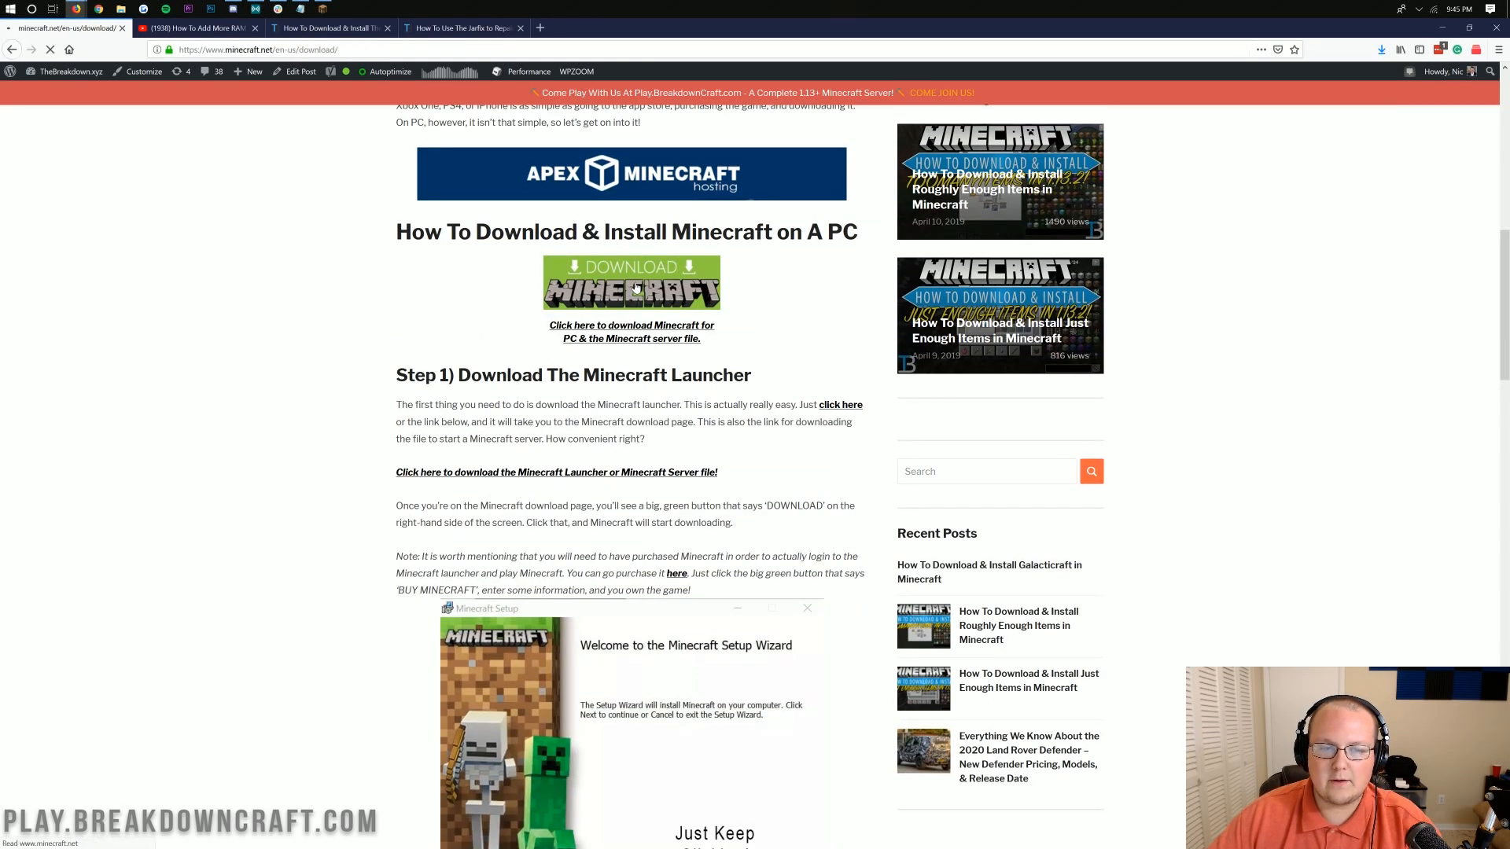
{"action": "left_click", "coordinate": [632, 283]}
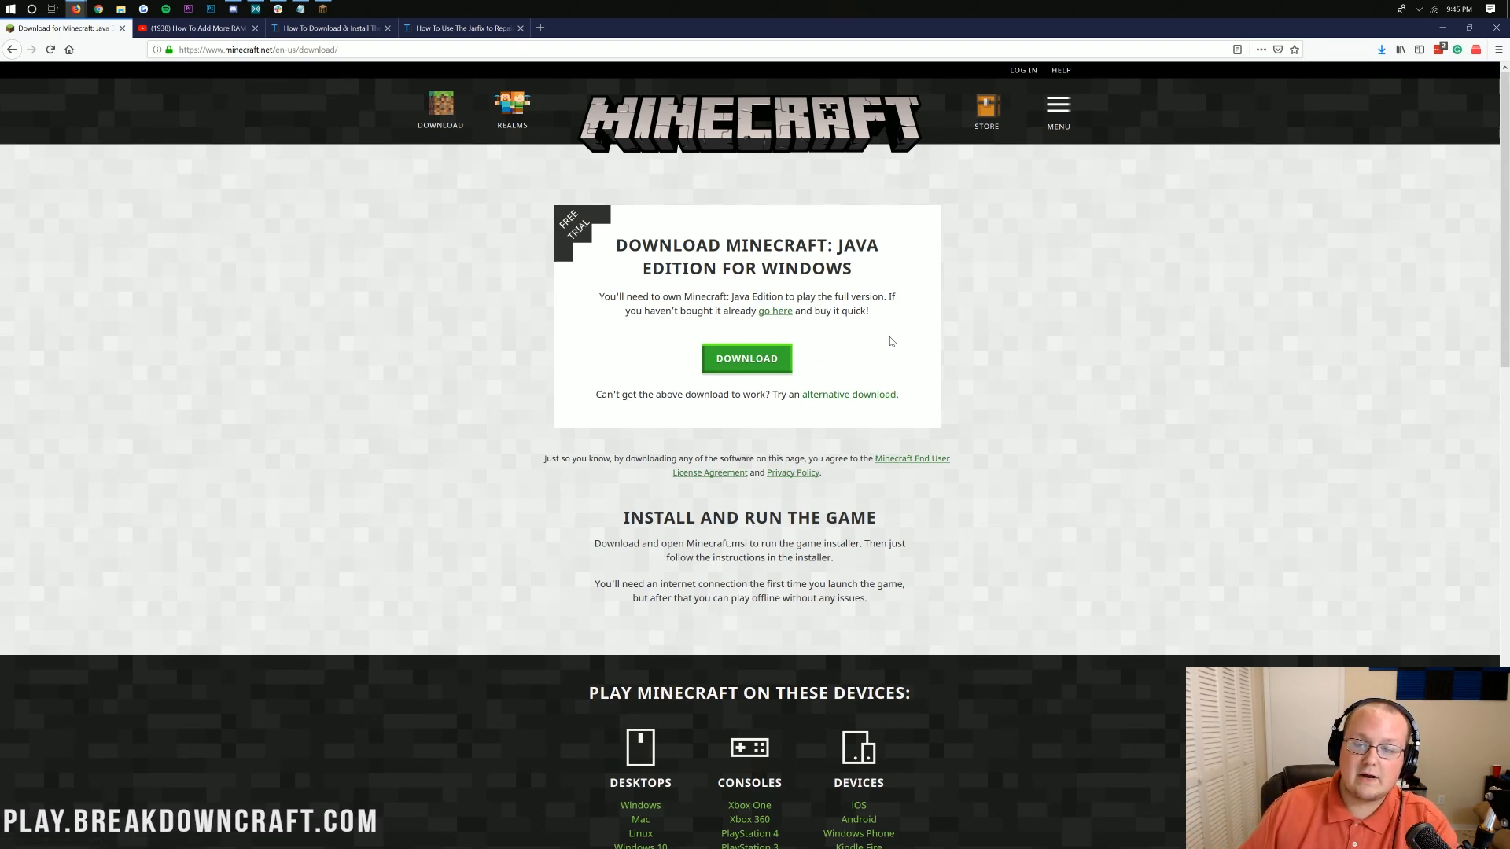
{"action": "mouse_move", "coordinate": [1030, 198]}
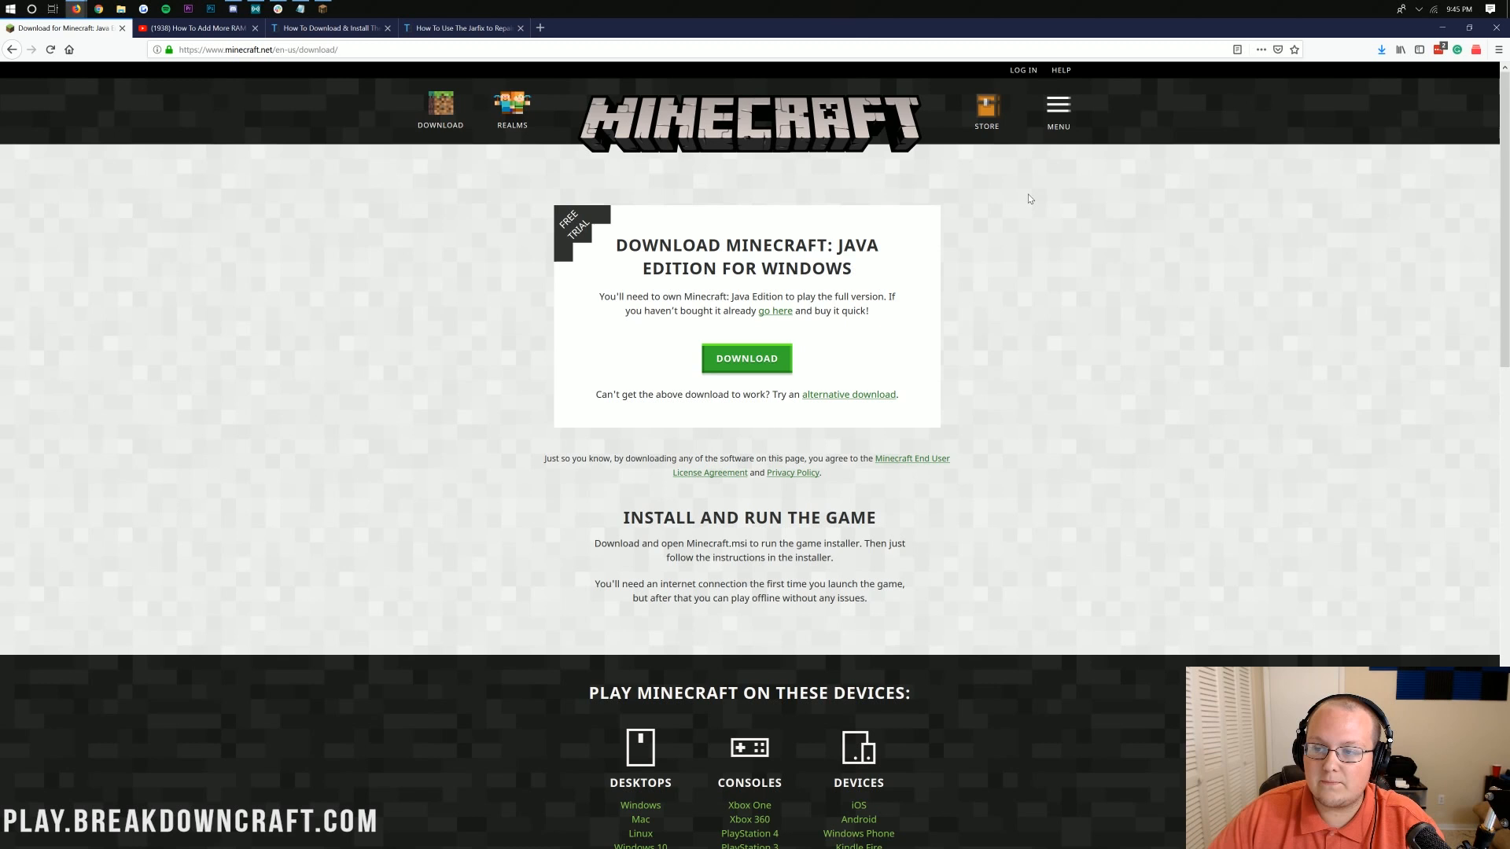
{"action": "left_click", "coordinate": [986, 107]}
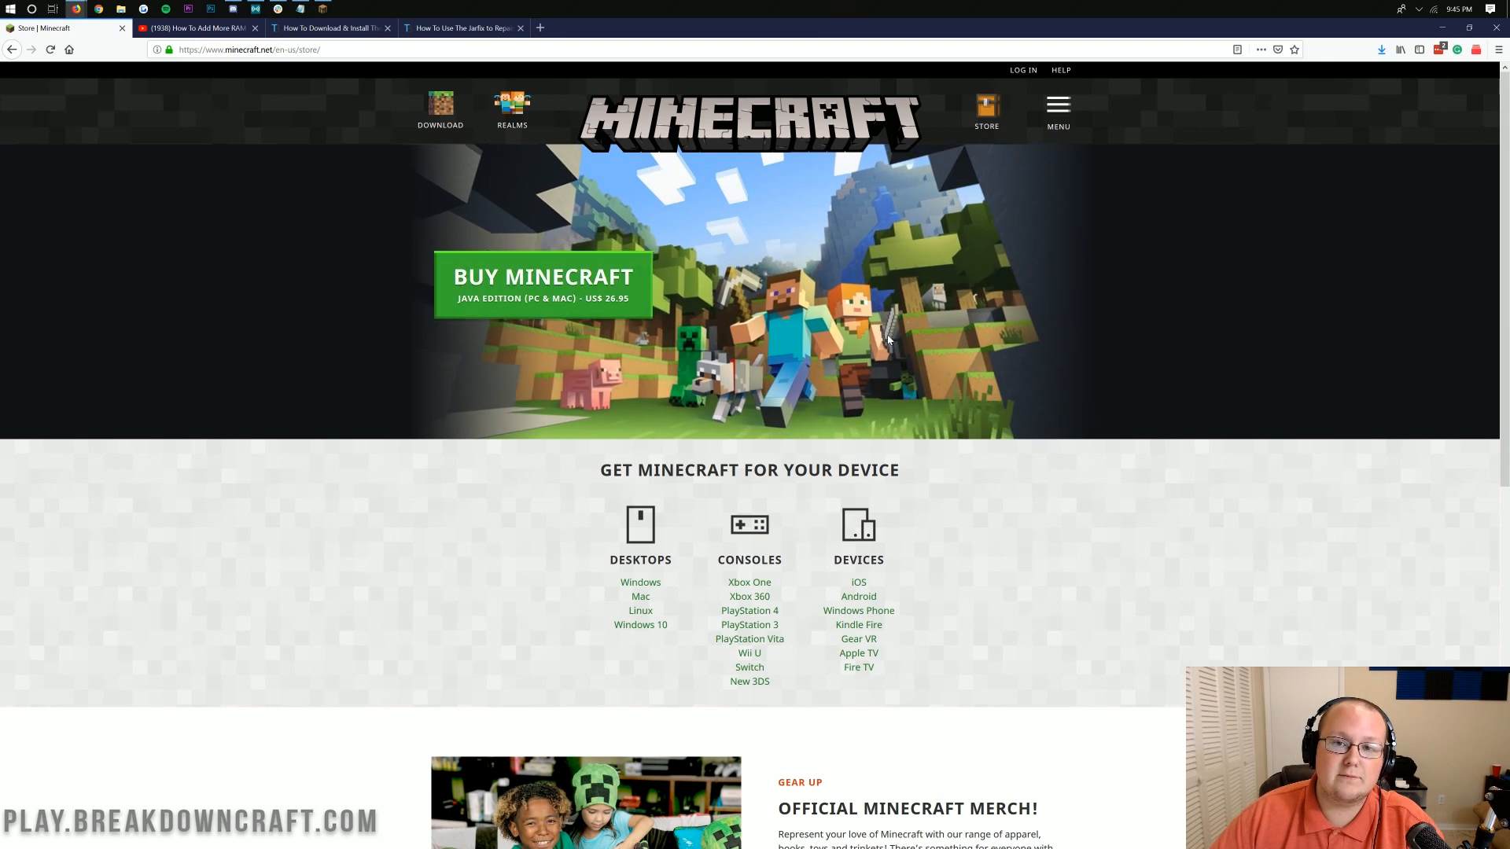
{"action": "left_click", "coordinate": [441, 107]}
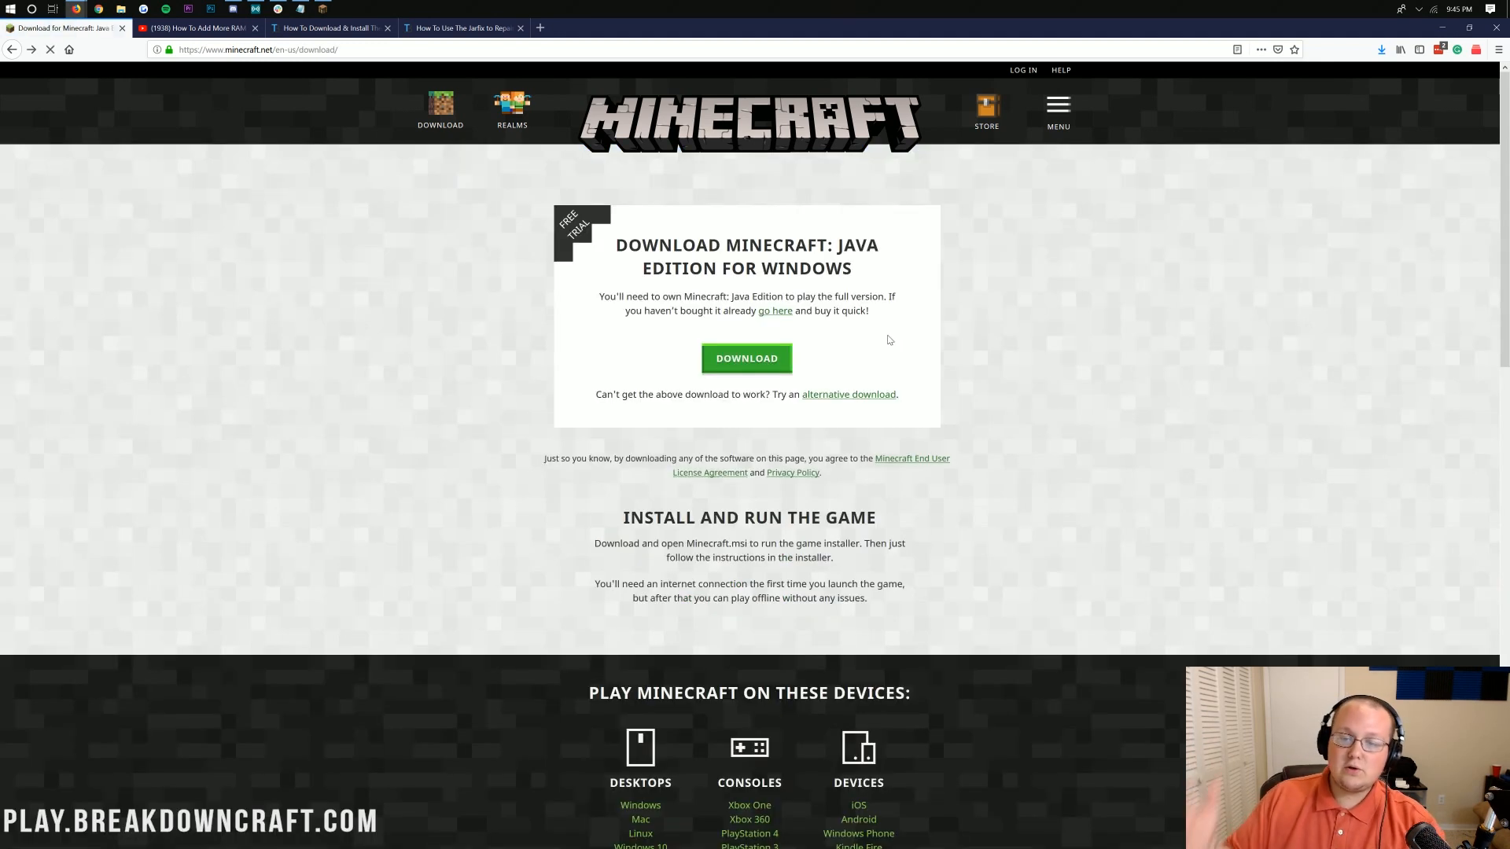
{"action": "left_click", "coordinate": [745, 358]}
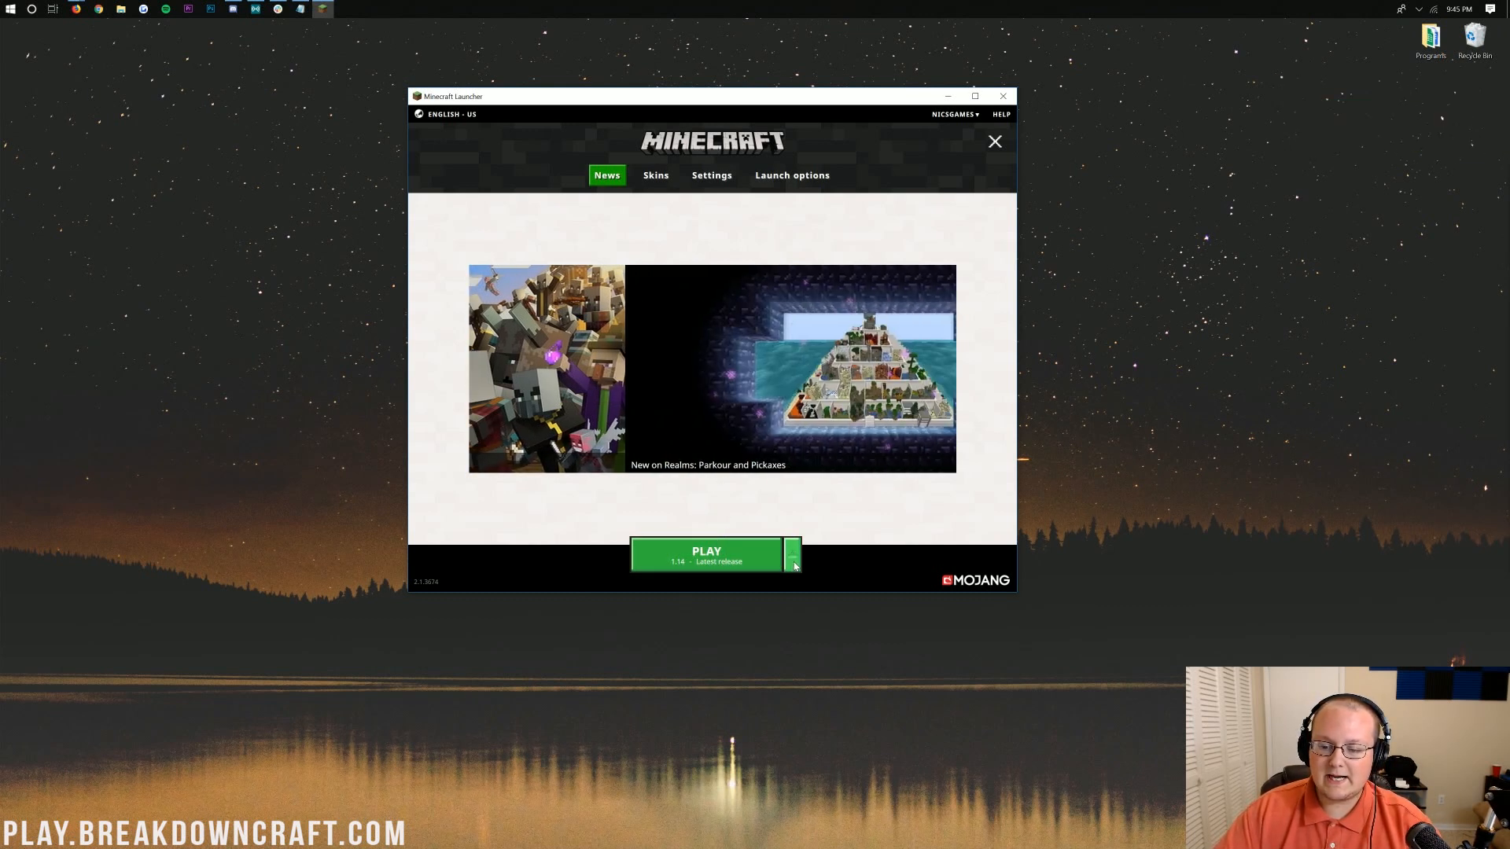
{"action": "left_click", "coordinate": [792, 555]}
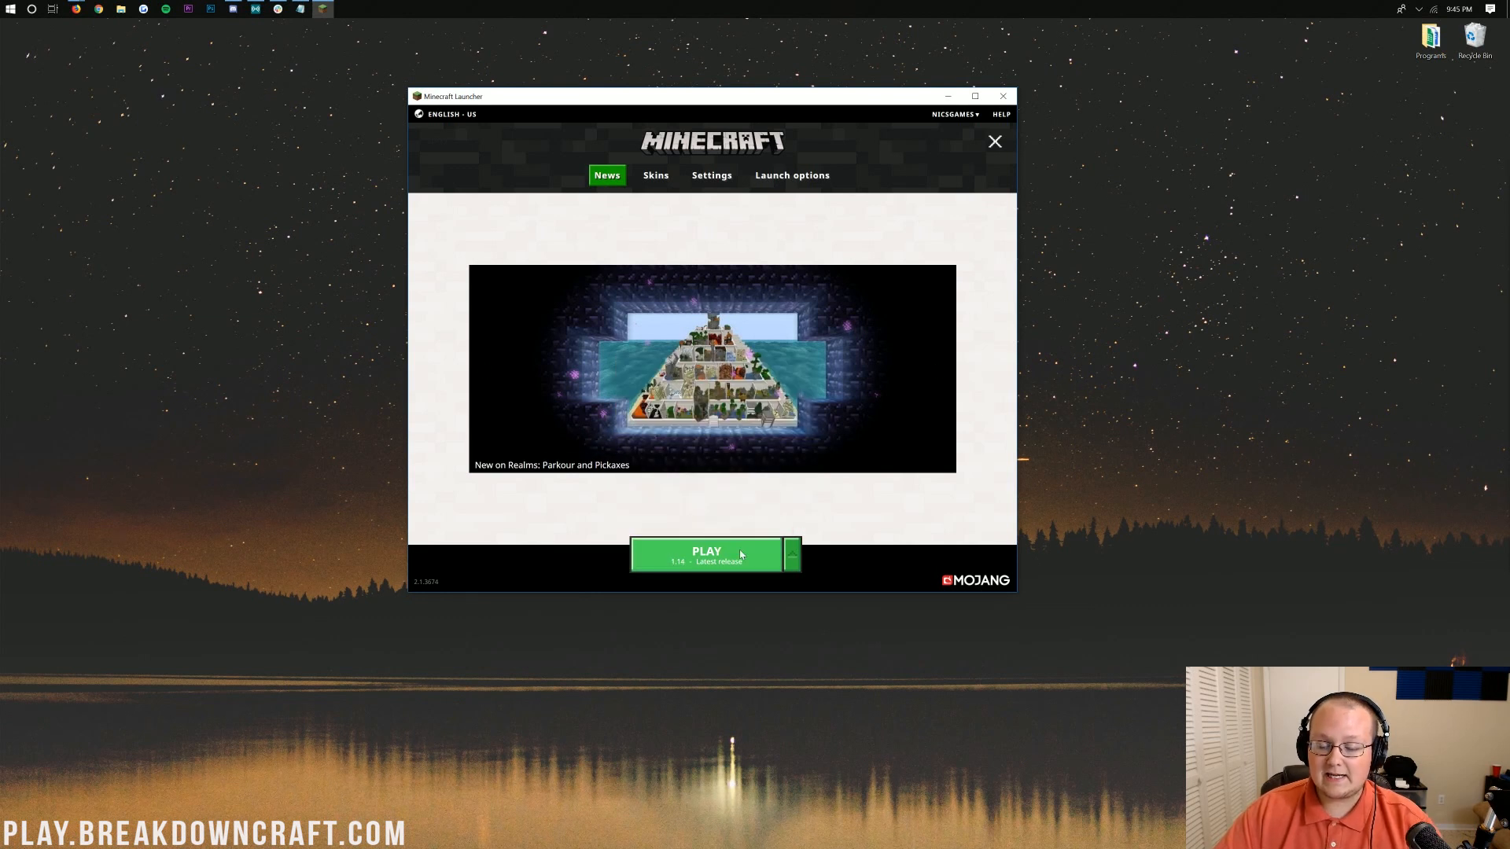
{"action": "left_click", "coordinate": [791, 553]}
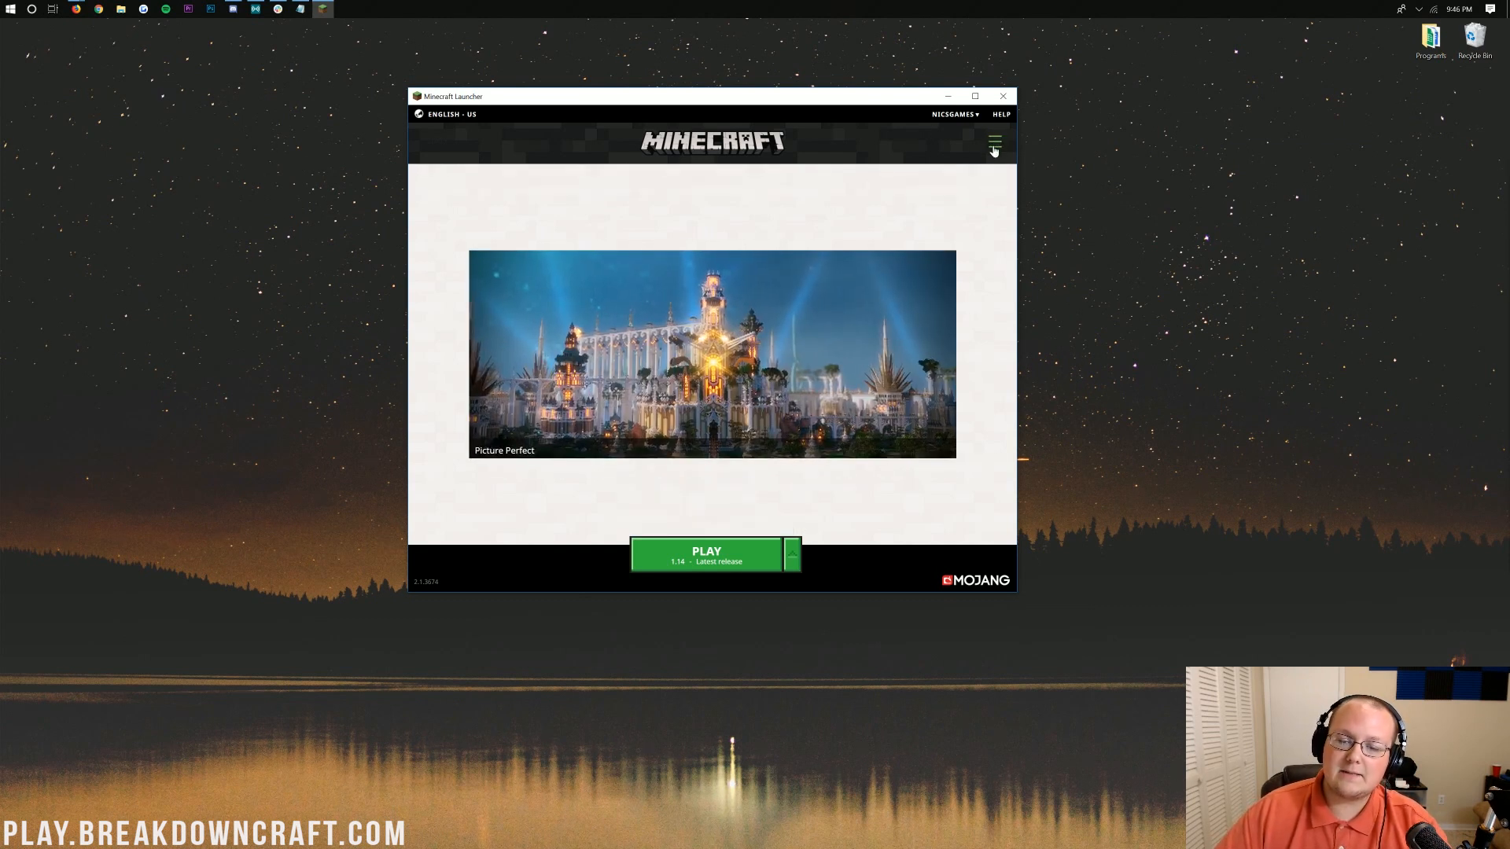
- Add a new launch configuration under Launch options and name it Play.BreakdownCraft.com
{"action": "left_click", "coordinate": [994, 142]}
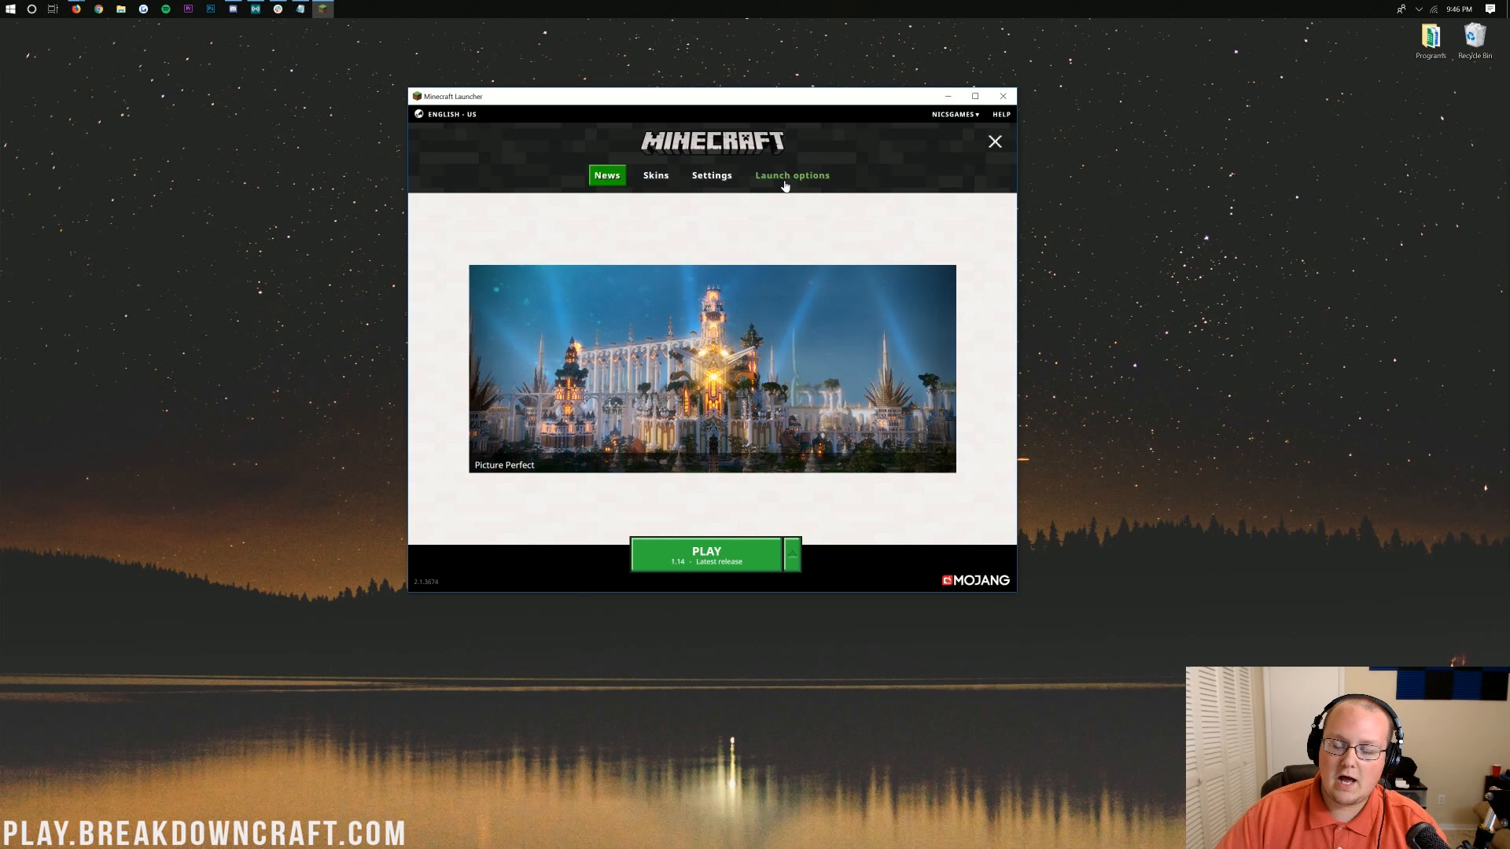
{"action": "left_click", "coordinate": [792, 175]}
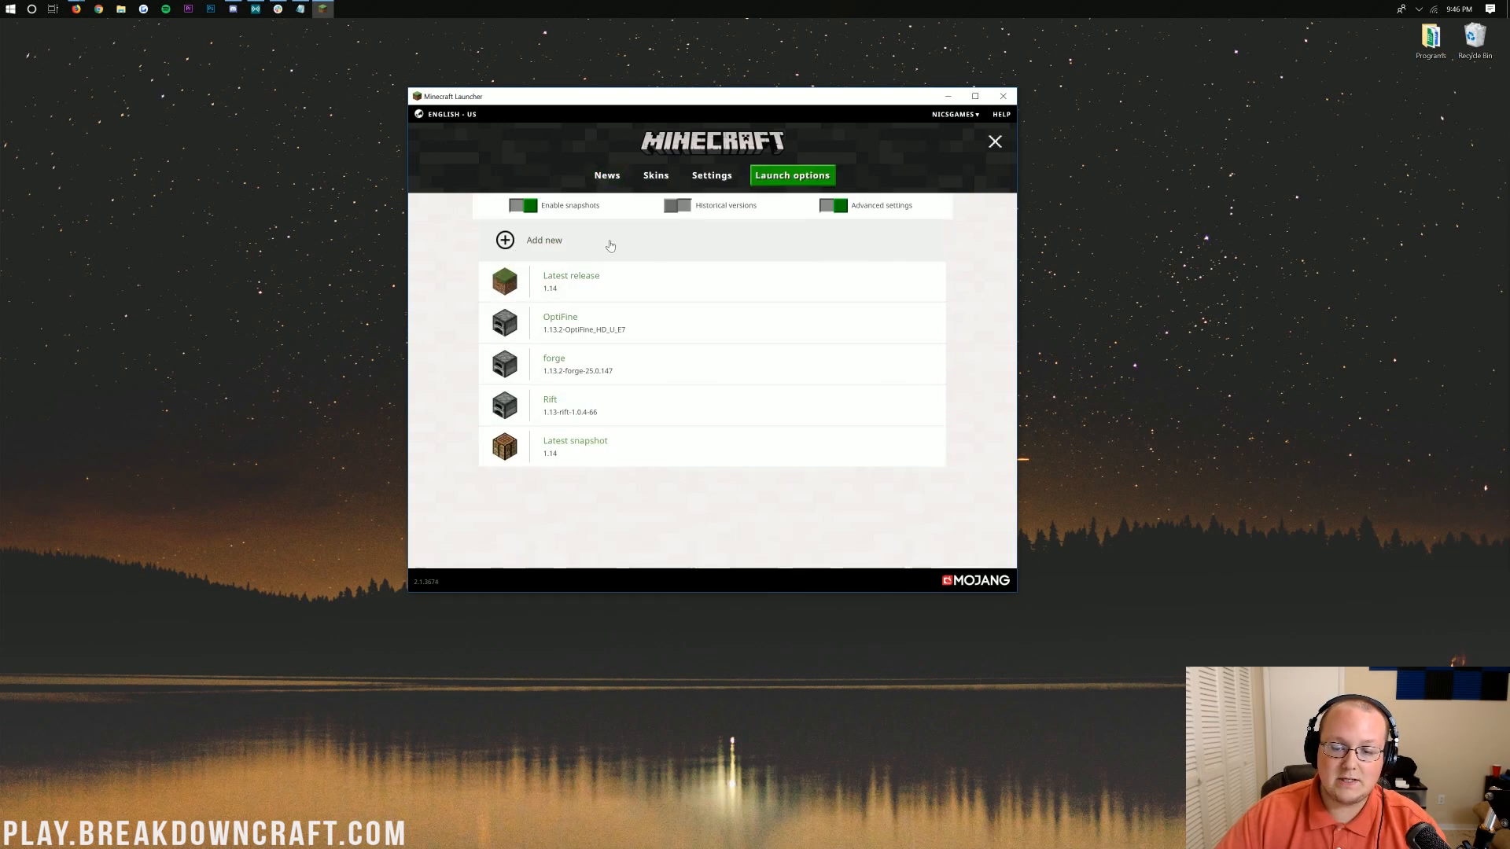
{"action": "left_click", "coordinate": [531, 239]}
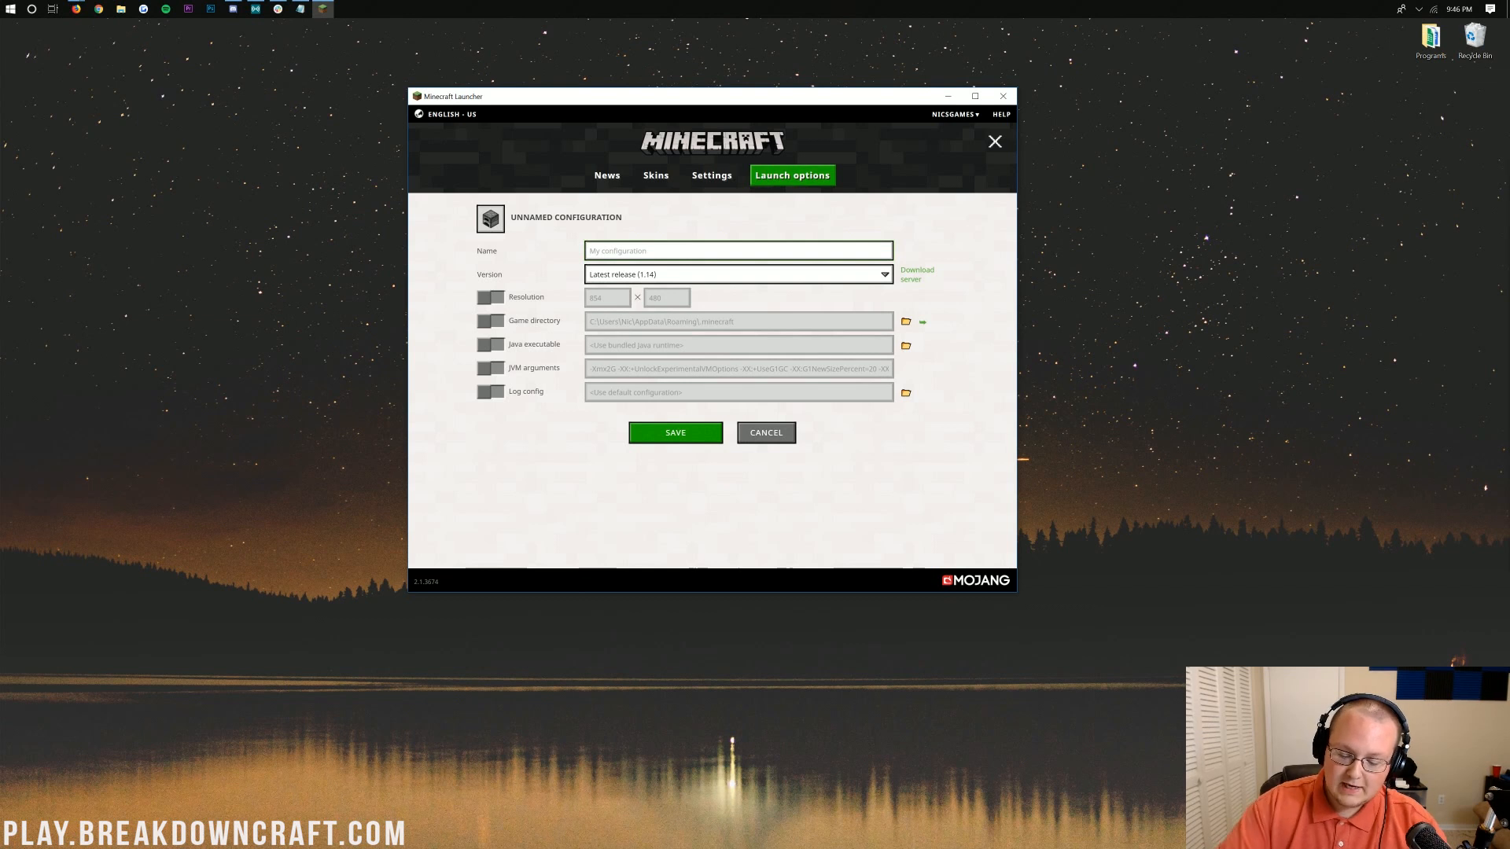
{"action": "type", "text": "Play.BreakdownCraft.com"}
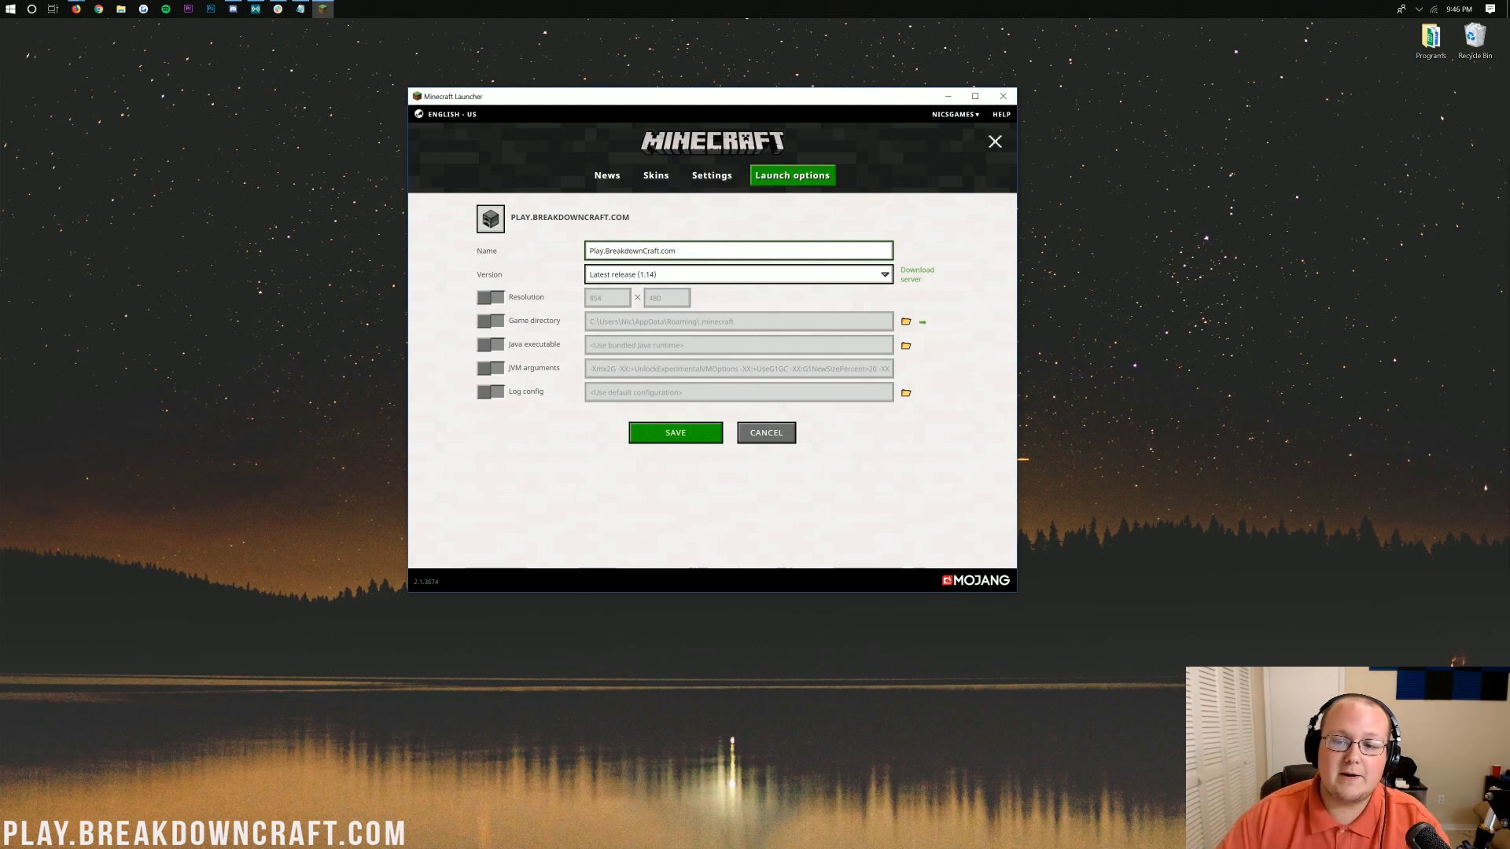
{"action": "double_click", "coordinate": [632, 250]}
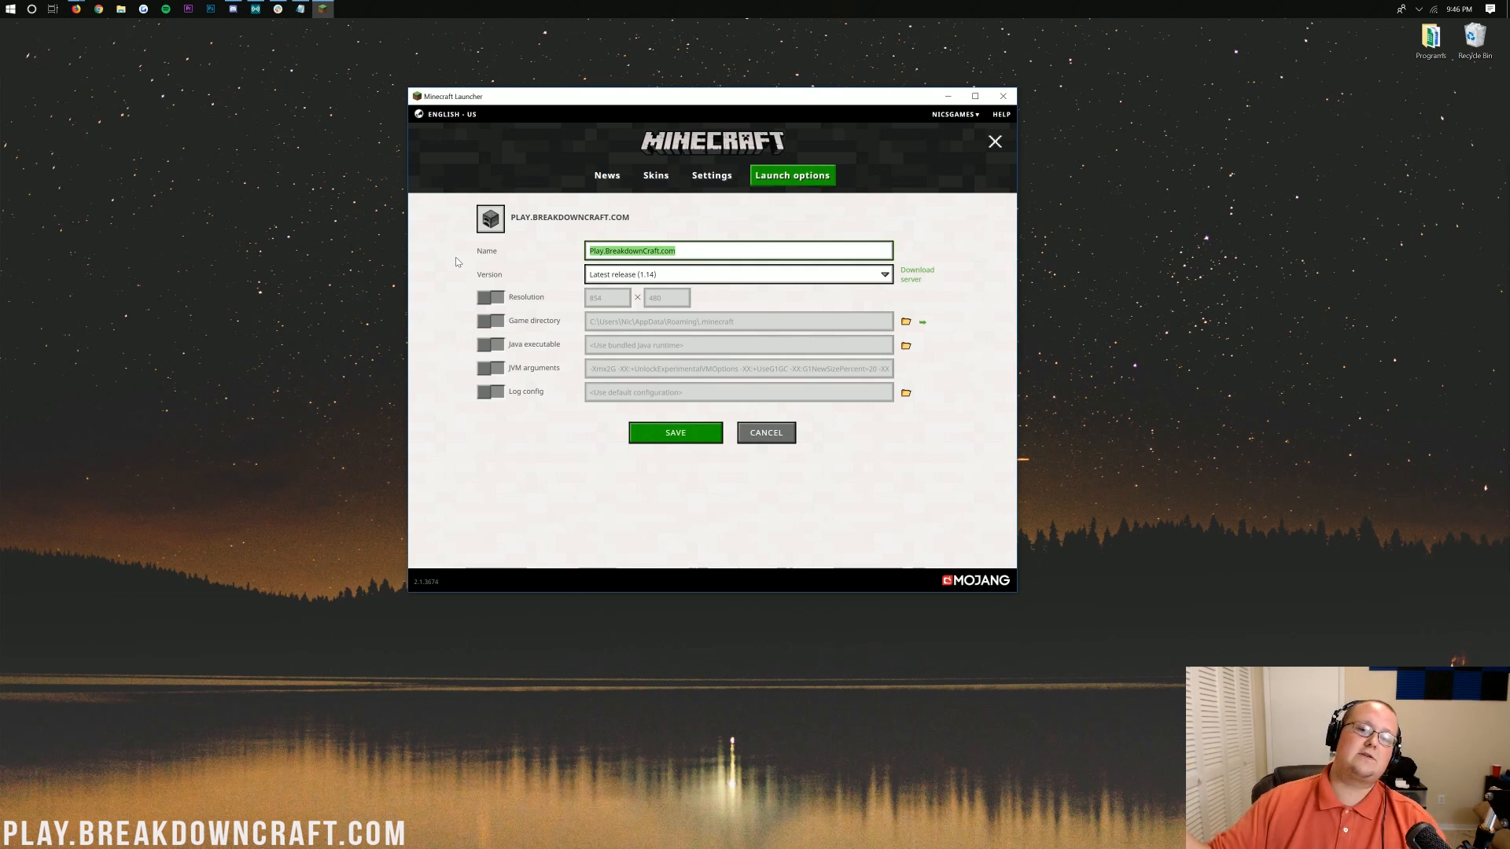
{"action": "mouse_move", "coordinate": [541, 258]}
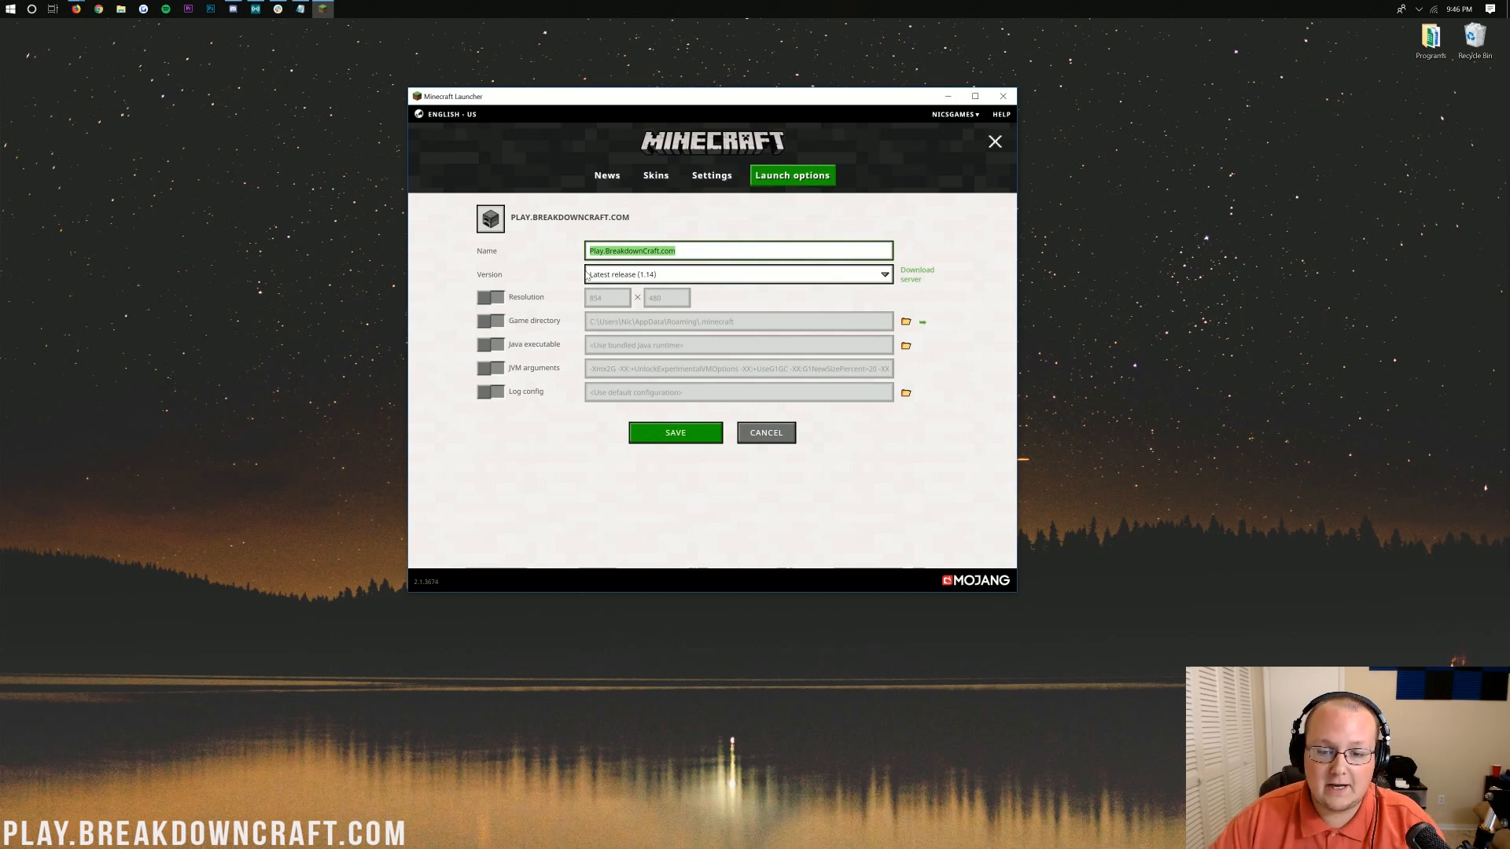
- Set the configuration to release 1.14 with a 1920 x 1080 resolution and save it
{"action": "left_click", "coordinate": [739, 274]}
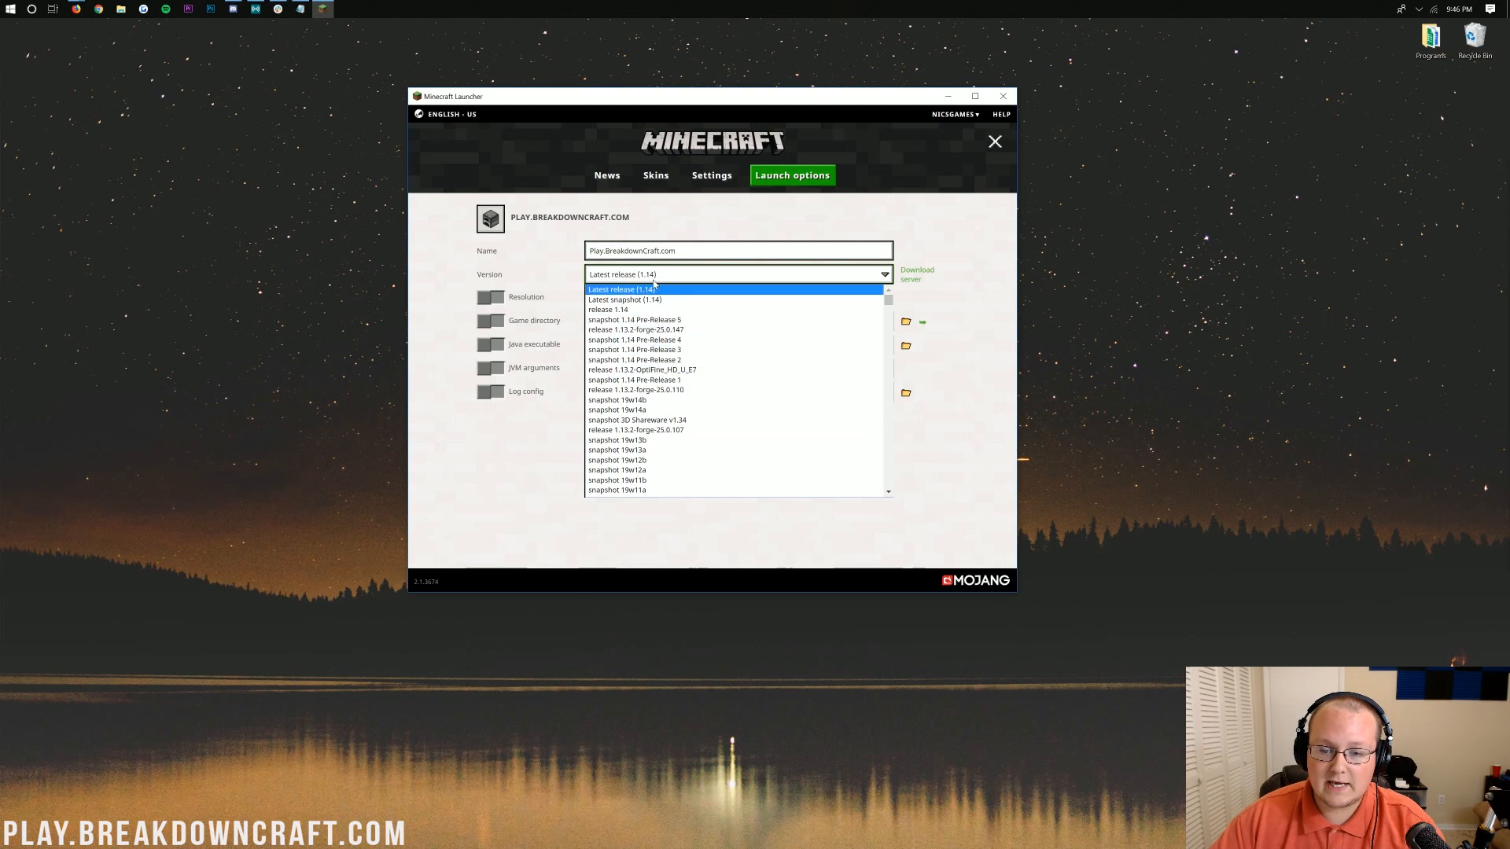
{"action": "left_click", "coordinate": [607, 308]}
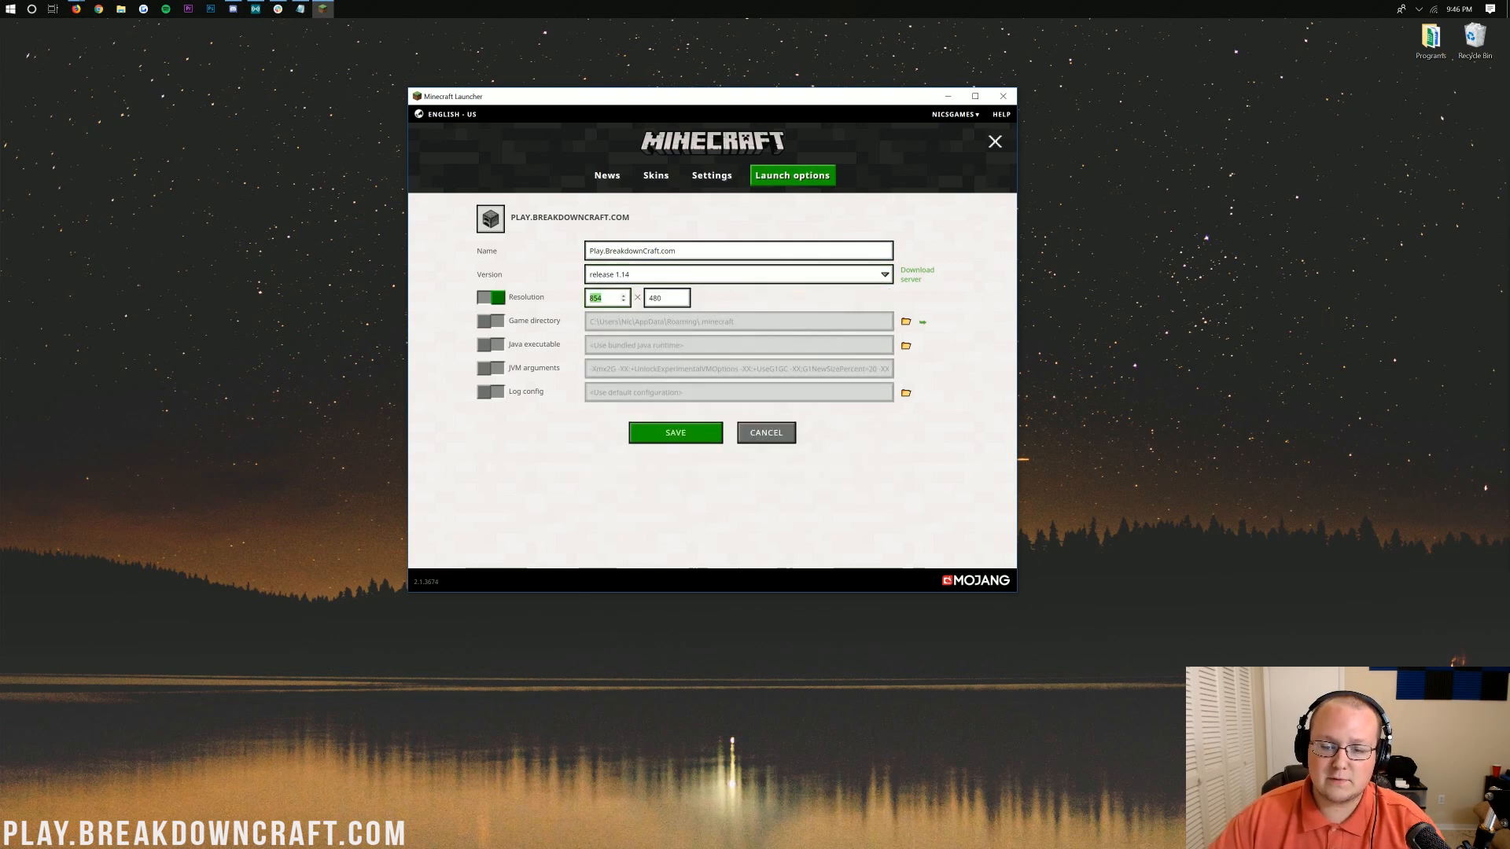
{"action": "type", "text": "1920"}
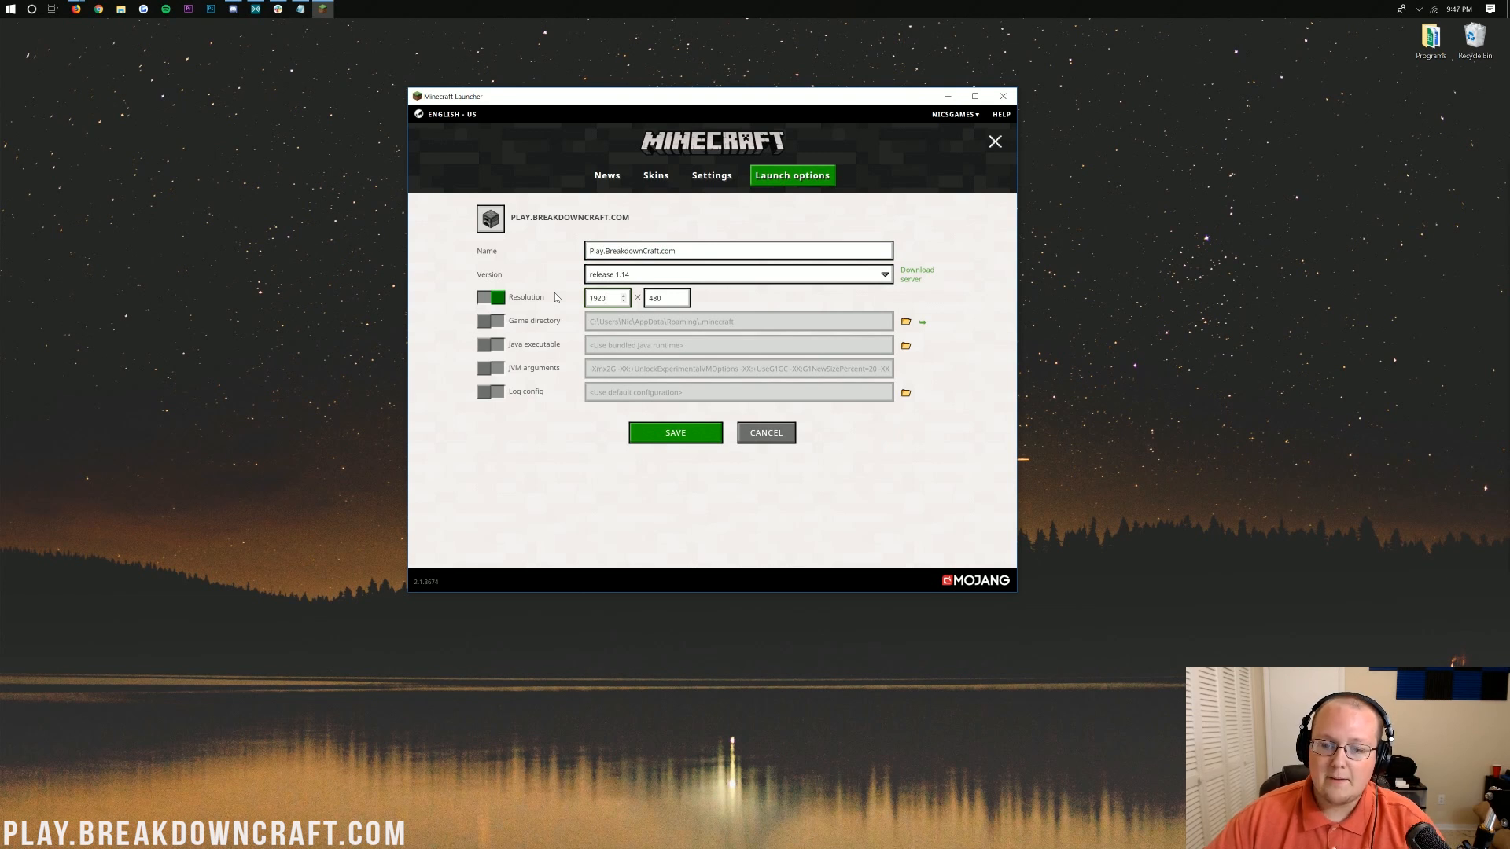
{"action": "type", "text": "1080"}
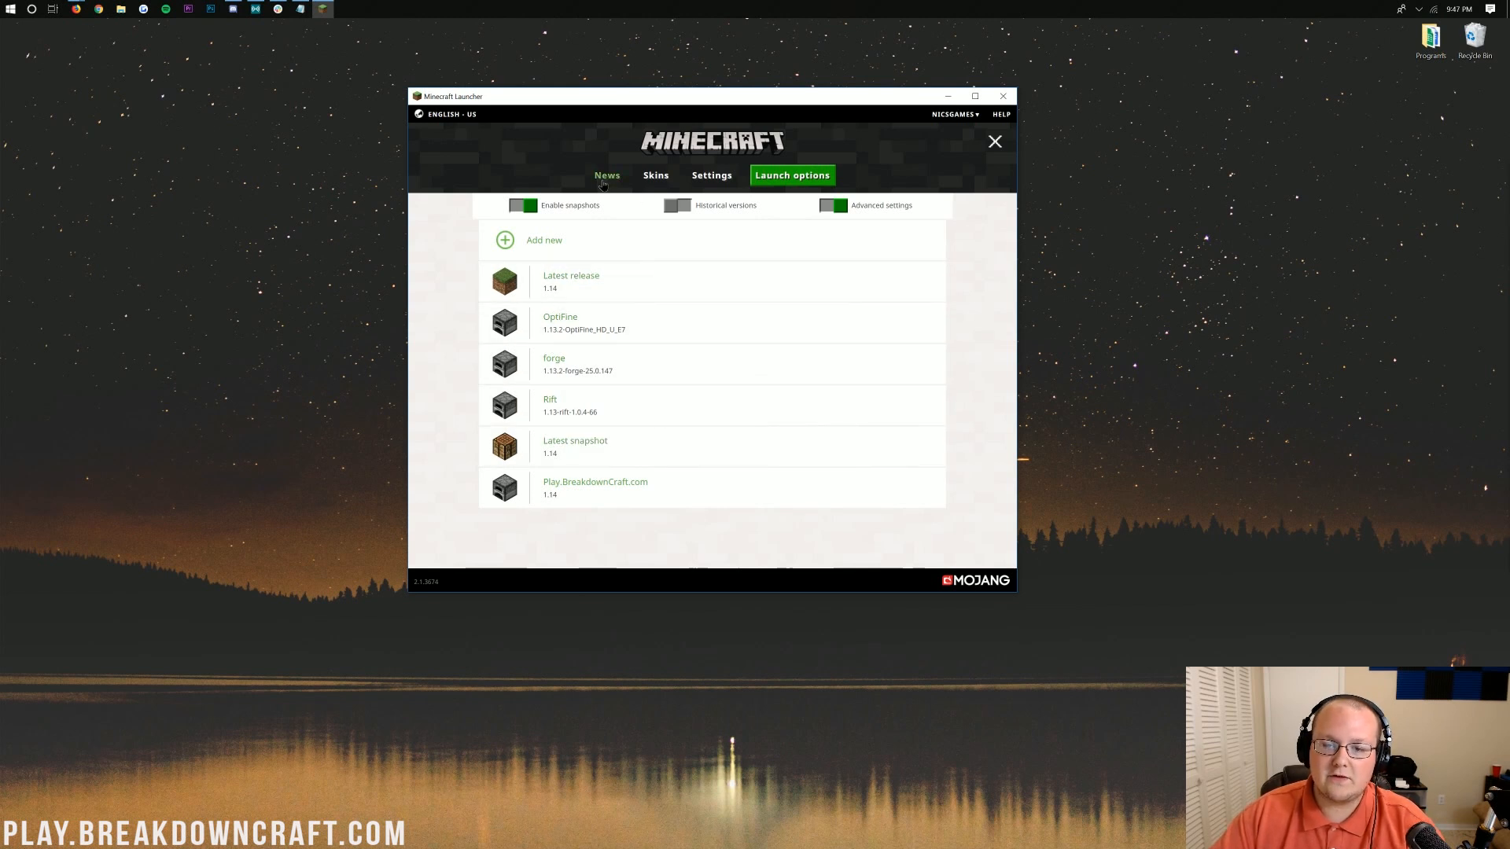
- Select the Play.BreakdownCraft.com profile beside PLAY and launch Minecraft 1.14
{"action": "left_click", "coordinate": [607, 174]}
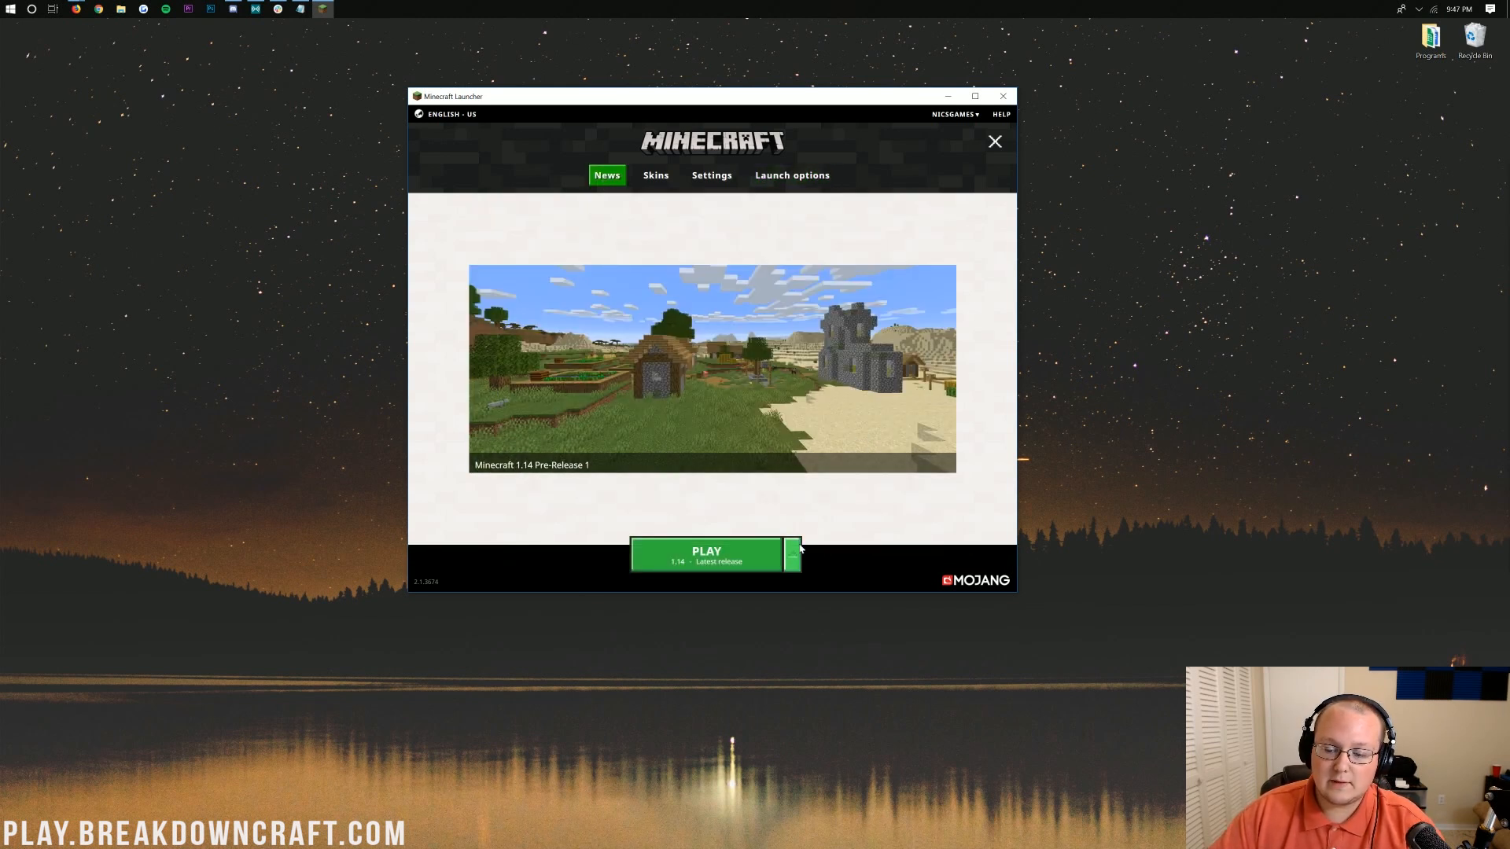
{"action": "left_click", "coordinate": [791, 554]}
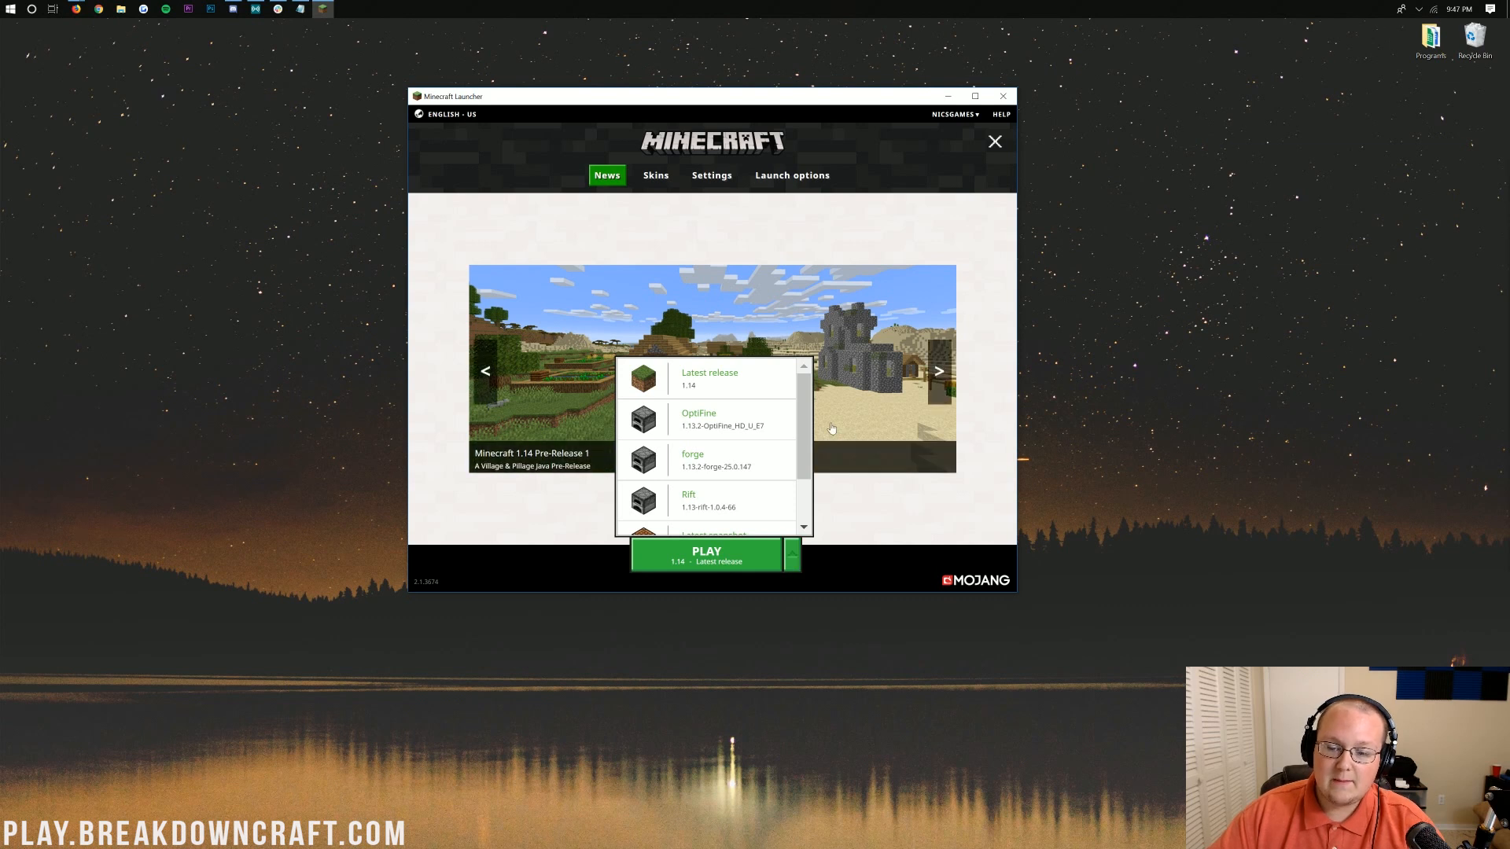
{"action": "scroll", "scroll_direction": "down", "scroll_amount": 3}
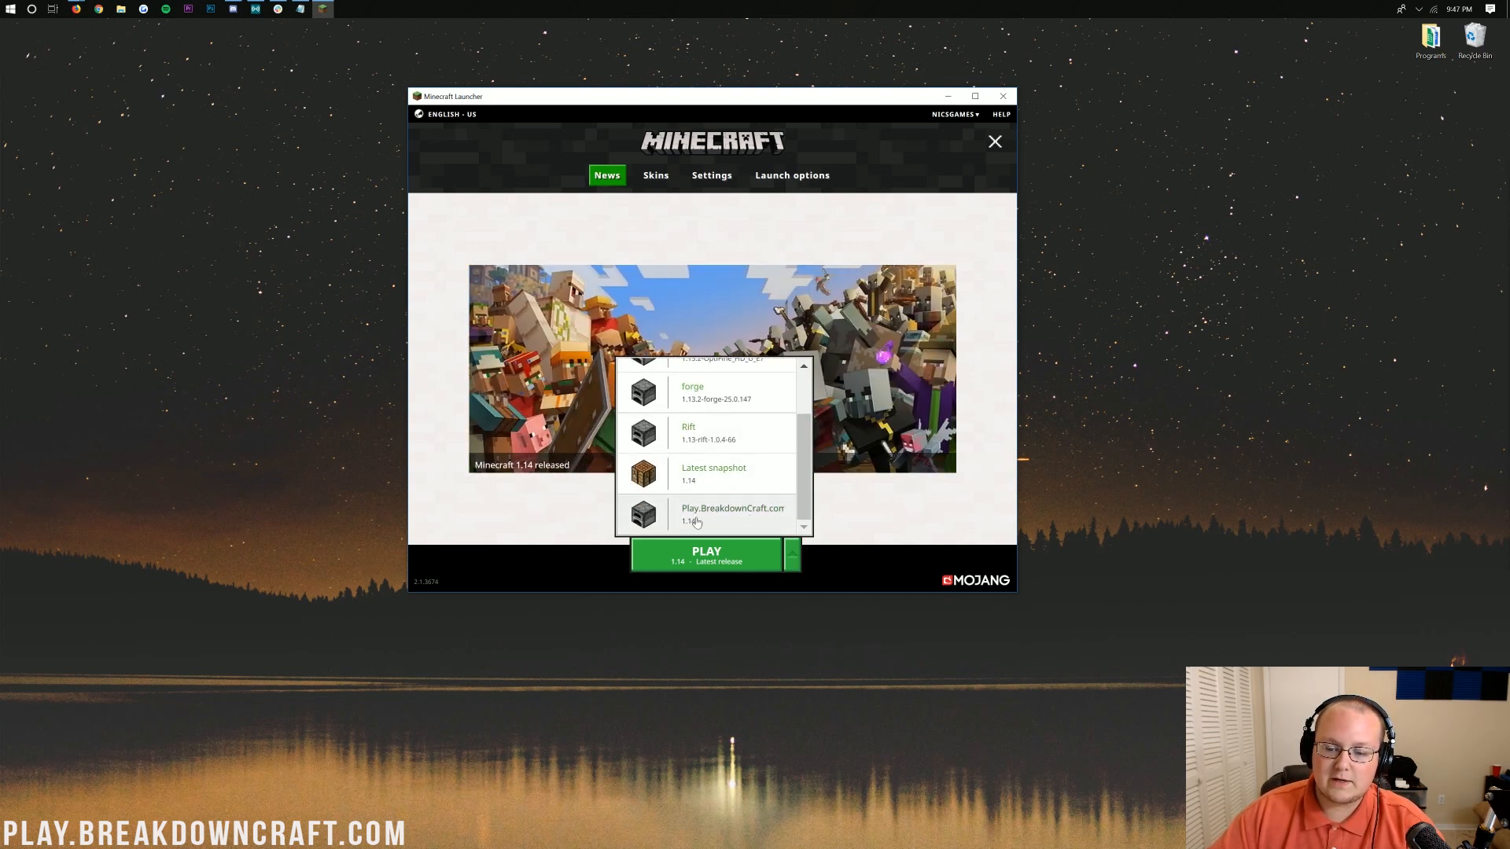
{"action": "left_click", "coordinate": [717, 515]}
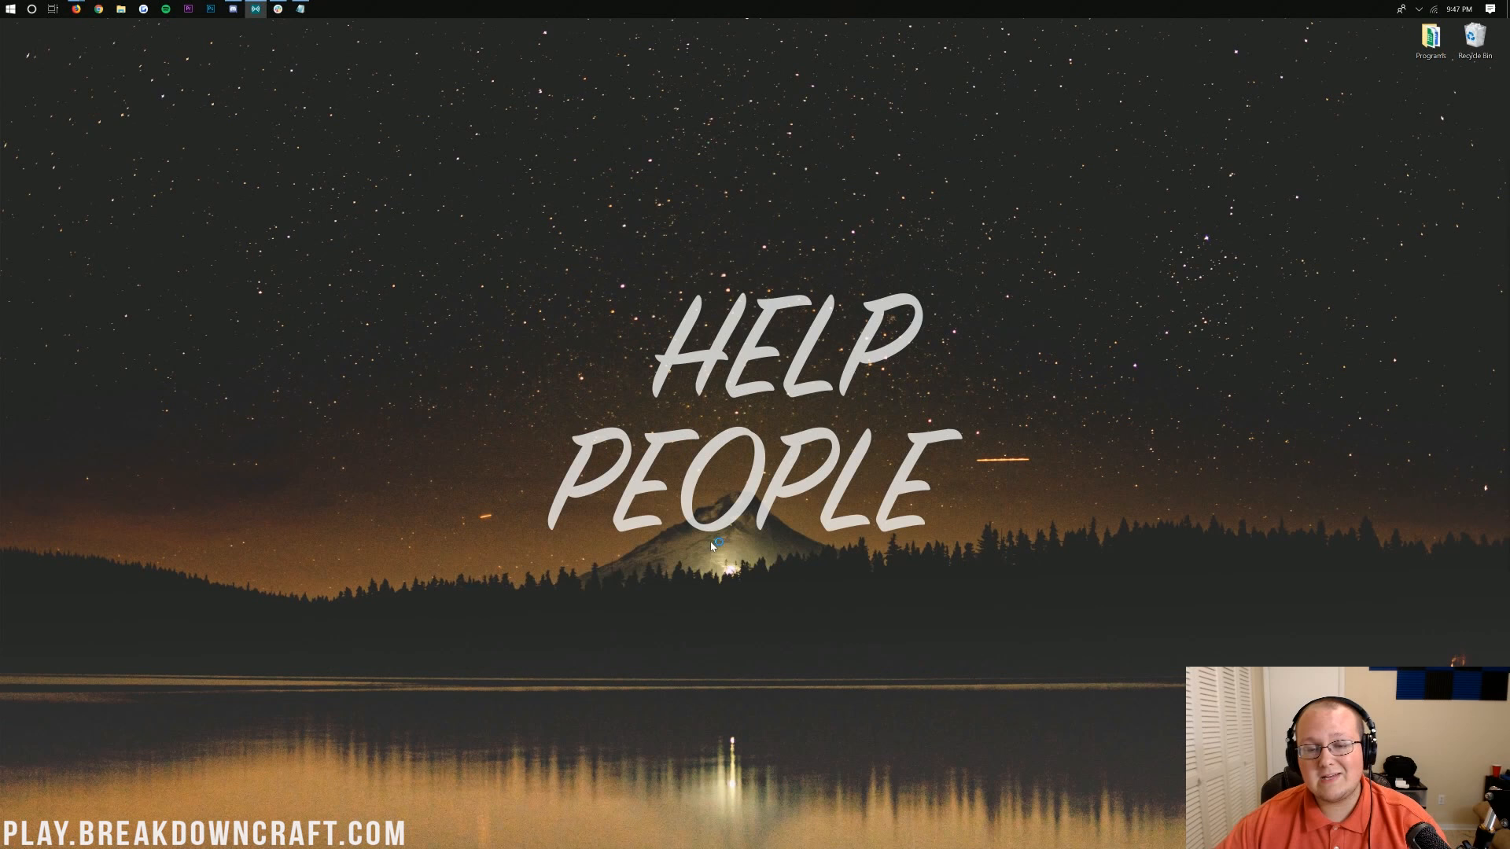
{"action": "mouse_move", "coordinate": [541, 292]}
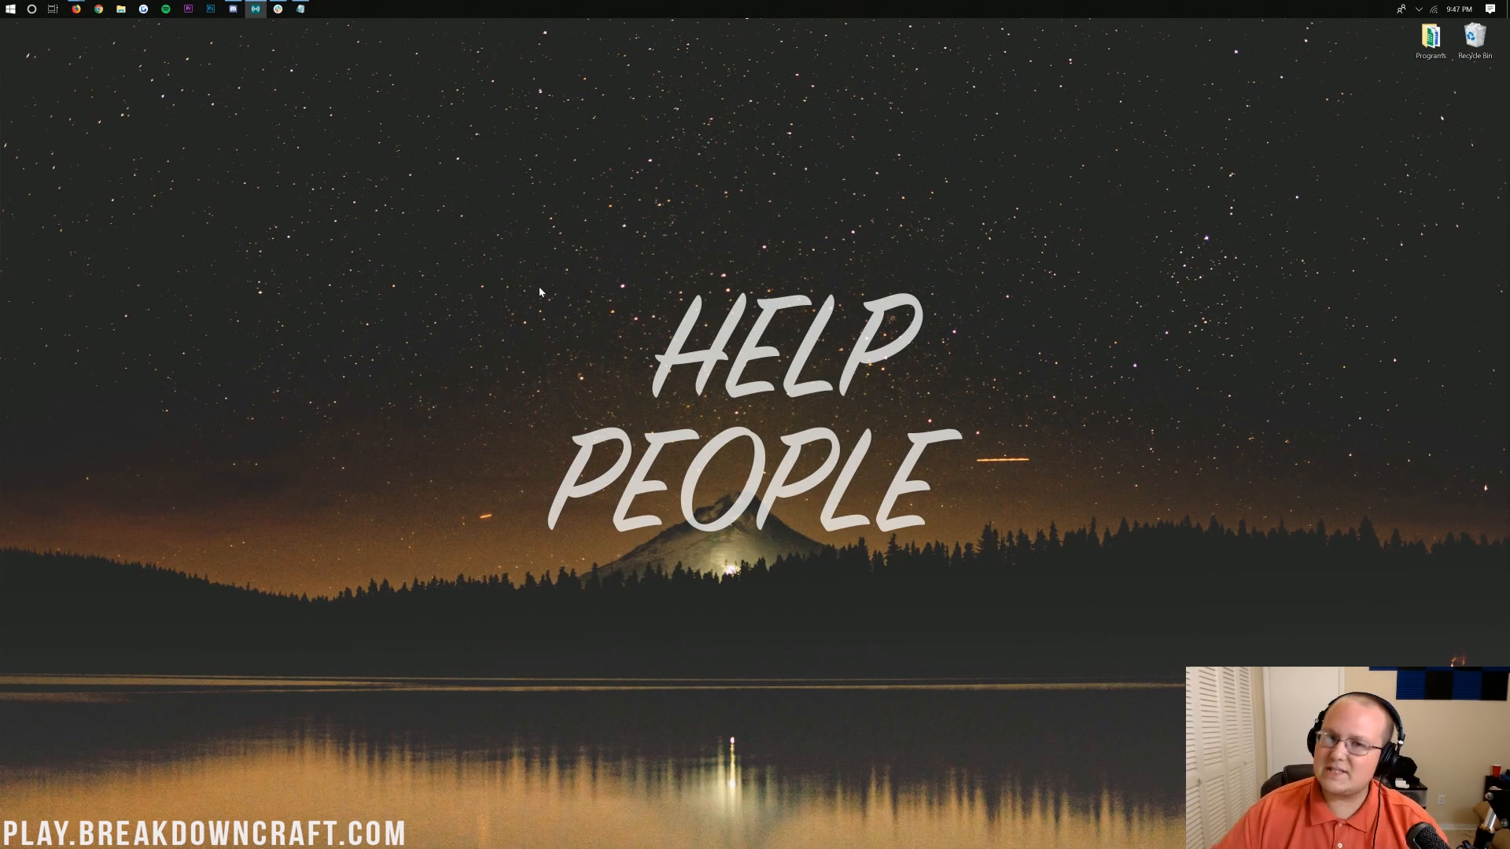
{"action": "mouse_move", "coordinate": [518, 198]}
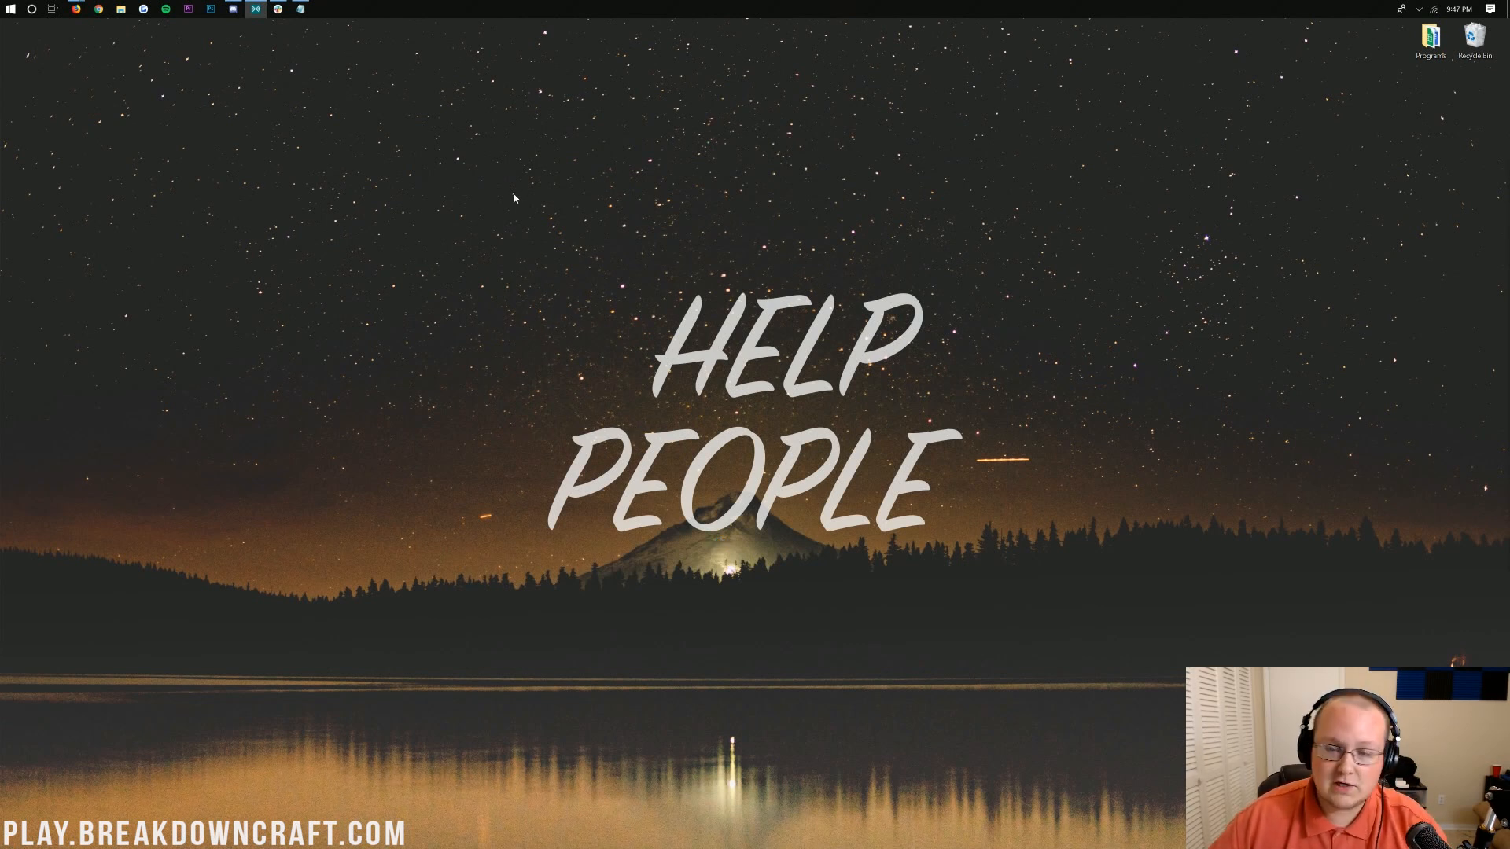
- Wait on the desktop while the Minecraft 1.14 window shows the Mojang loading bar
{"action": "left_click", "coordinate": [277, 6]}
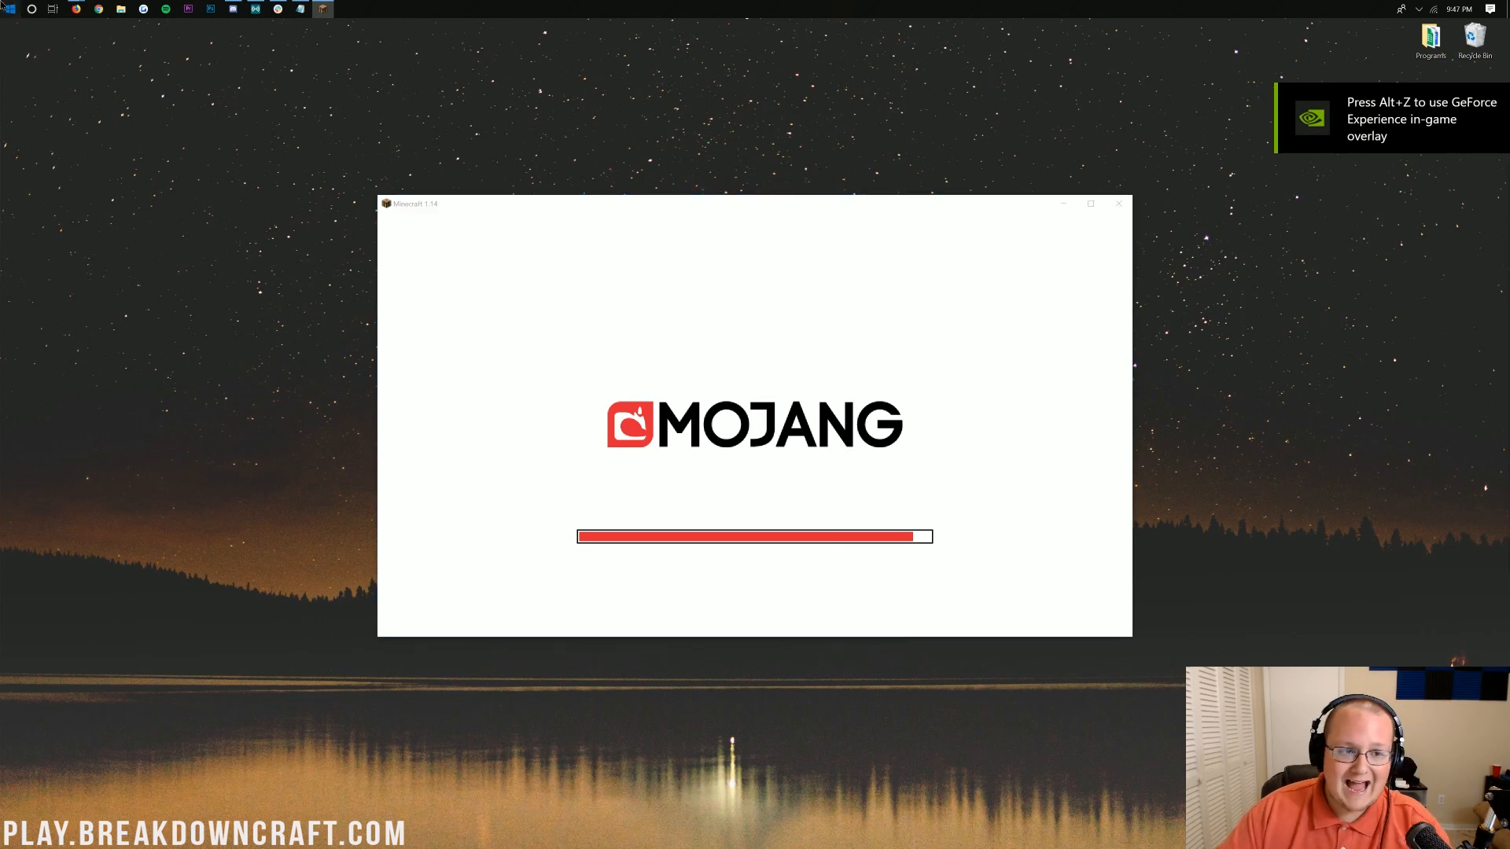
- Let Minecraft 1.14 reach its Java Edition title screen, then close the game window
{"action": "left_click", "coordinate": [8, 8]}
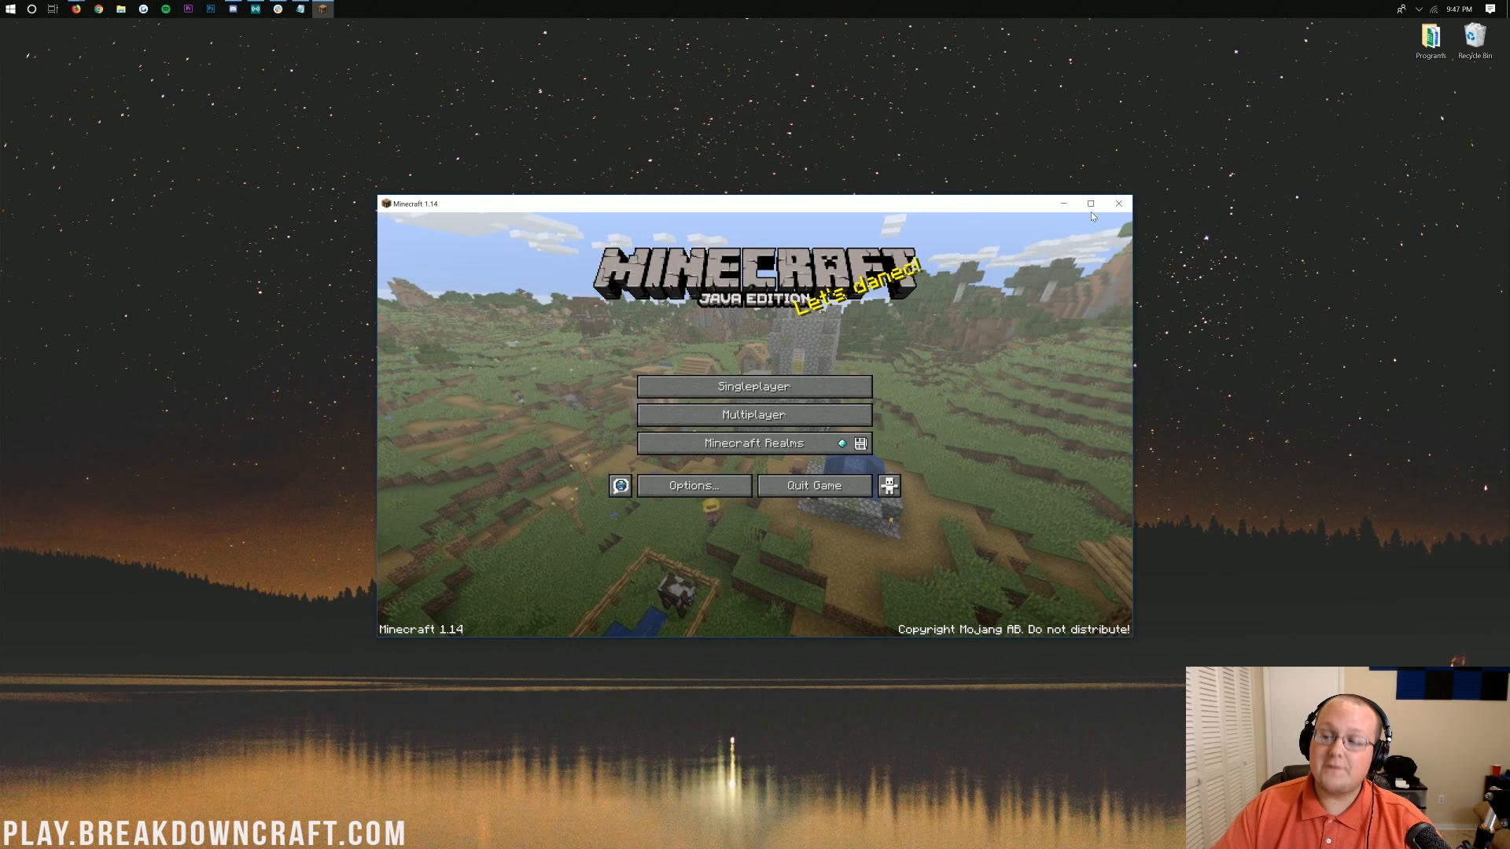
{"action": "left_click", "coordinate": [1118, 203]}
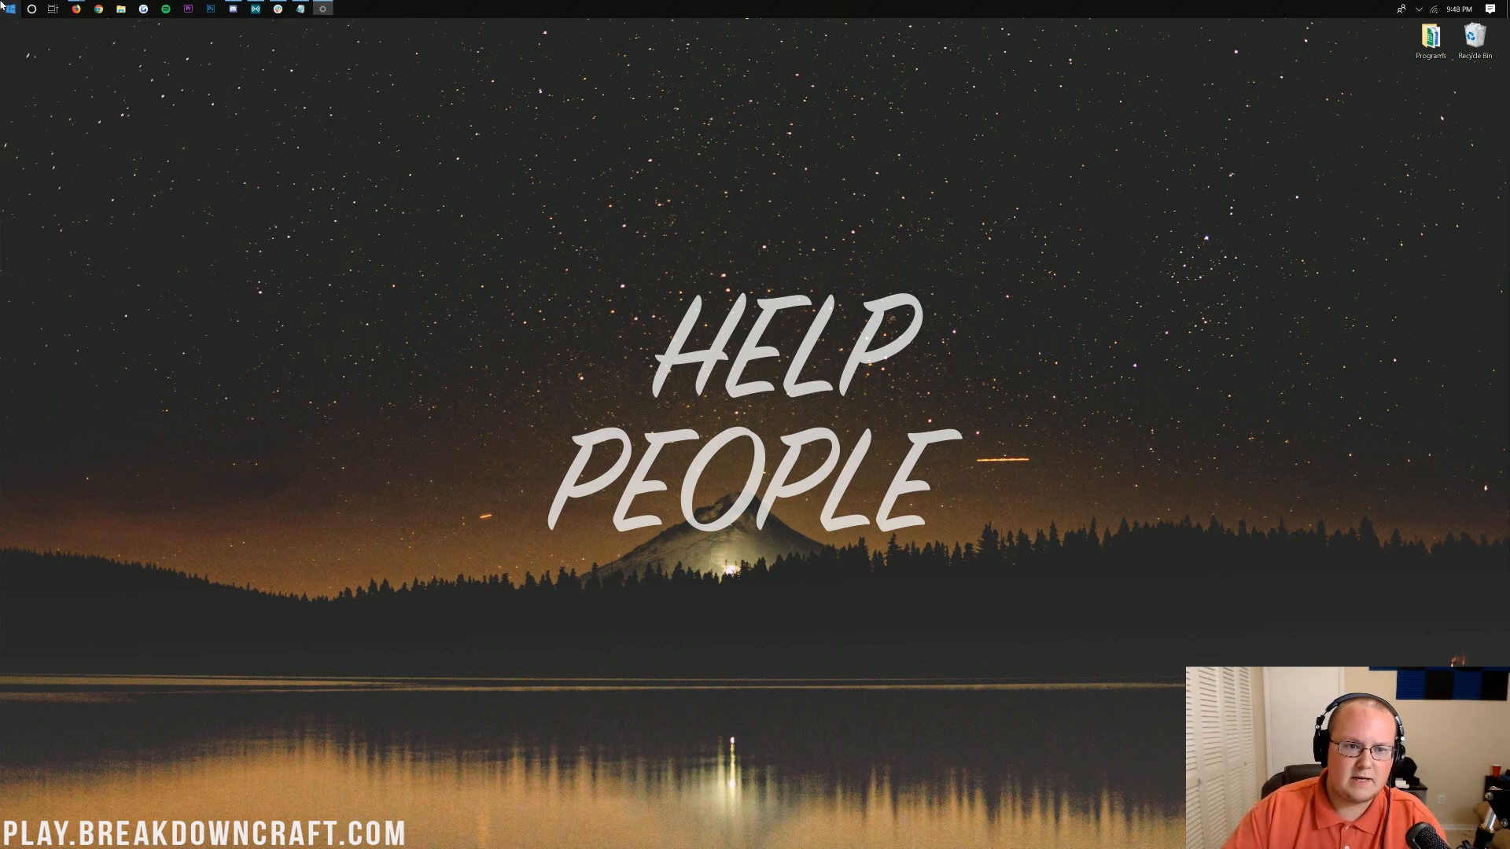
{"action": "left_click", "coordinate": [321, 8]}
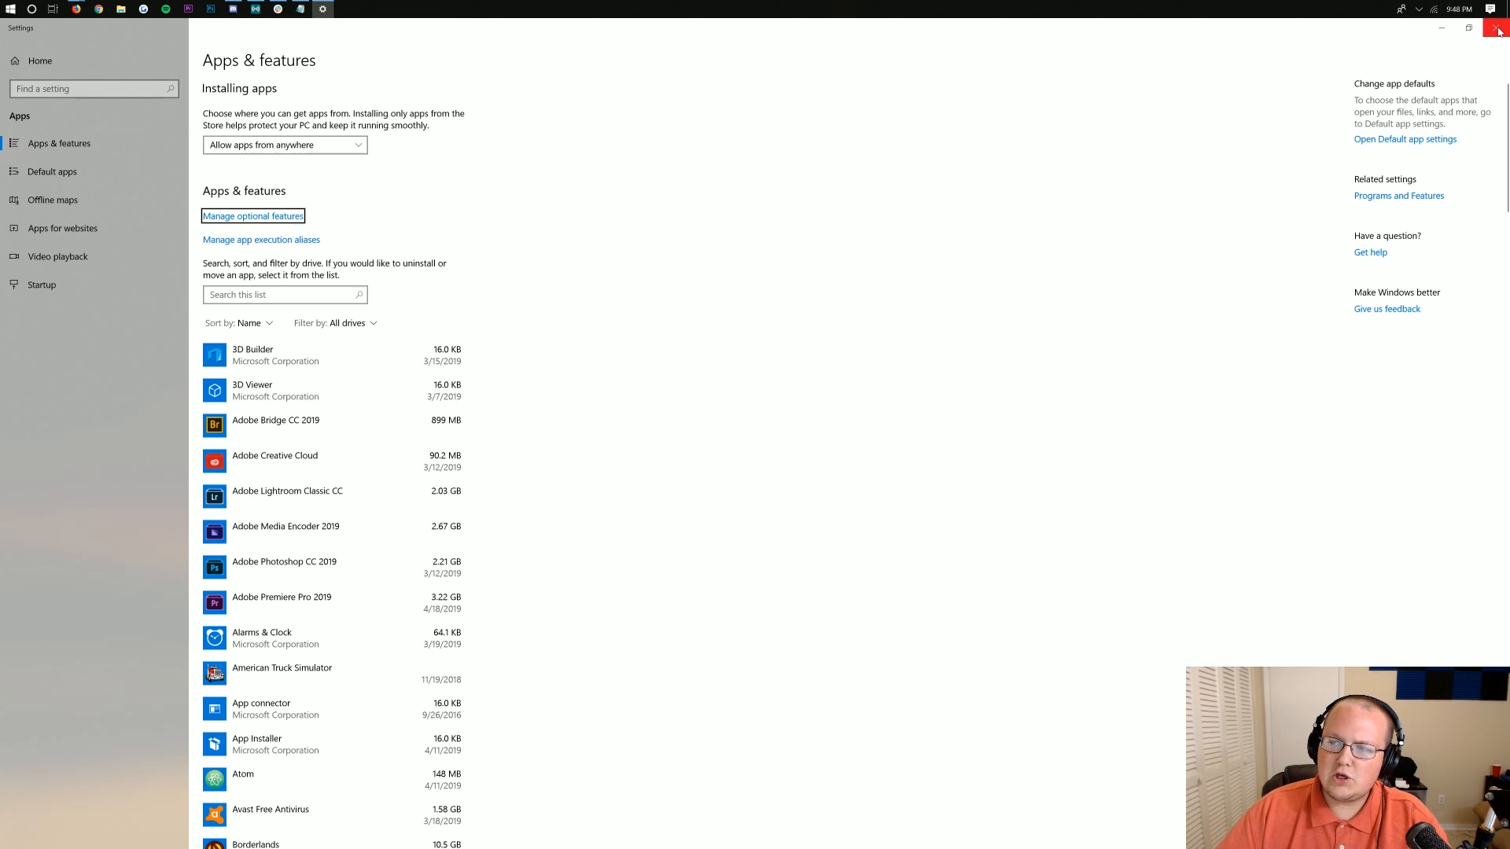
{"action": "left_click", "coordinate": [1498, 28]}
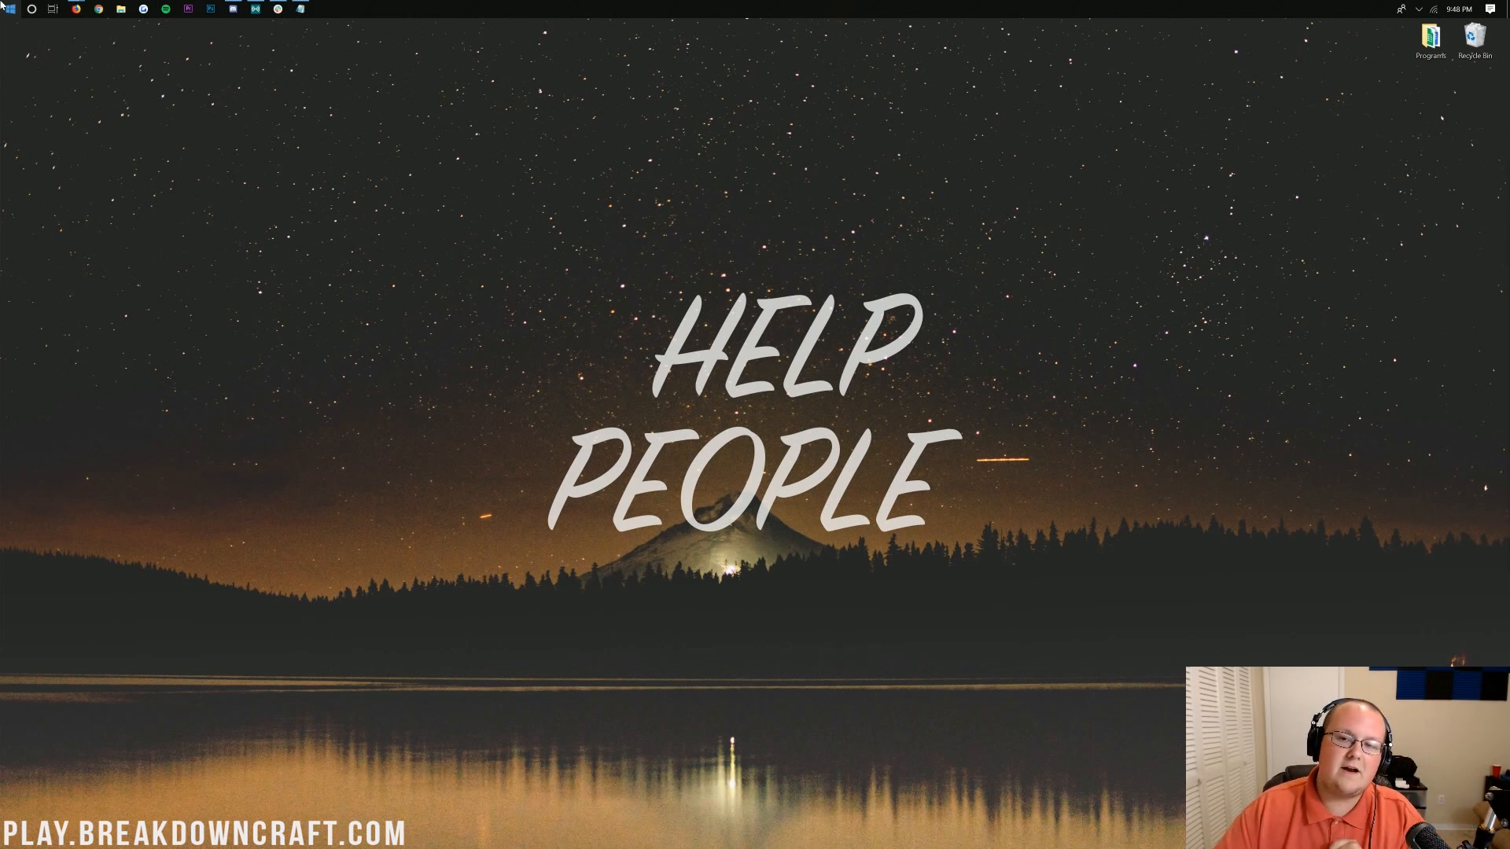
- Use the Run dialog with %appdata% to open the Roaming folder in File Explorer
{"action": "left_click", "coordinate": [6, 7]}
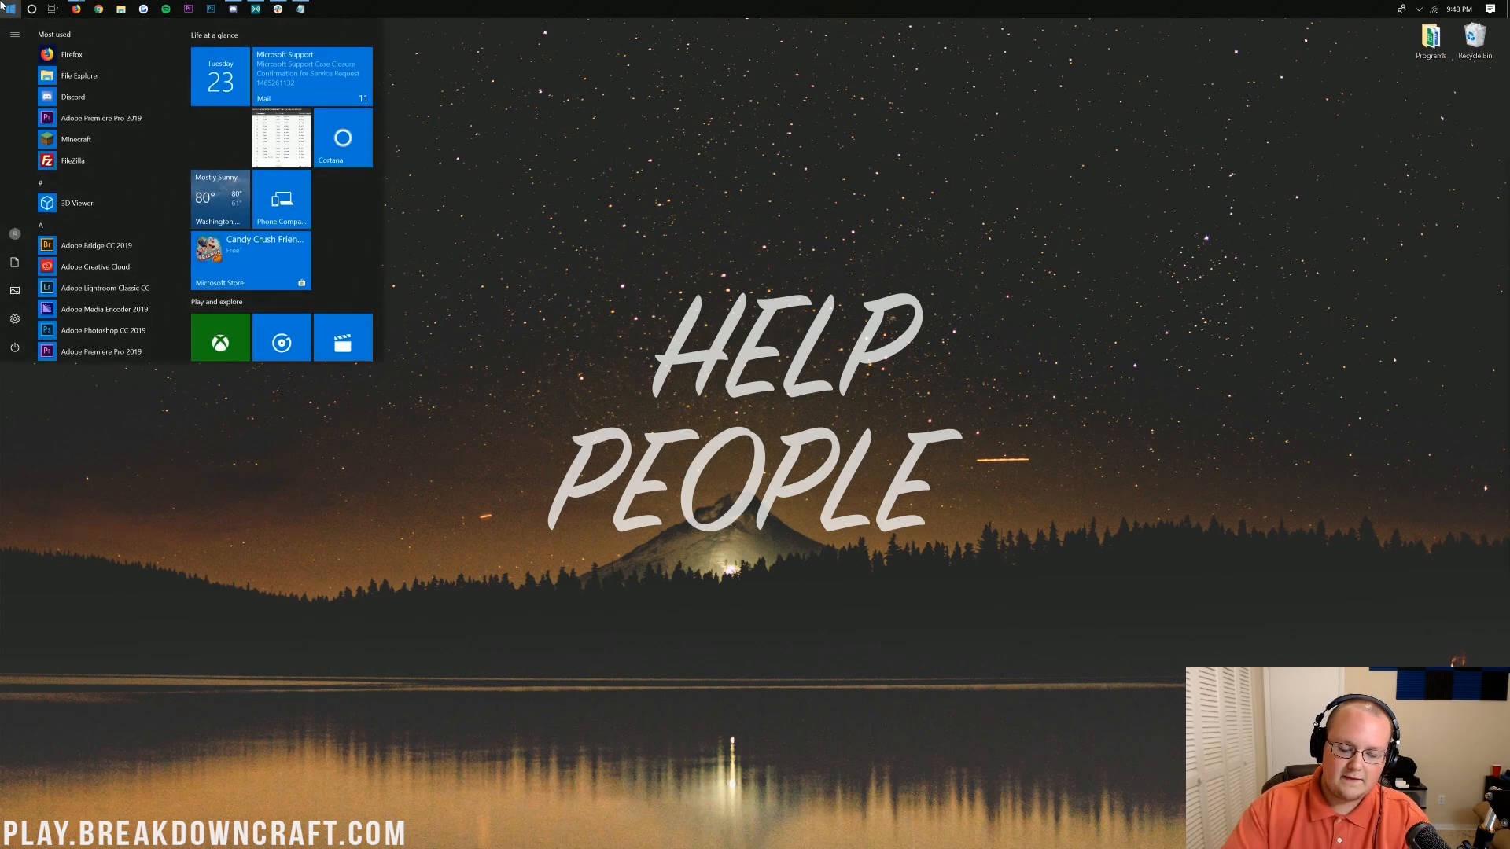
{"action": "type", "text": "run"}
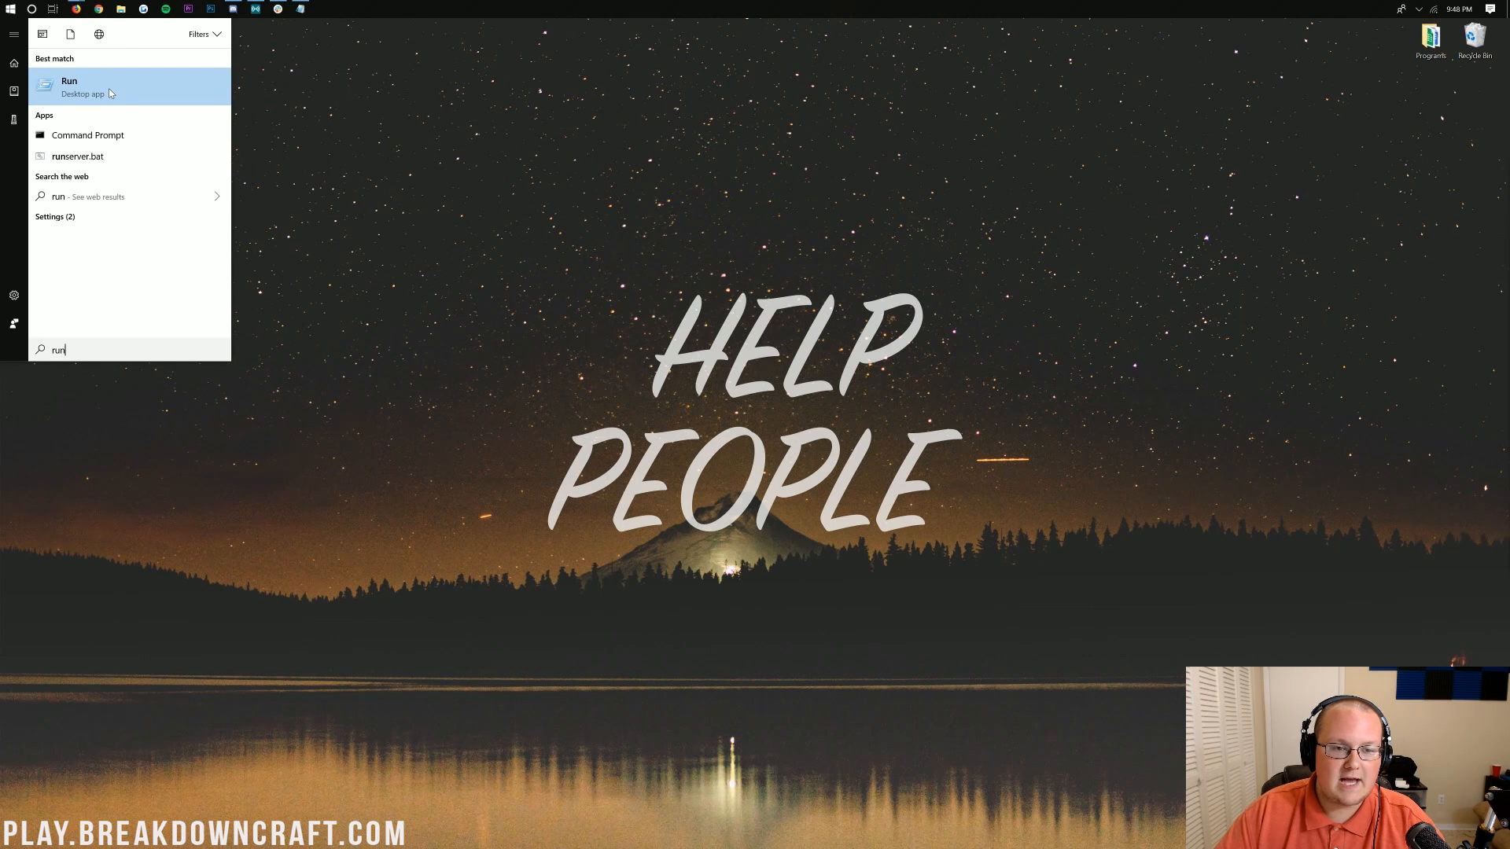
{"action": "left_click", "coordinate": [69, 85]}
{"action": "type", "text": "%appdata"}
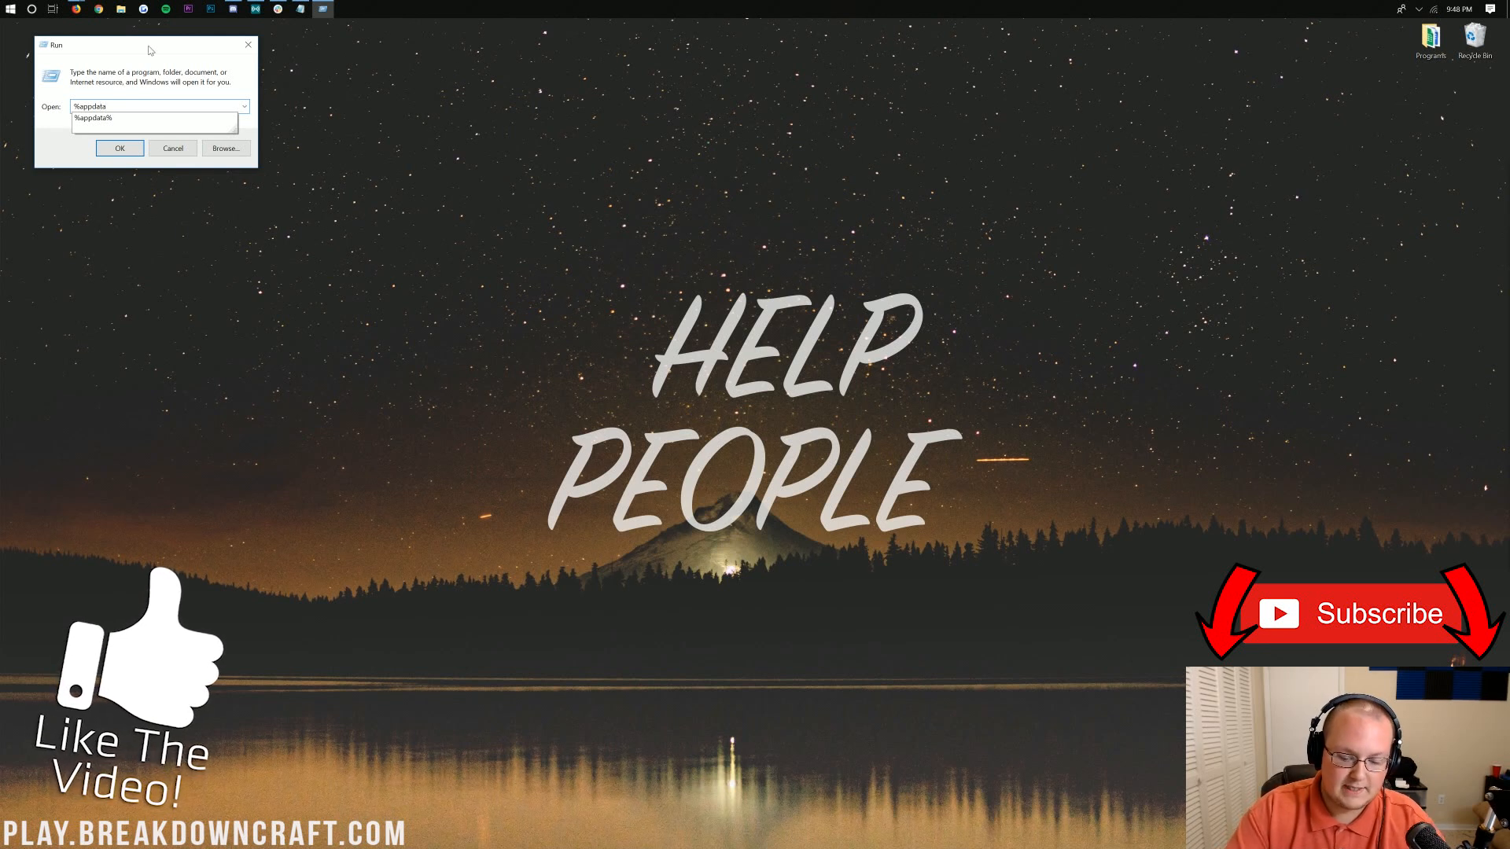
{"action": "left_click", "coordinate": [120, 148]}
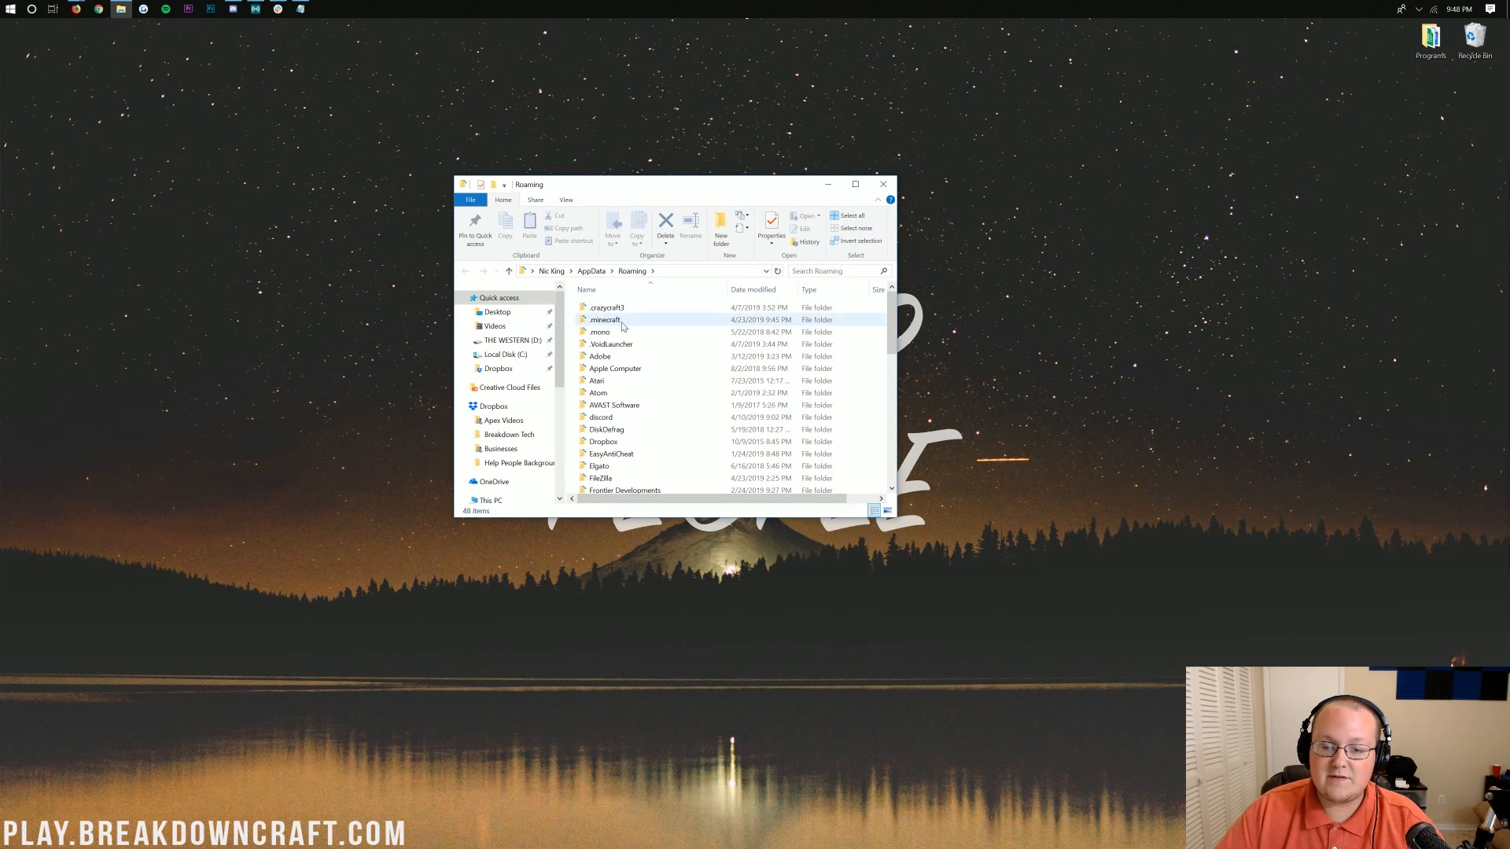
- Browse the .minecraft folder, picking out saves and screenshots, then close the window
{"action": "right_click", "coordinate": [605, 319]}
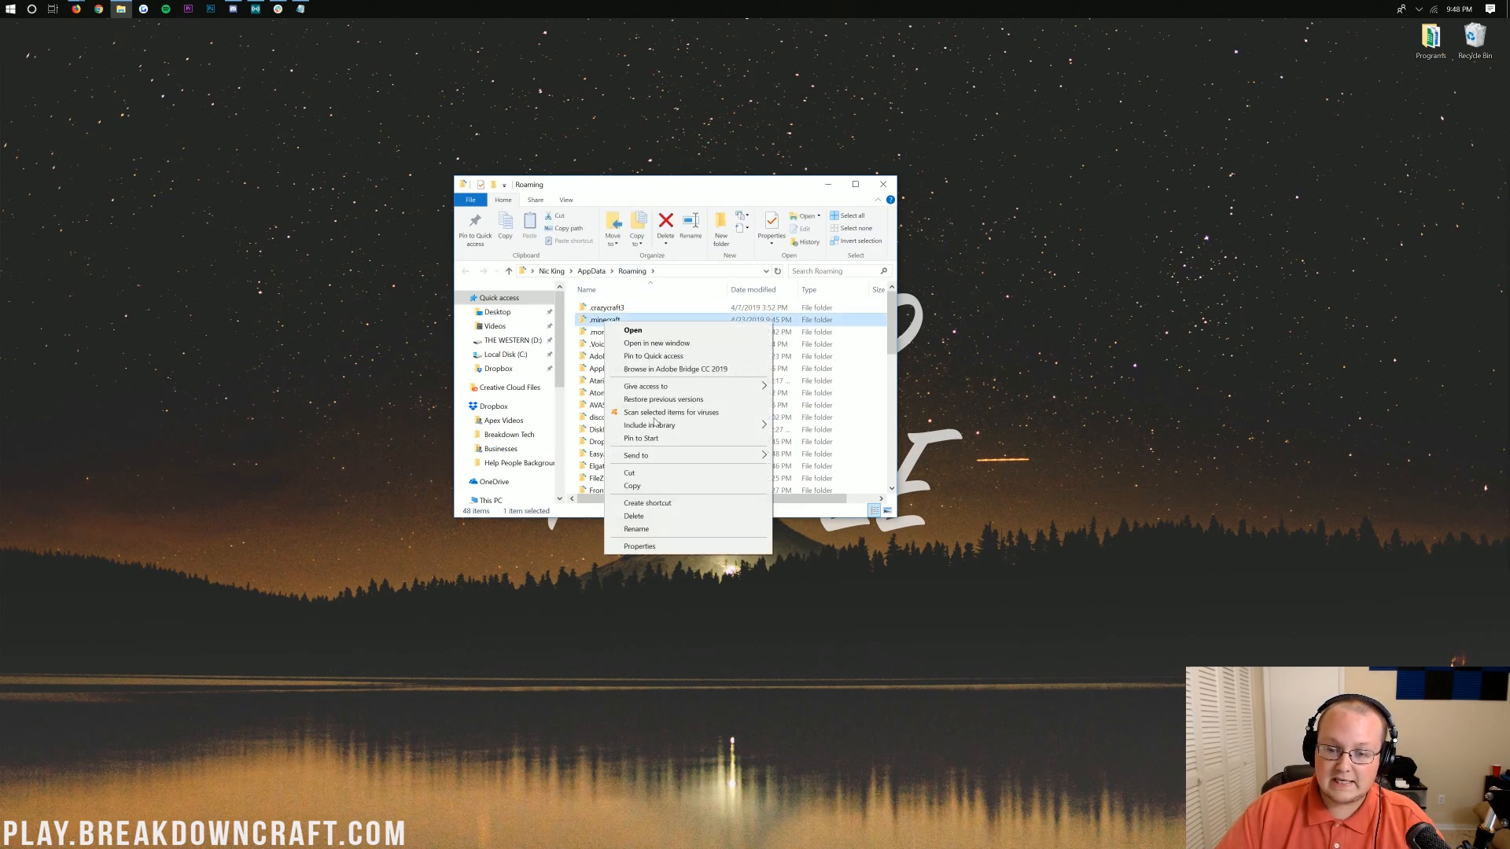
{"action": "left_click", "coordinate": [636, 528]}
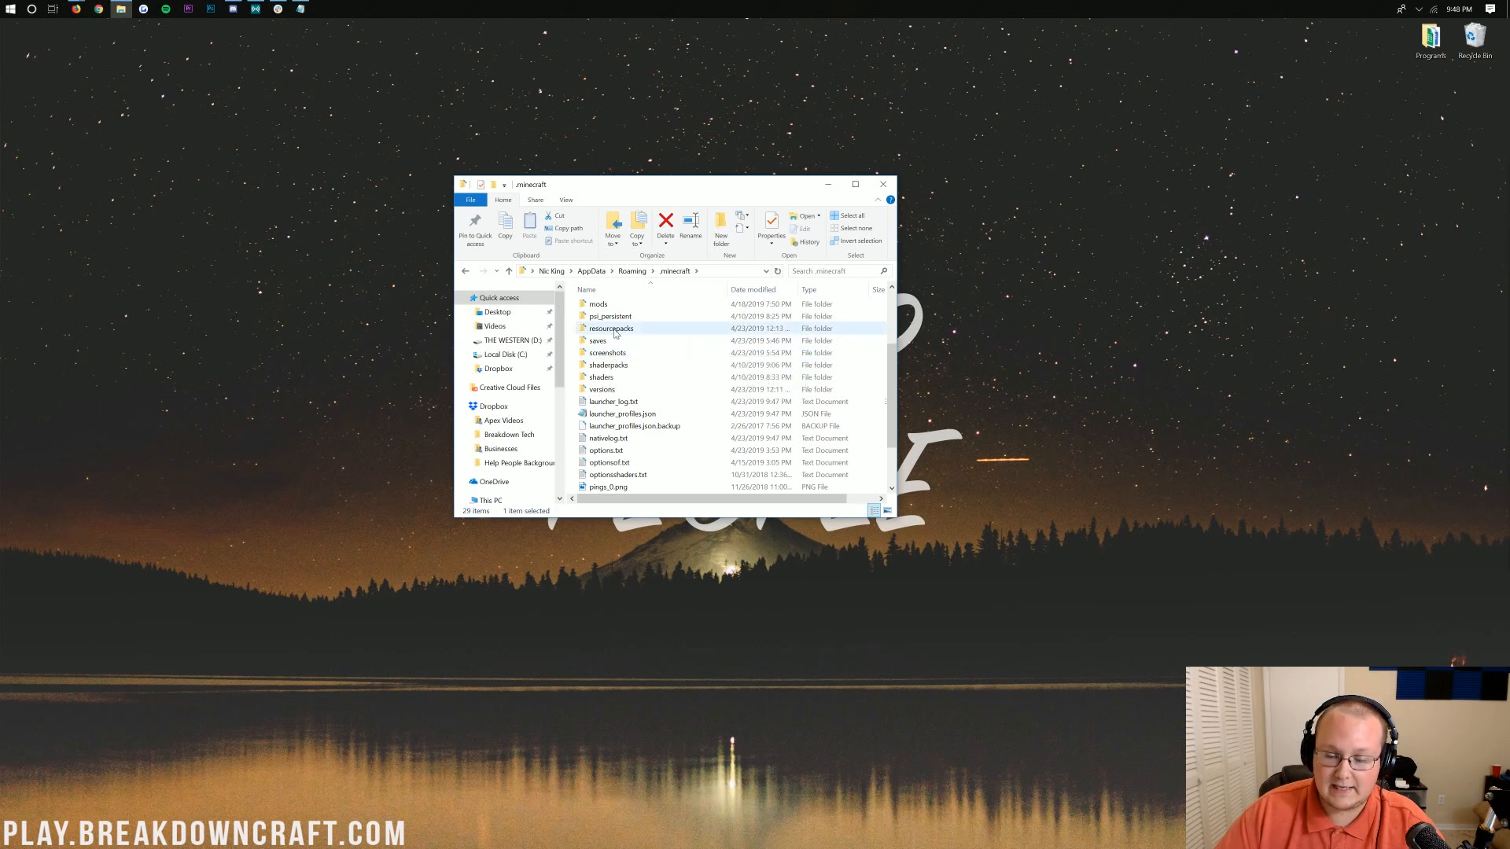
{"action": "scroll", "scroll_direction": "down", "scroll_amount": 3}
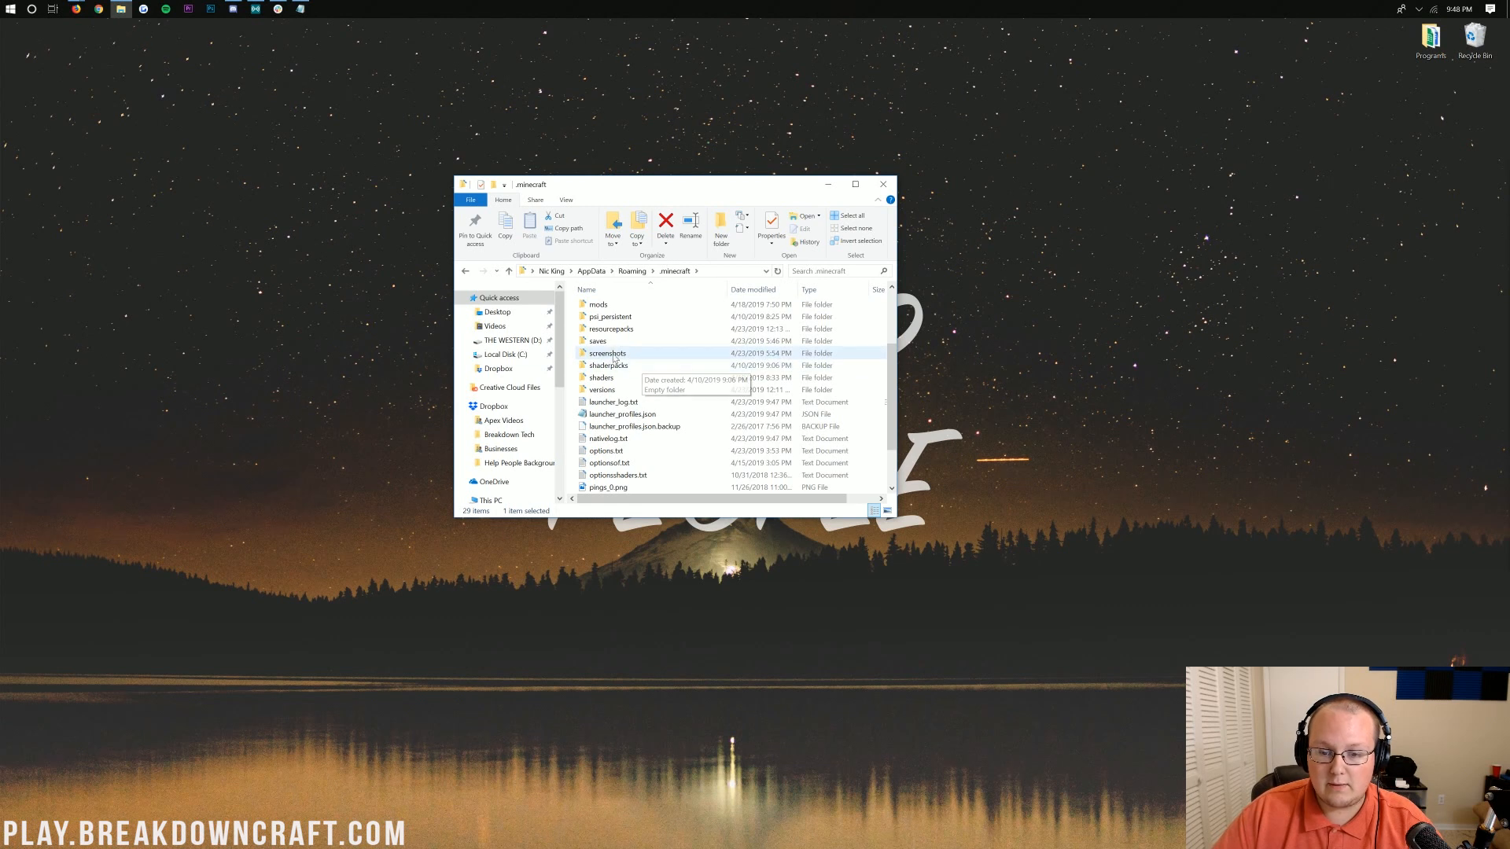
{"action": "left_click", "coordinate": [607, 352]}
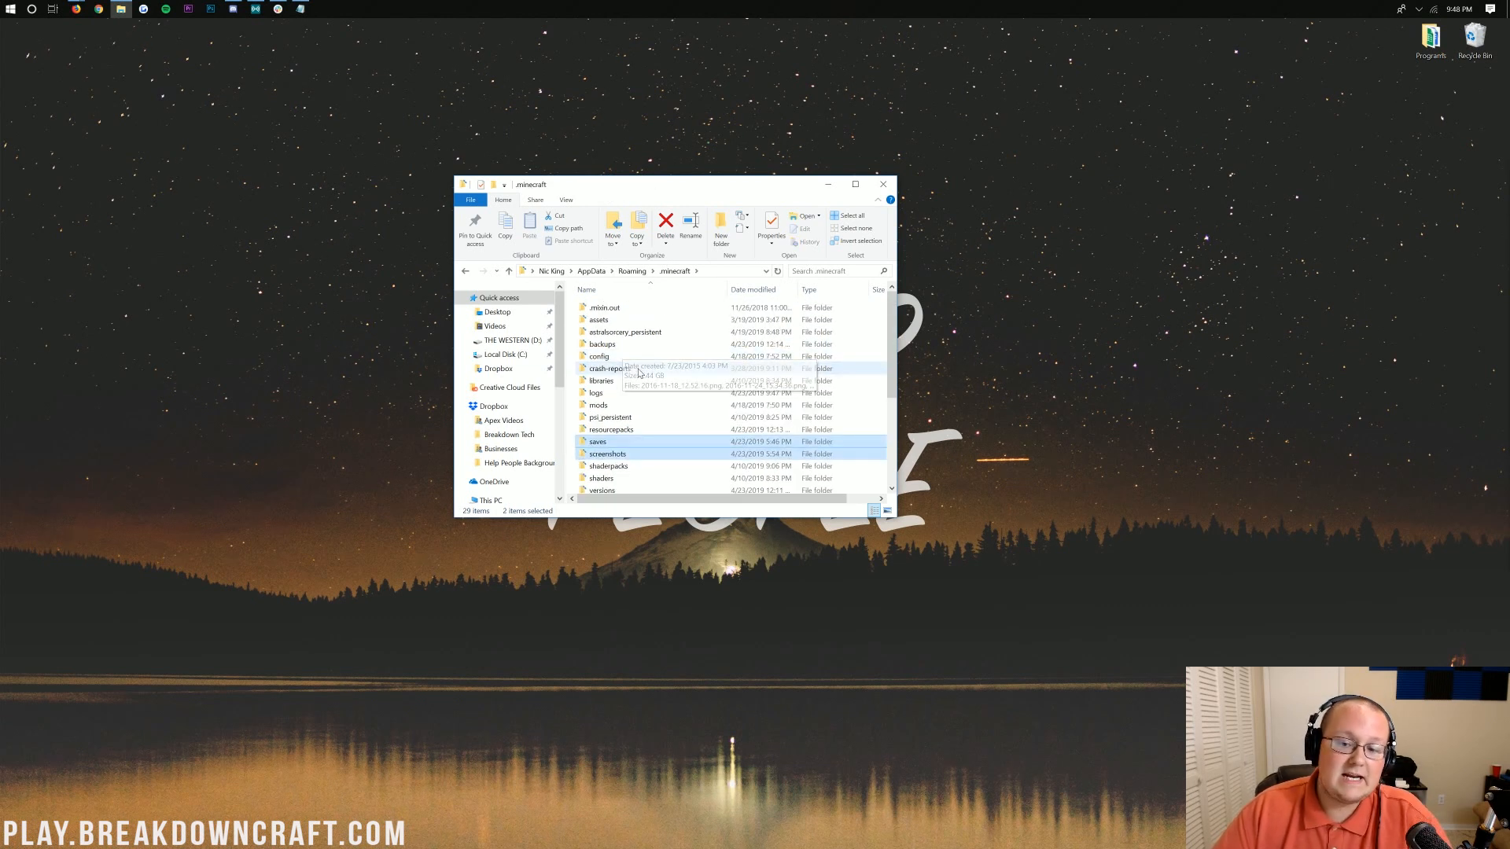
{"action": "mouse_move", "coordinate": [652, 412]}
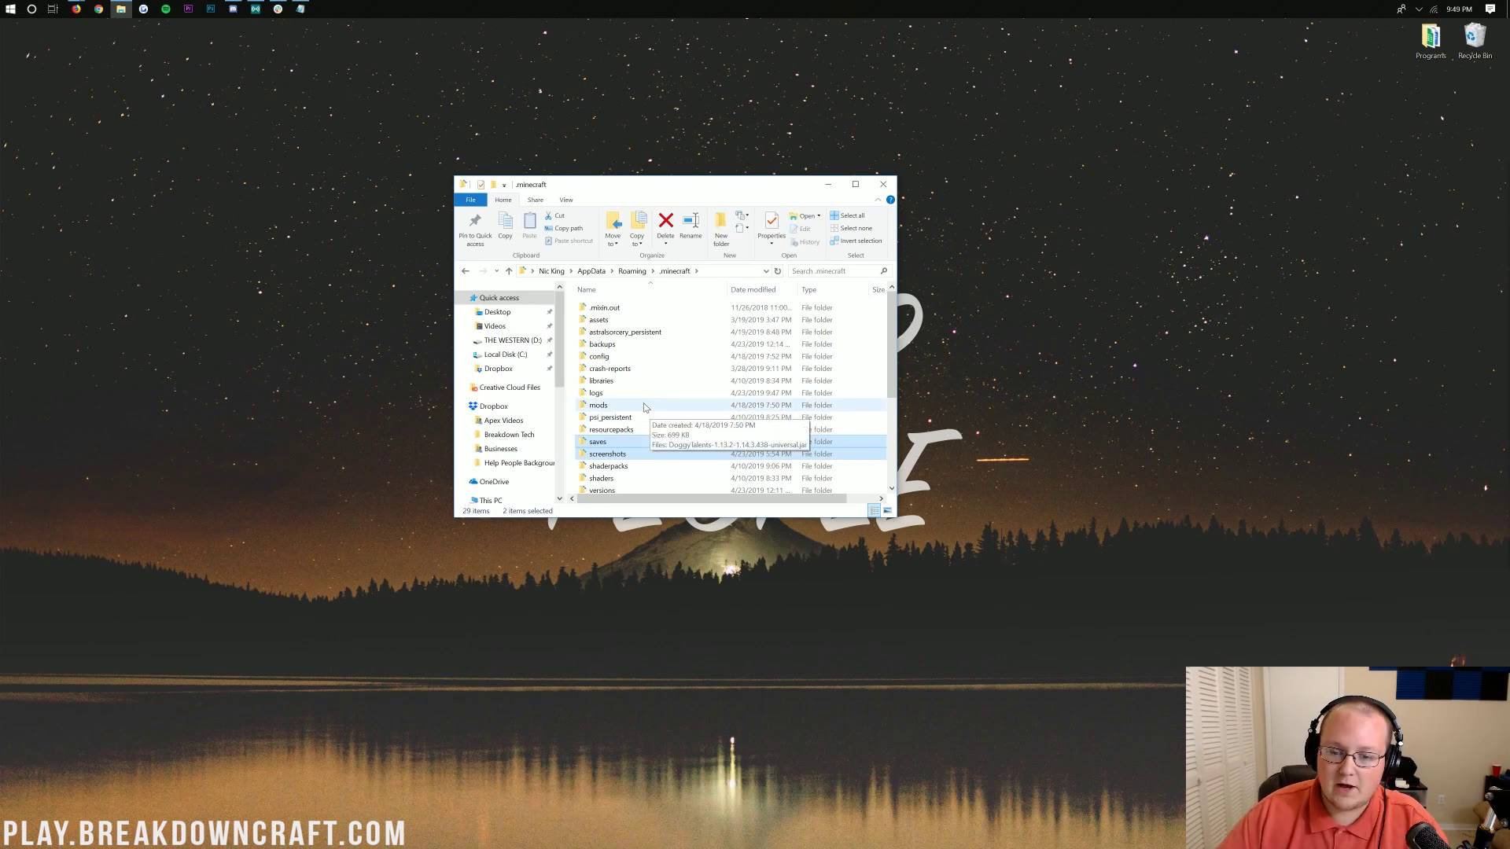
{"action": "scroll", "scroll_direction": "down", "scroll_amount": 3}
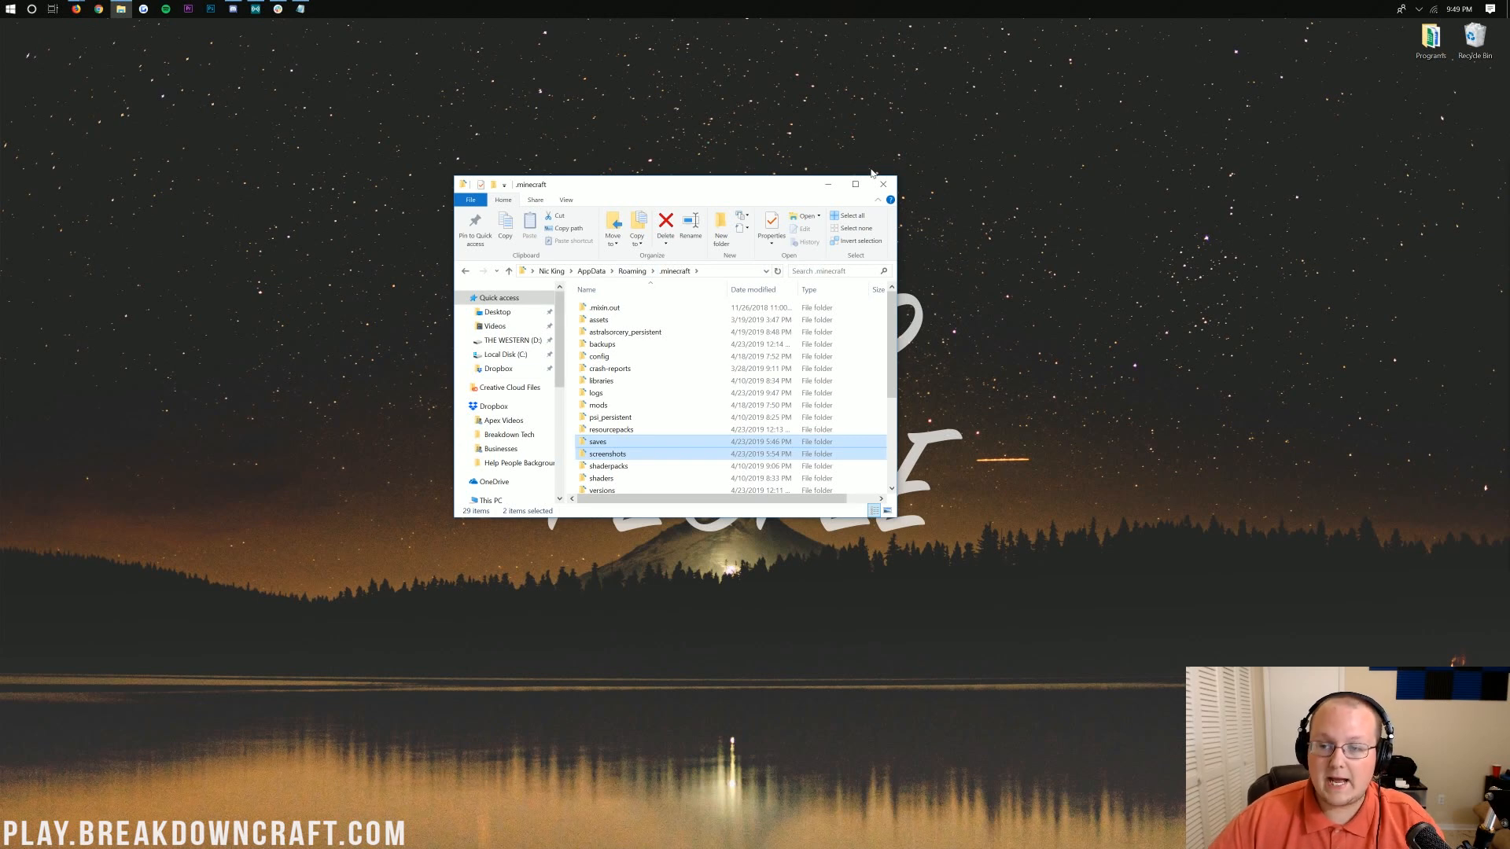
{"action": "left_click", "coordinate": [884, 184]}
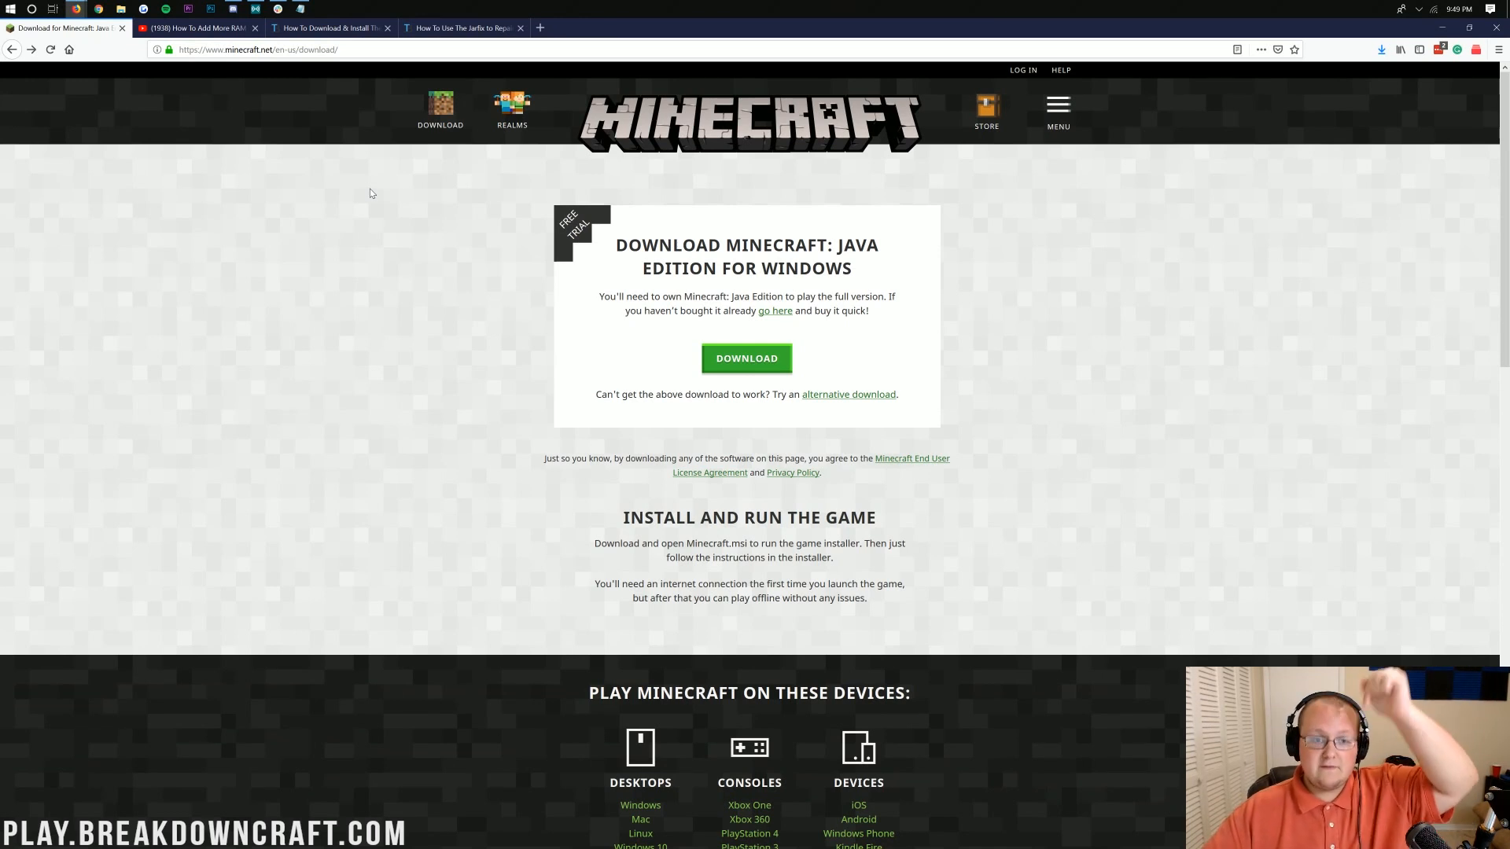
- Switch to the Java SE Development Kit install article and scroll through it
{"action": "left_click", "coordinate": [330, 28]}
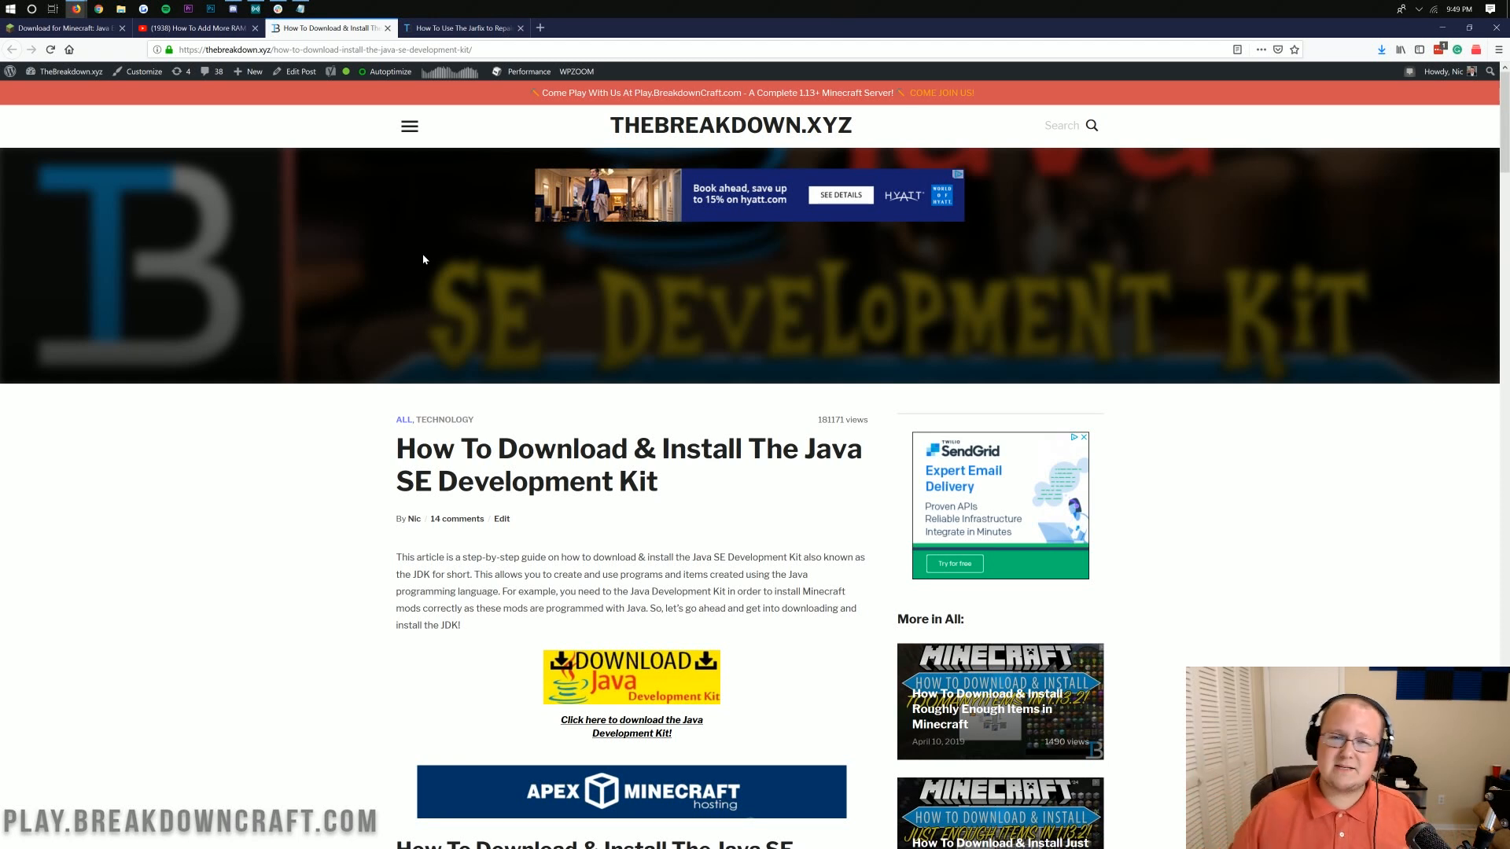
{"action": "mouse_move", "coordinate": [424, 297]}
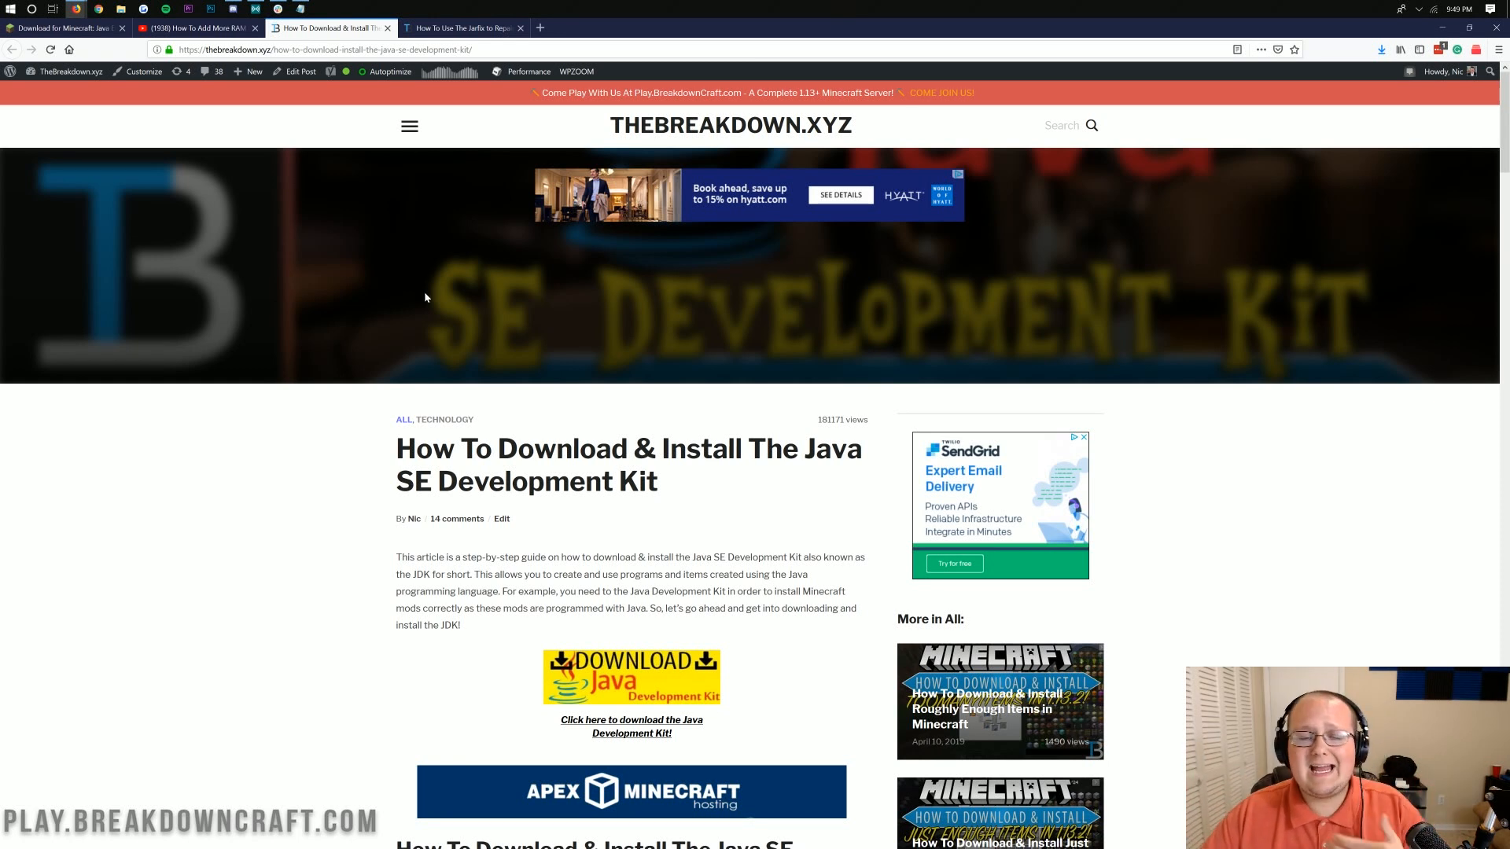
{"action": "scroll", "scroll_direction": "down", "scroll_amount": 3}
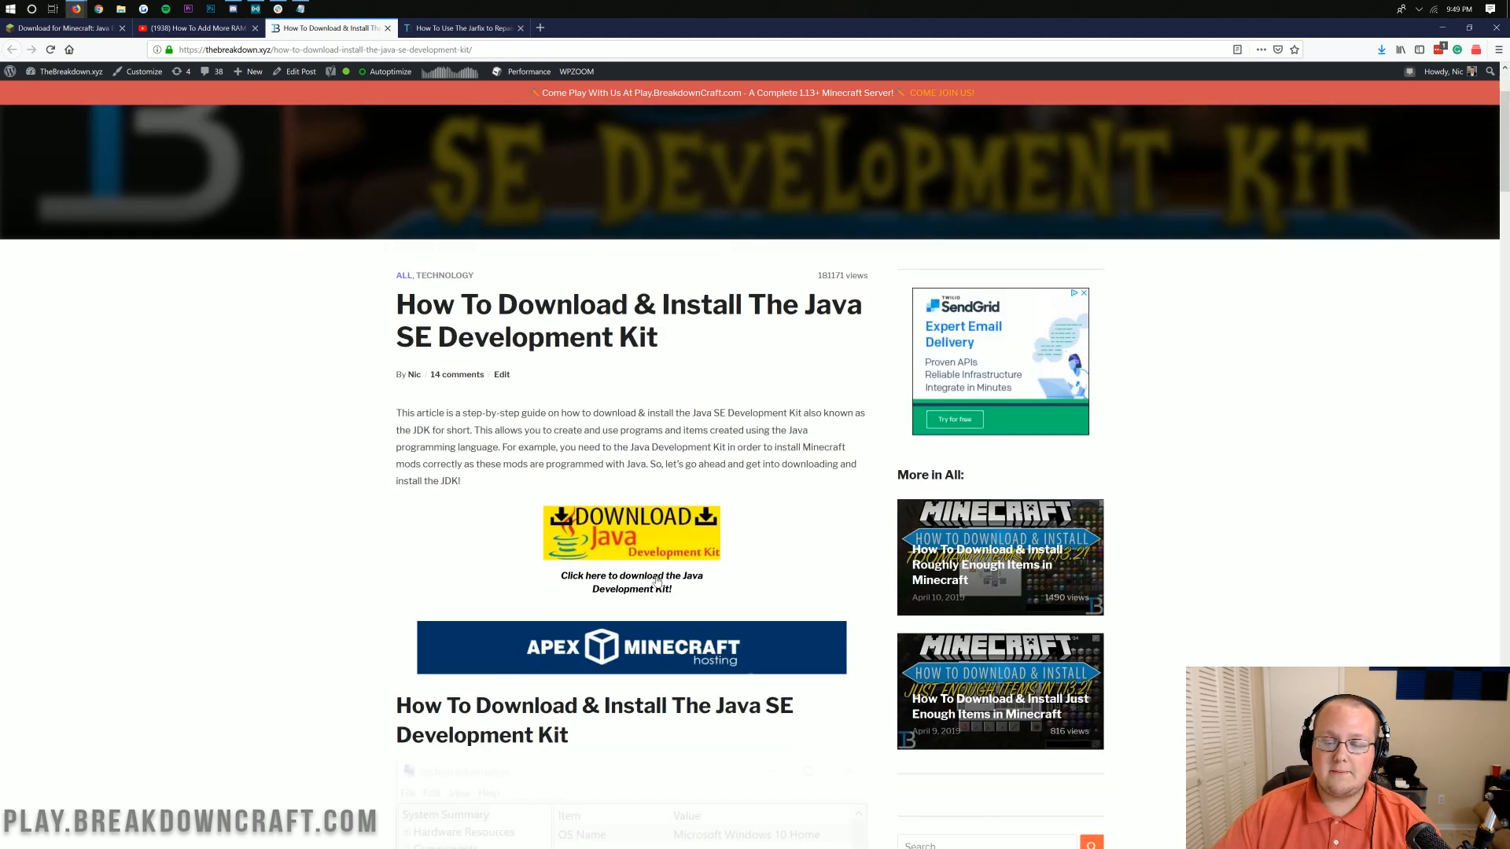
{"action": "scroll", "scroll_direction": "down", "scroll_amount": 3}
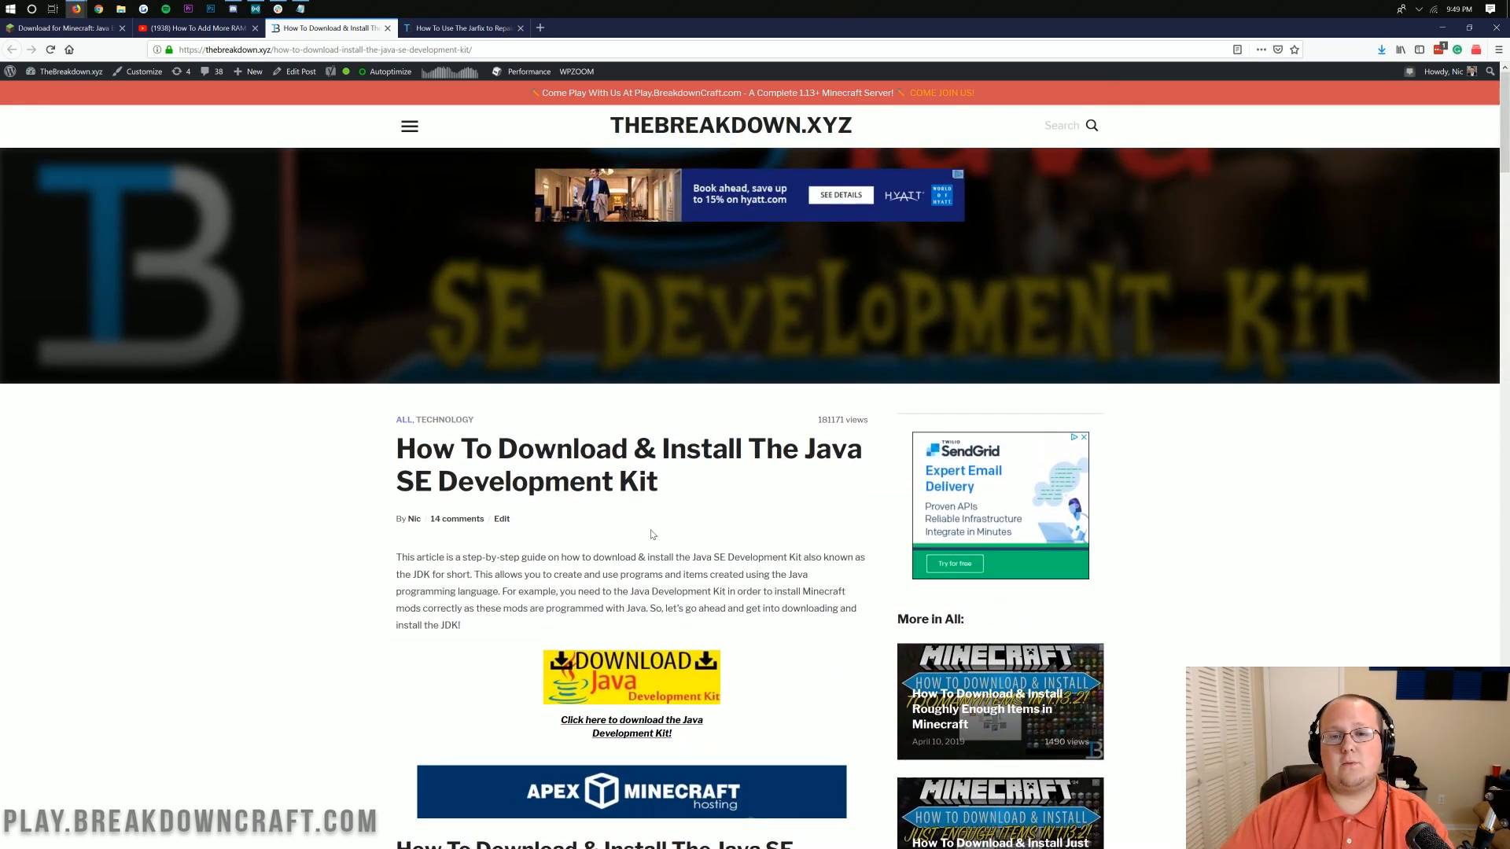
- Switch to the Jarfix .jar repair article, scroll it, then minimize Firefox
{"action": "left_click", "coordinate": [463, 28]}
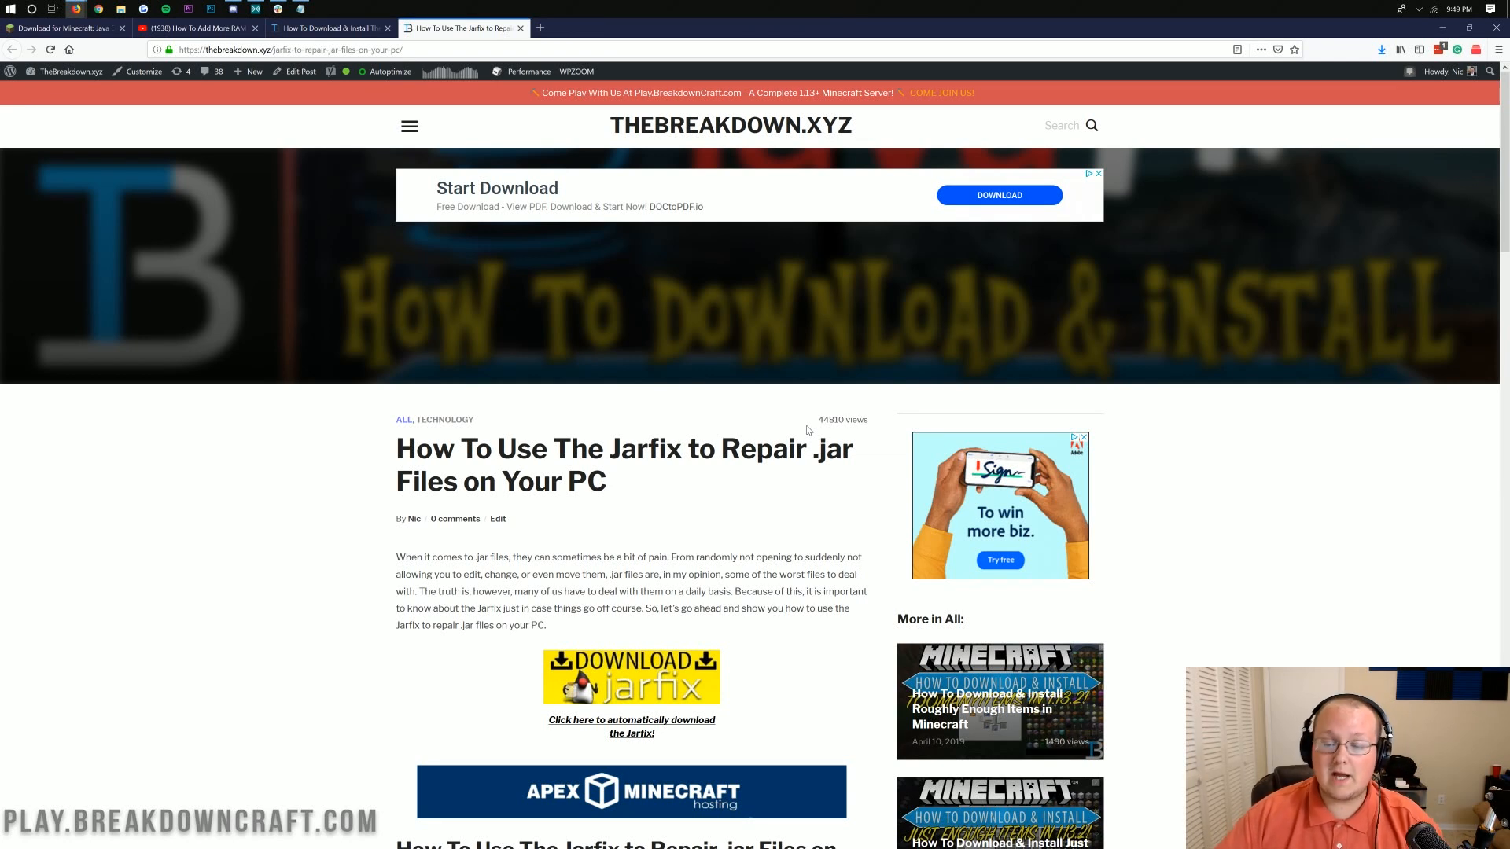
{"action": "scroll", "scroll_direction": "down", "scroll_amount": 3}
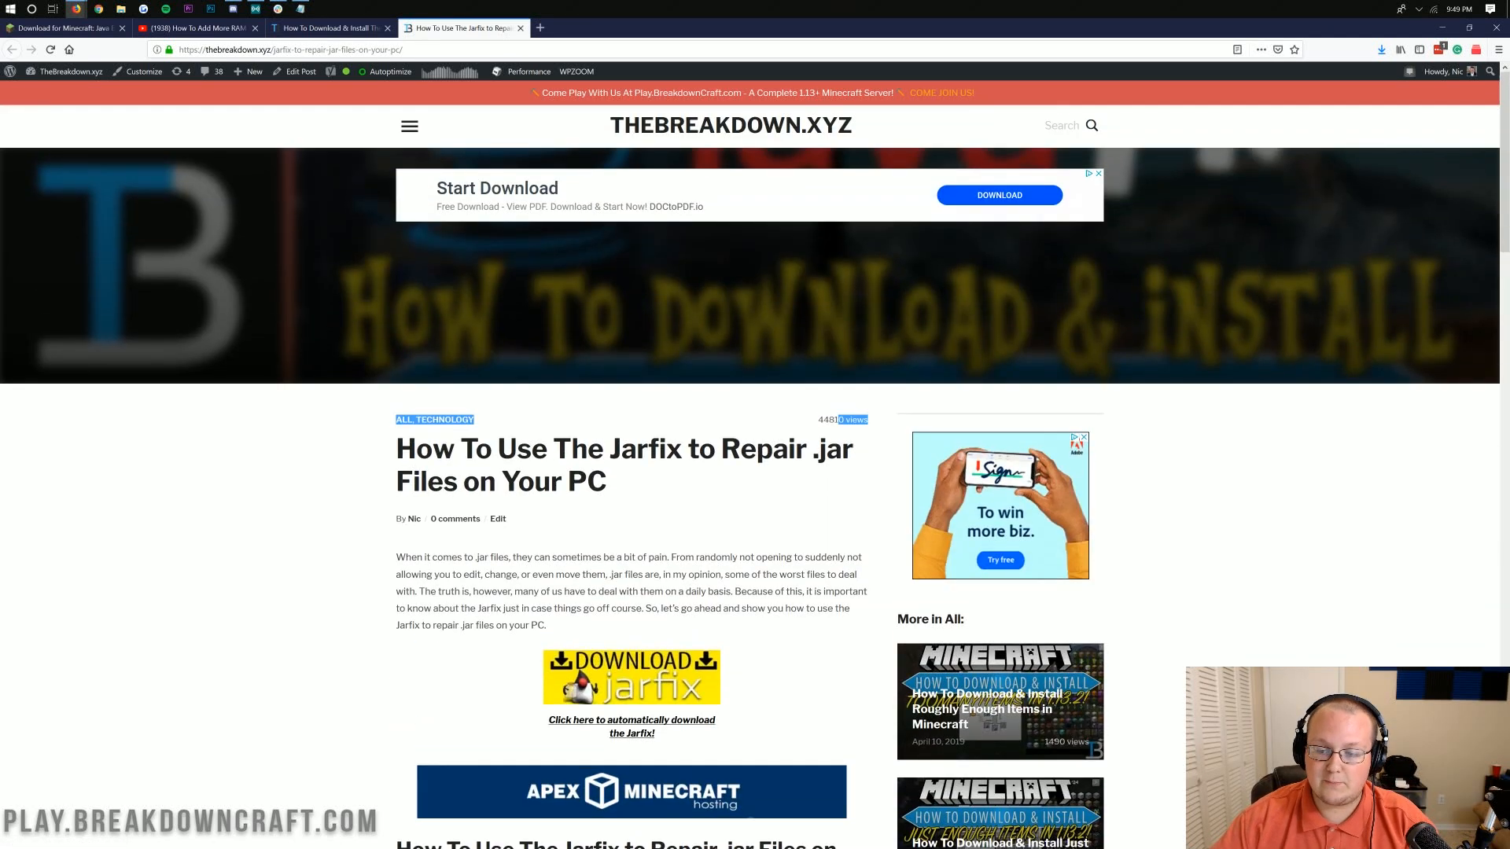
{"action": "scroll", "scroll_direction": "down", "scroll_amount": 3}
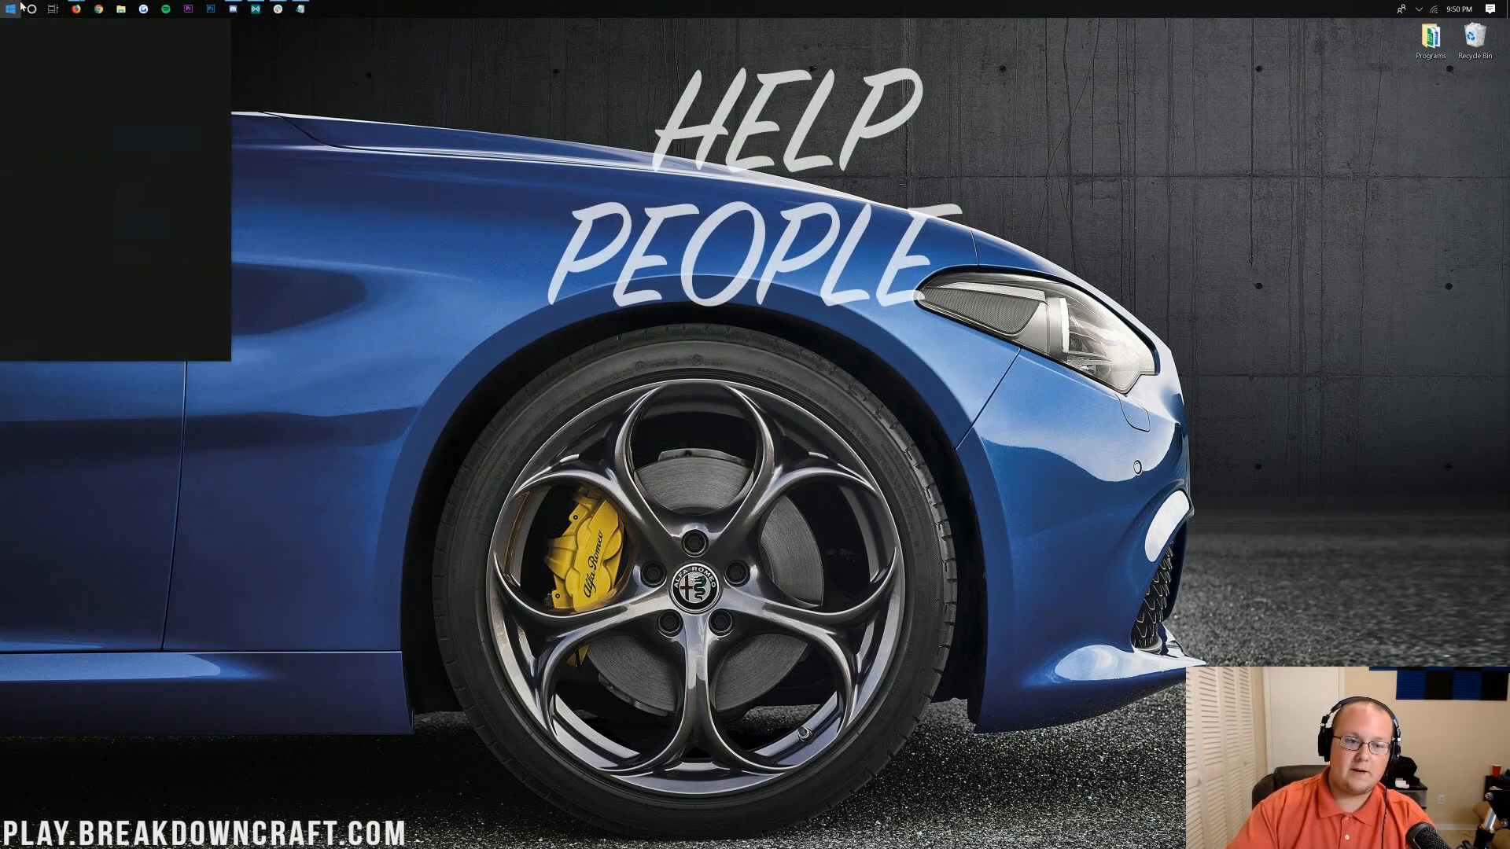
- Reopen Minecraft Launcher and expand the profile list showing Play.BreakdownCraft.com, OptiFine and Forge
{"action": "left_click", "coordinate": [314, 10]}
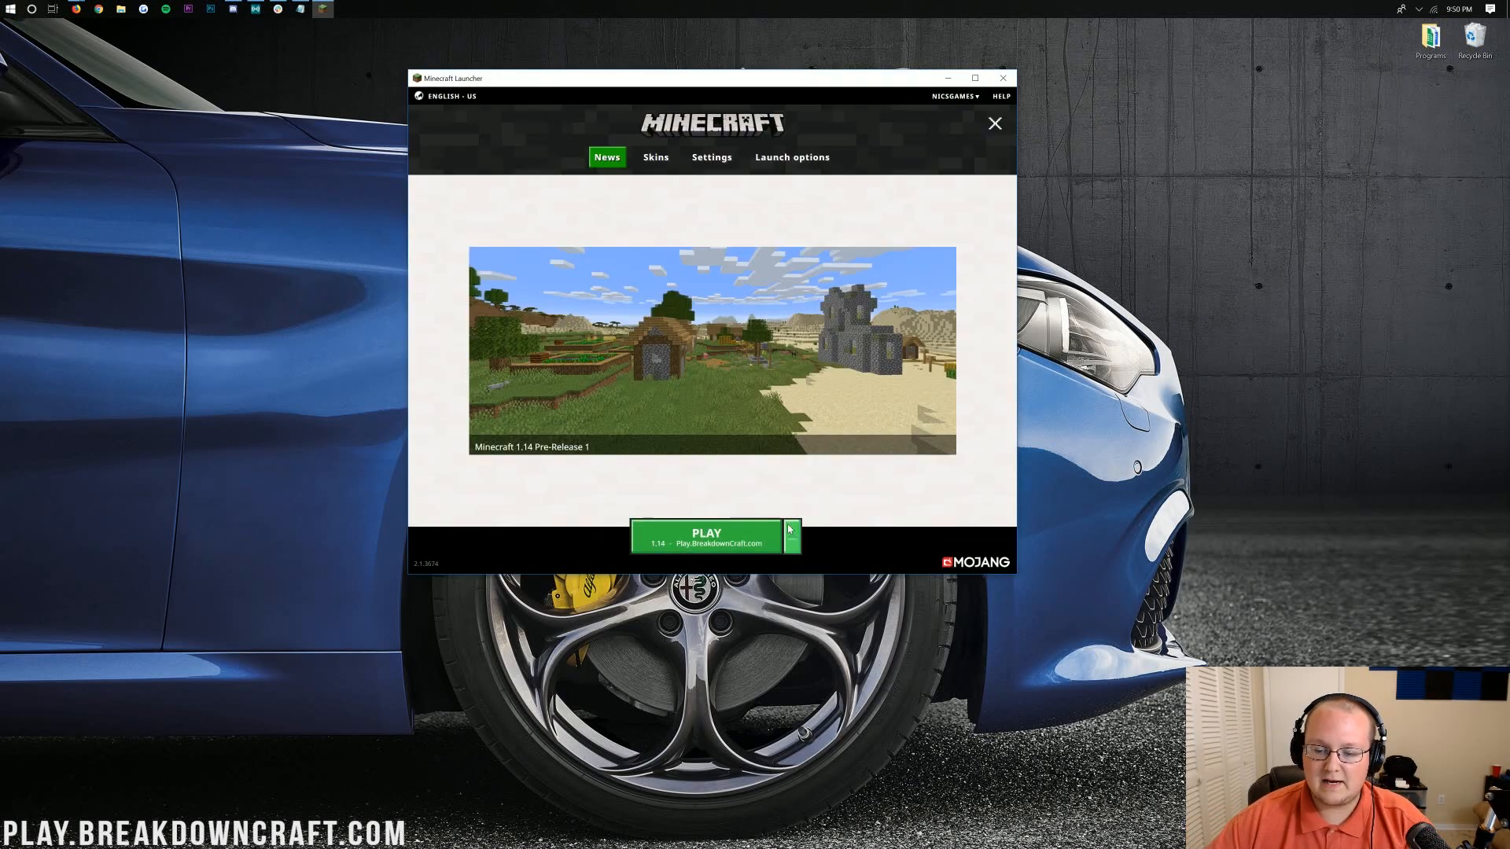
{"action": "left_click", "coordinate": [789, 535]}
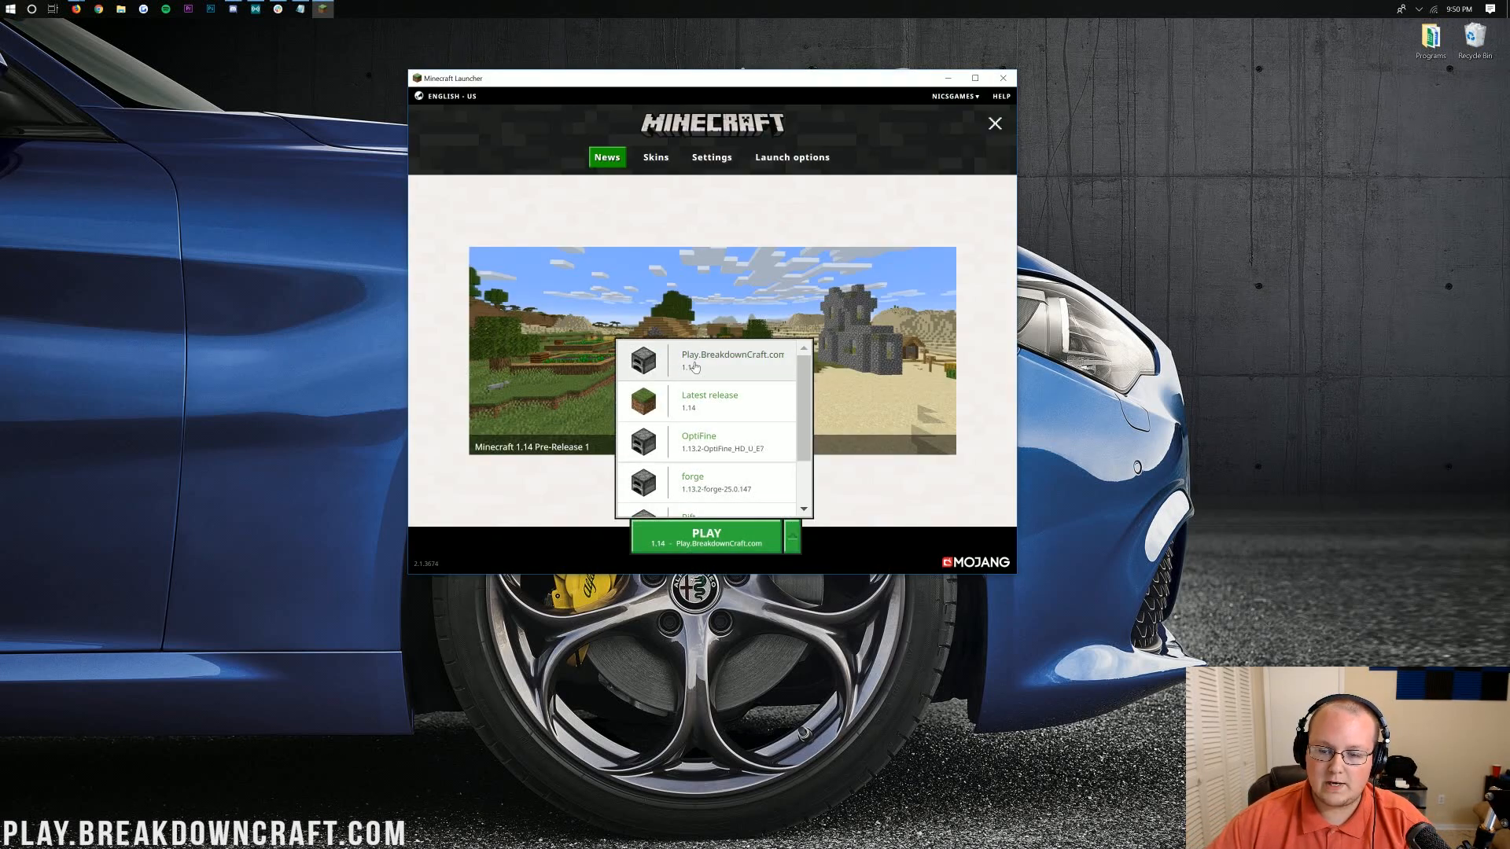